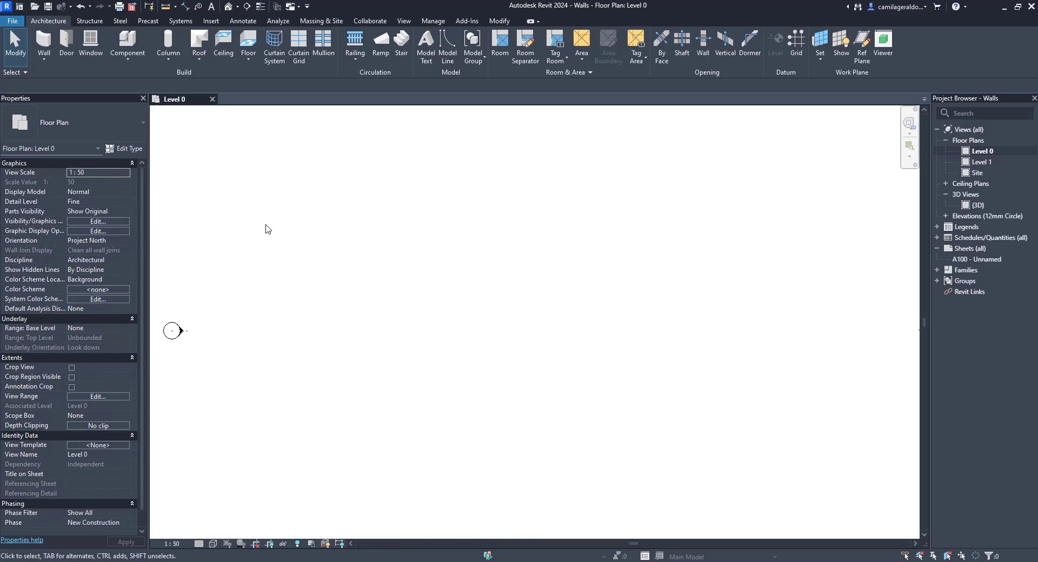
{"action": "mouse_move", "coordinate": [223, 196]}
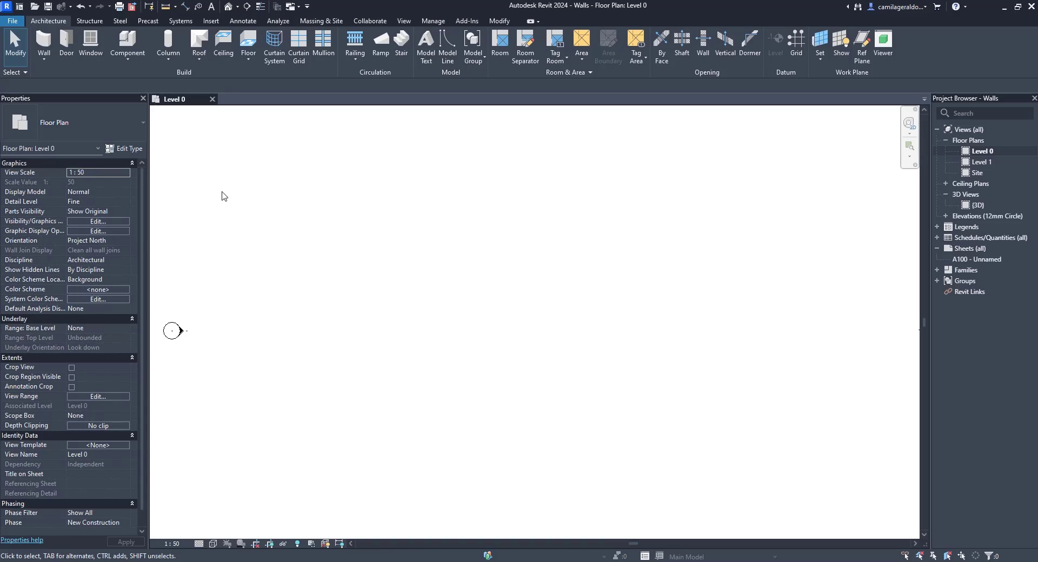
{"action": "mouse_move", "coordinate": [43, 43]}
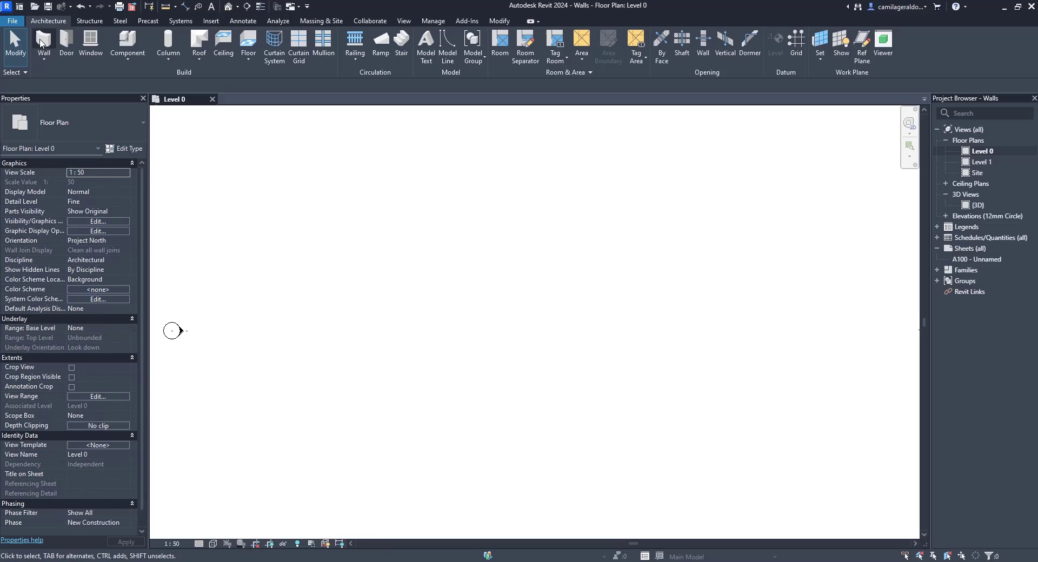
Step: Start the Wall tool and confirm the Wall-Ext_102Bwk-75Ins-100LBlk-12P basic wall type
{"action": "left_click", "coordinate": [43, 45]}
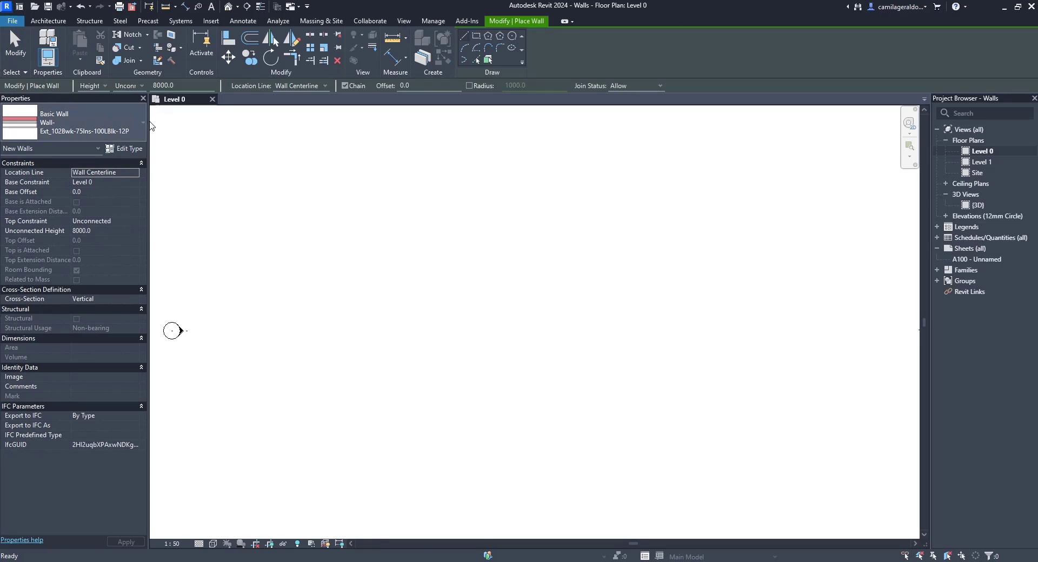
{"action": "mouse_move", "coordinate": [387, 322]}
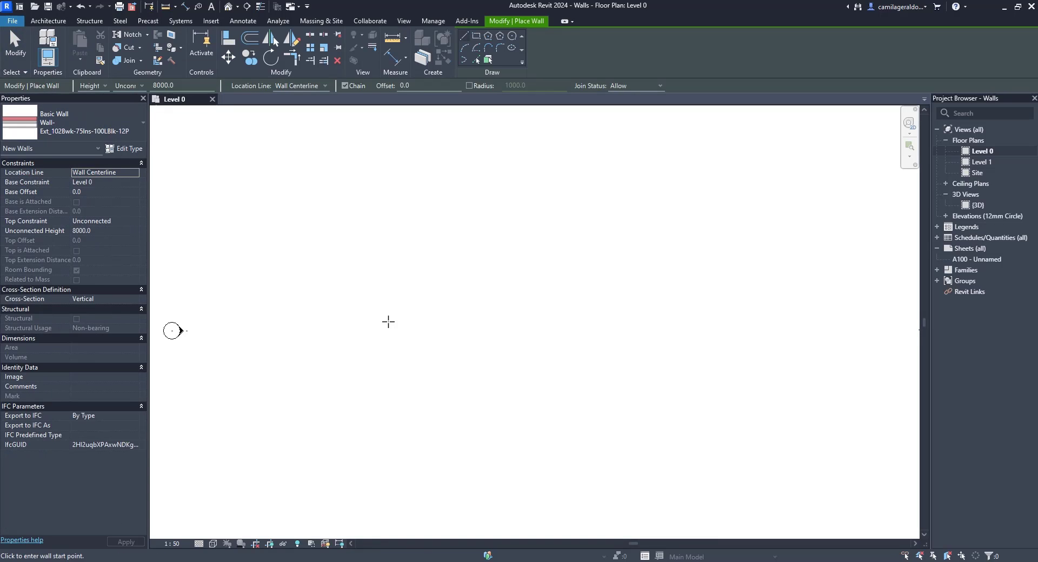
{"action": "mouse_move", "coordinate": [364, 311]}
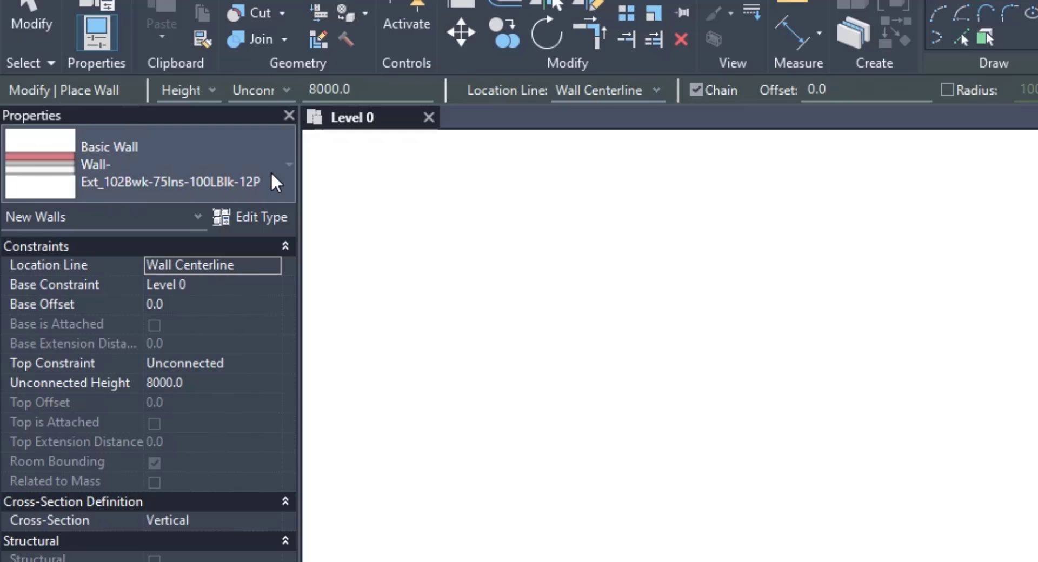
{"action": "left_click", "coordinate": [286, 163]}
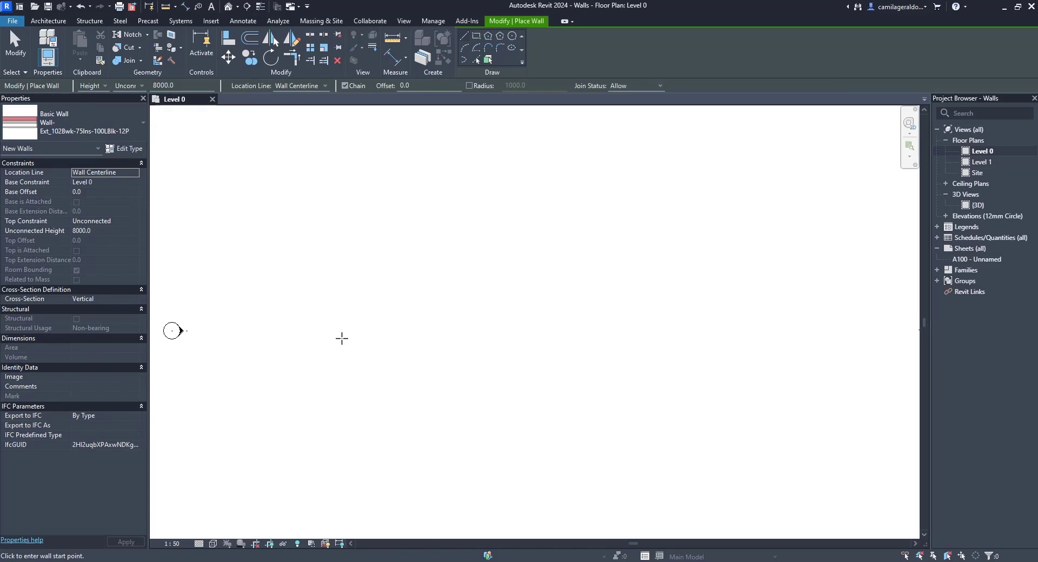
{"action": "mouse_move", "coordinate": [331, 354]}
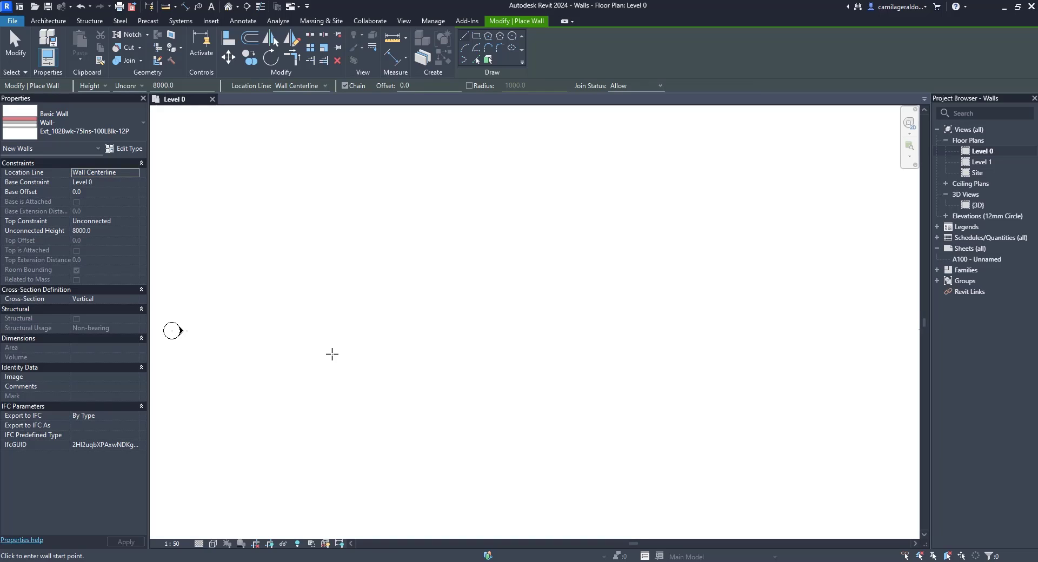
Step: Sketch the wall corners and close the rectangular loop back at the starting corner
{"action": "left_click", "coordinate": [332, 355]}
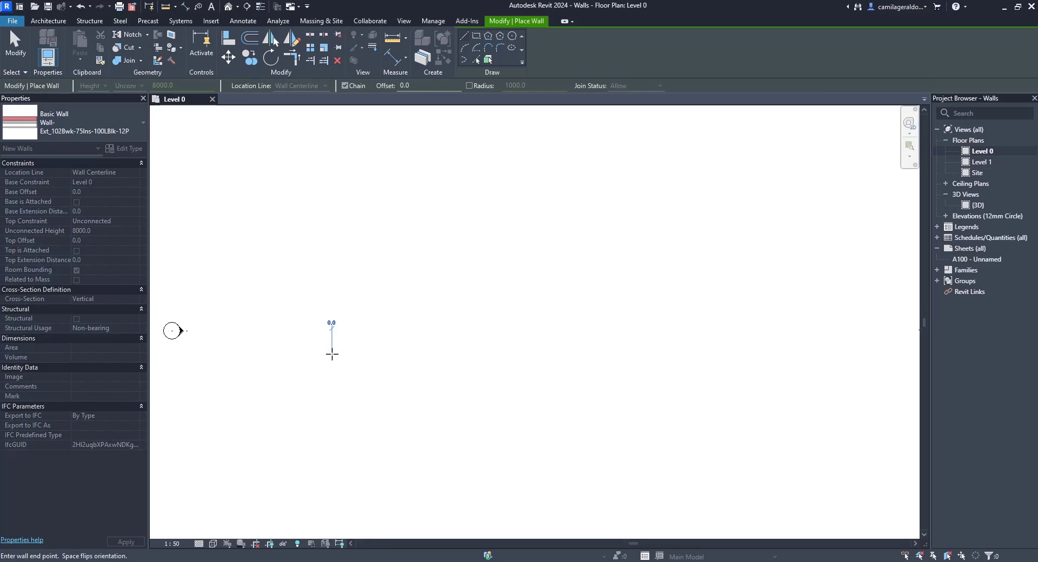
{"action": "left_click", "coordinate": [443, 354]}
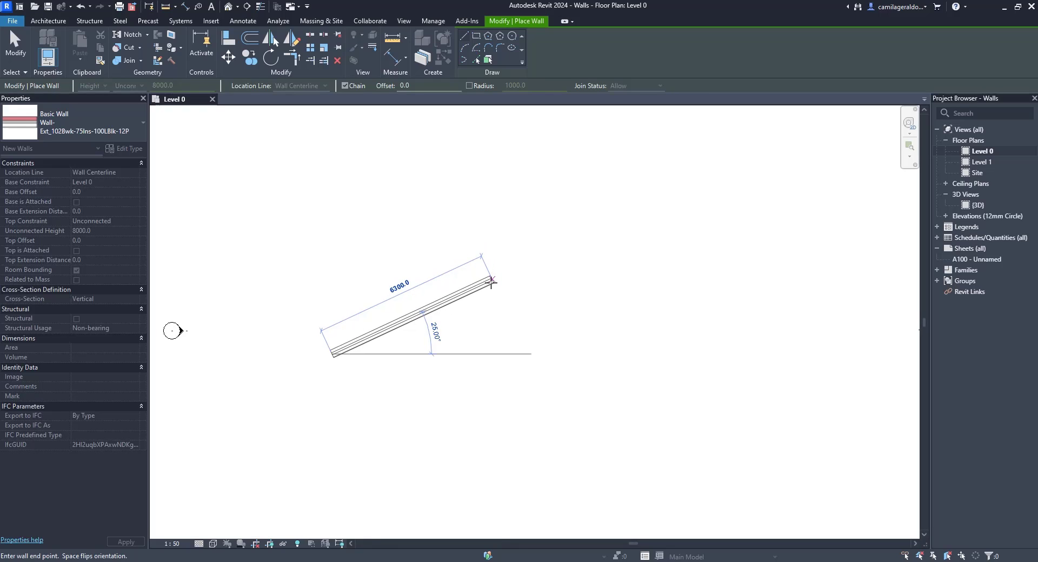
{"action": "mouse_move", "coordinate": [490, 311]}
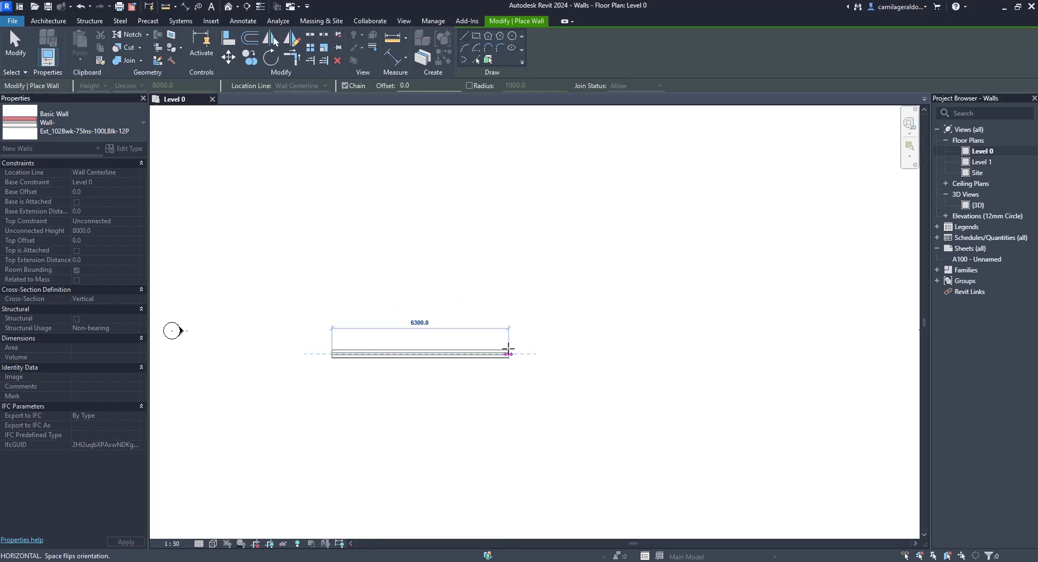
{"action": "mouse_move", "coordinate": [509, 350]}
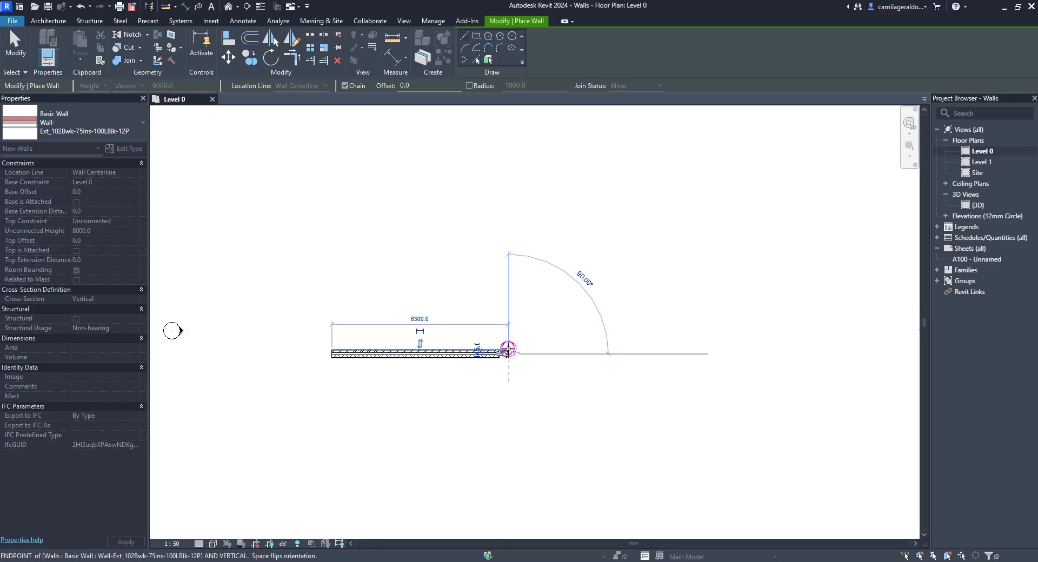
{"action": "mouse_move", "coordinate": [559, 317]}
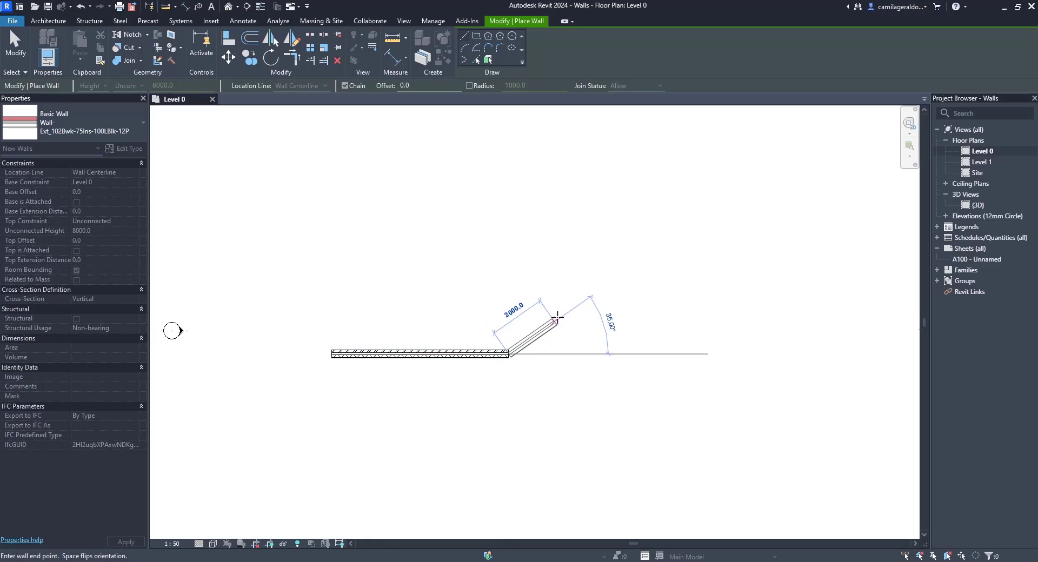
{"action": "mouse_move", "coordinate": [558, 316]}
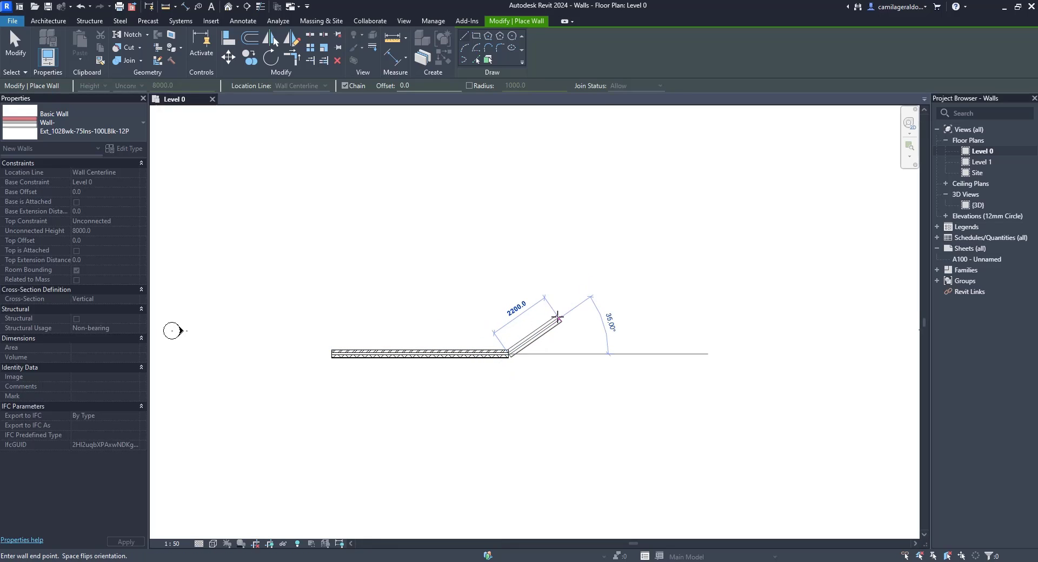
{"action": "mouse_move", "coordinate": [569, 379]}
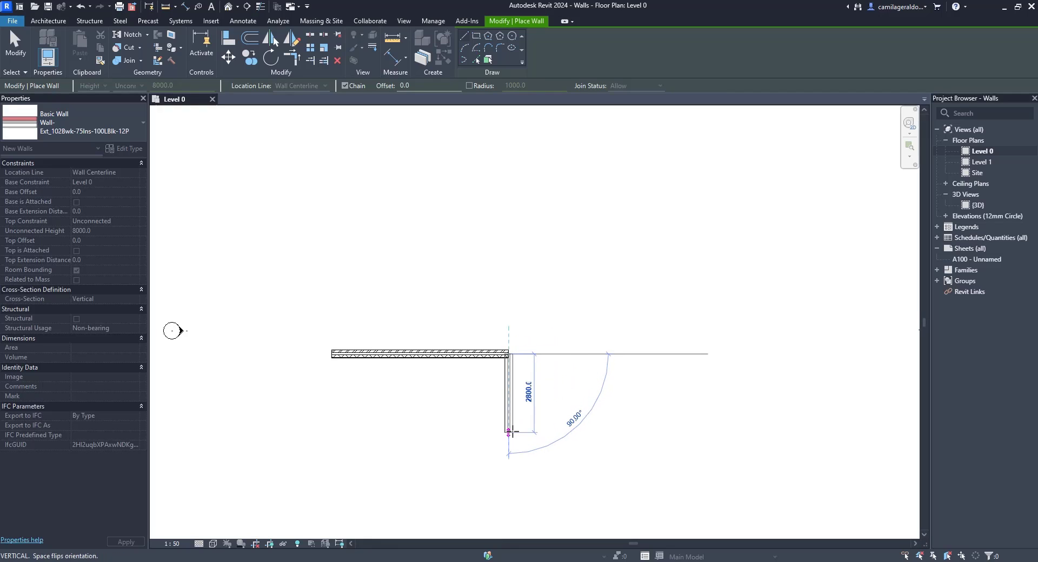
{"action": "mouse_move", "coordinate": [509, 433]}
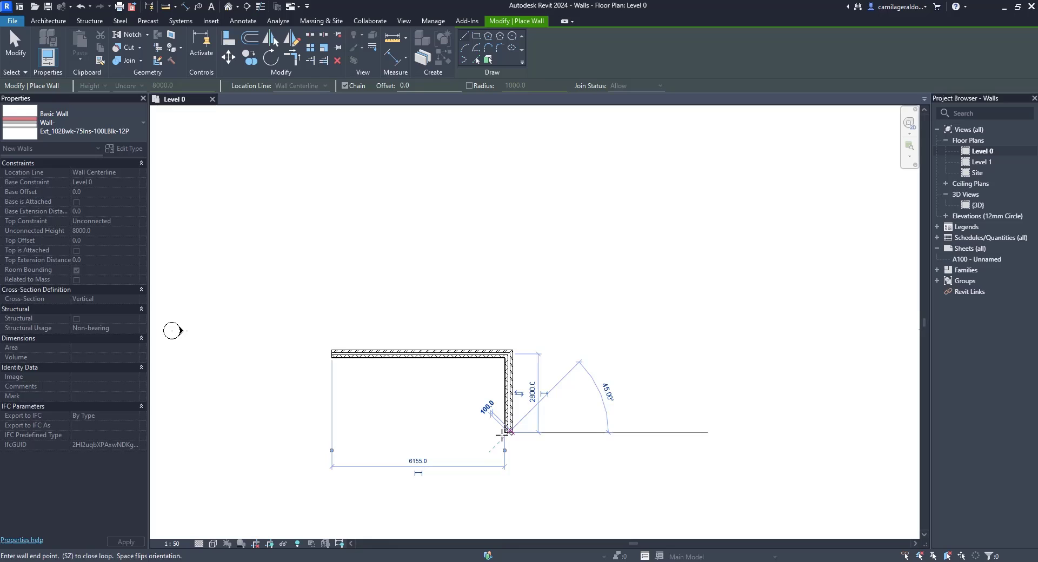
{"action": "mouse_move", "coordinate": [421, 459]}
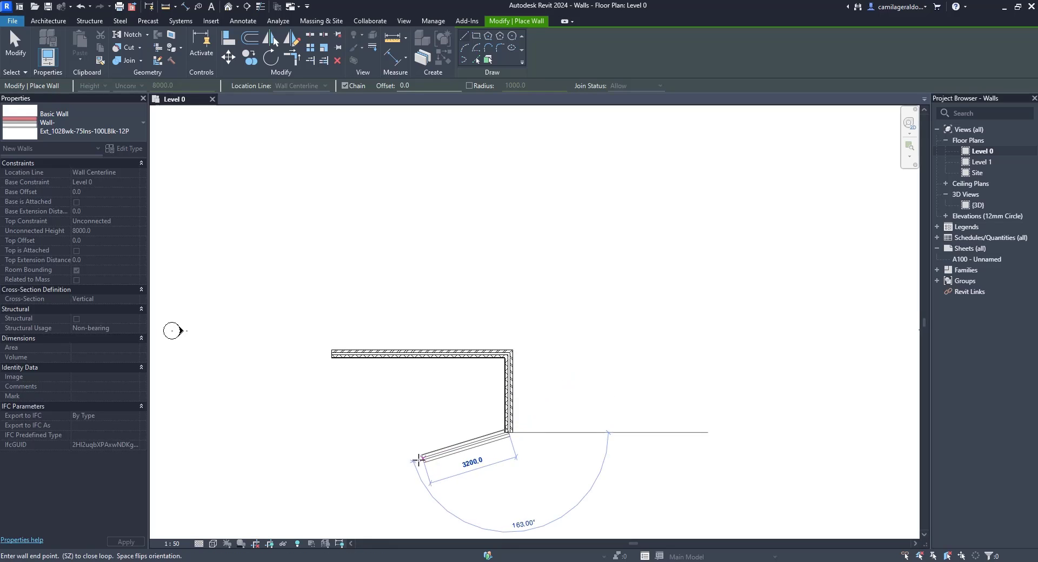
{"action": "mouse_move", "coordinate": [331, 432]}
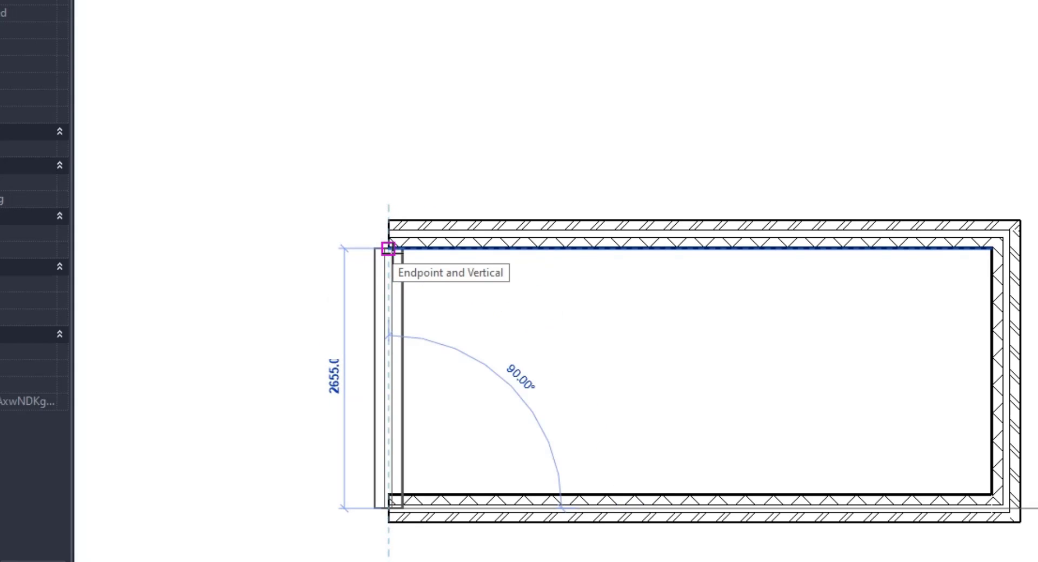
{"action": "left_click", "coordinate": [389, 249]}
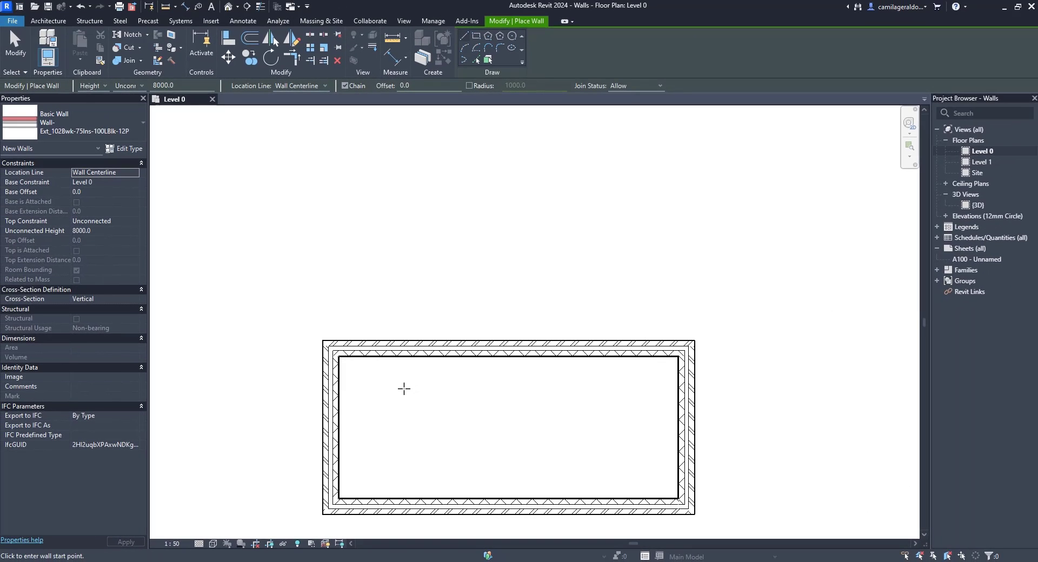
{"action": "mouse_move", "coordinate": [412, 397]}
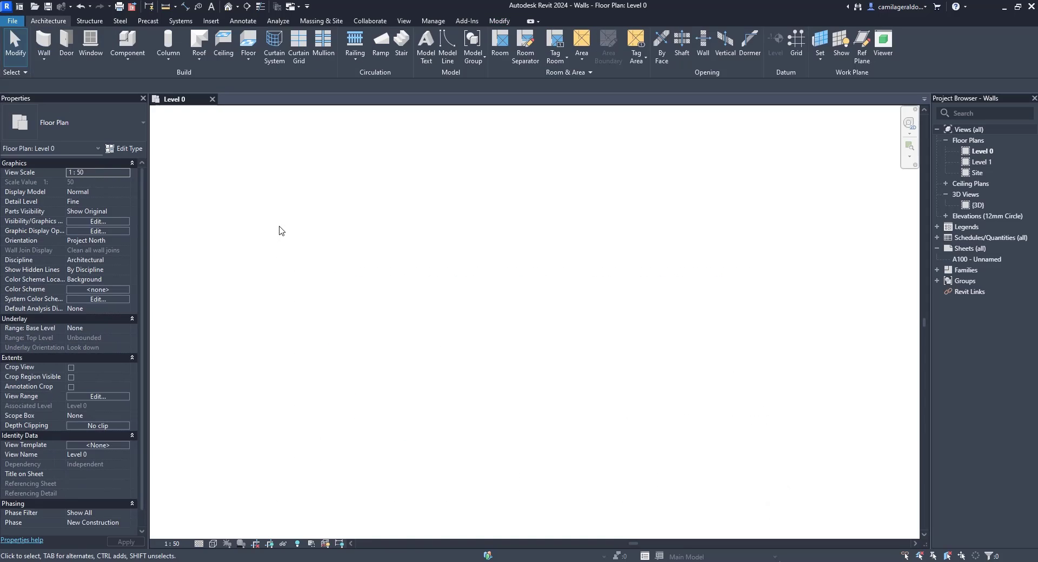
{"action": "mouse_move", "coordinate": [418, 312]}
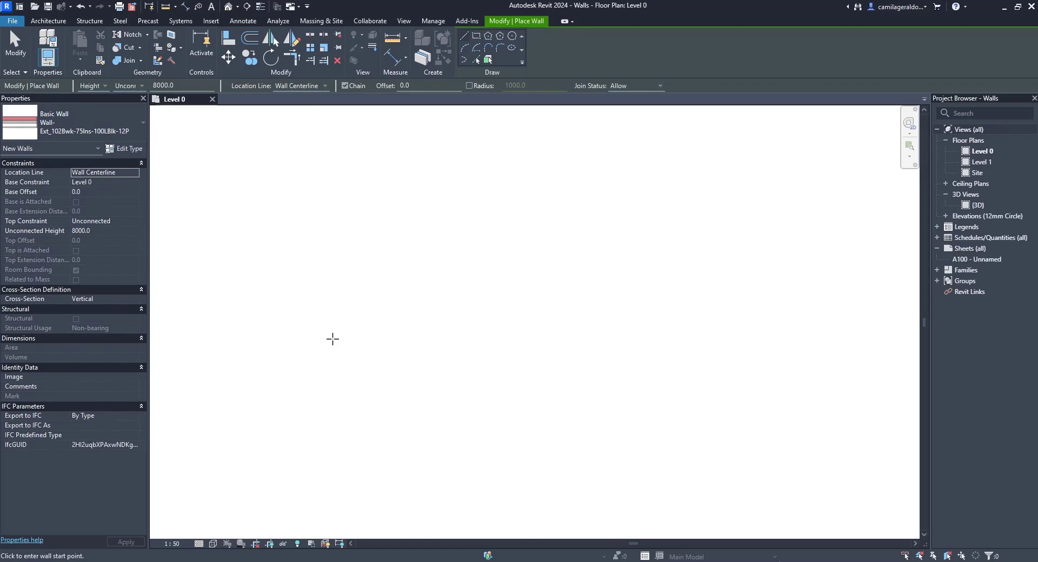
{"action": "mouse_move", "coordinate": [368, 396]}
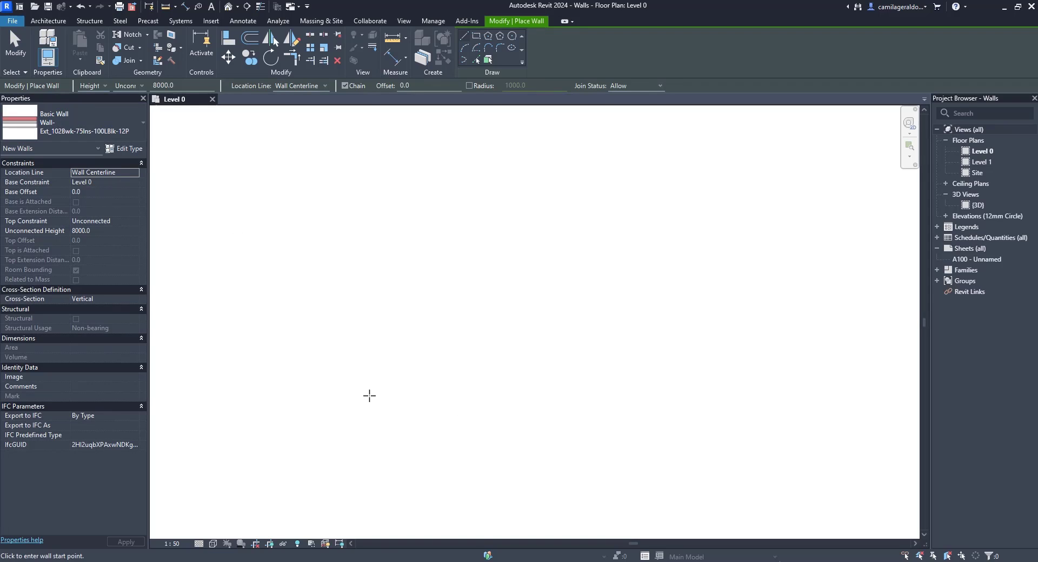
Step: Sketch a horizontal brick wall joined to a vertical wall going upward
{"action": "left_click", "coordinate": [369, 395]}
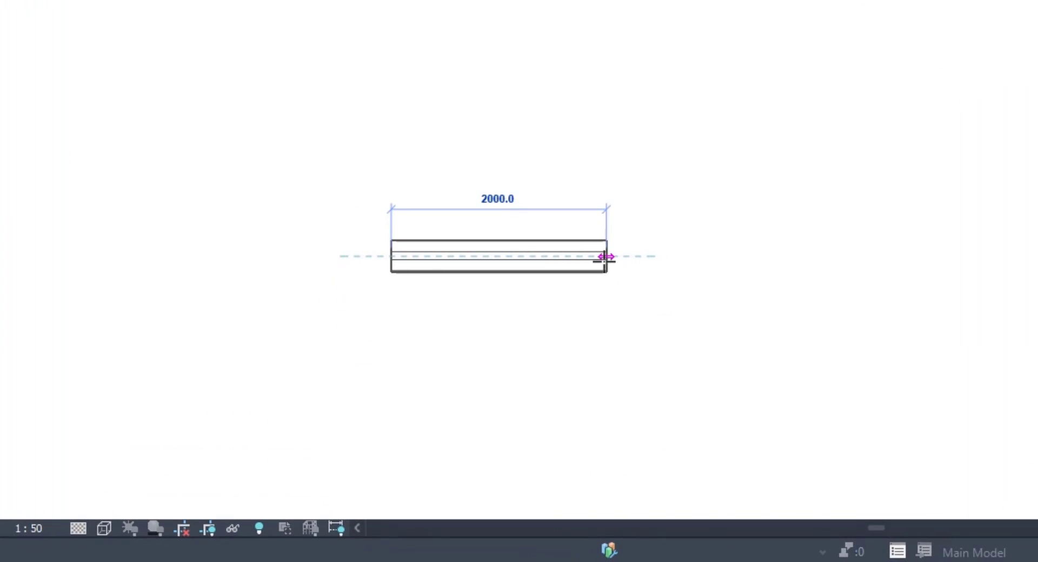
{"action": "left_click_drag", "start_coordinate": [605, 256], "coordinate": [571, 257]}
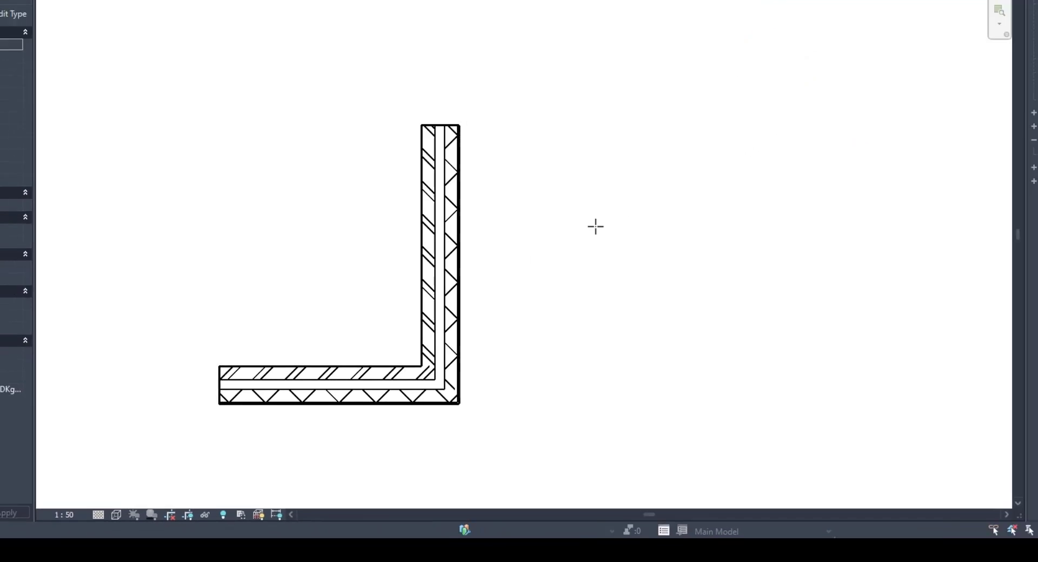
{"action": "left_click", "coordinate": [297, 407]}
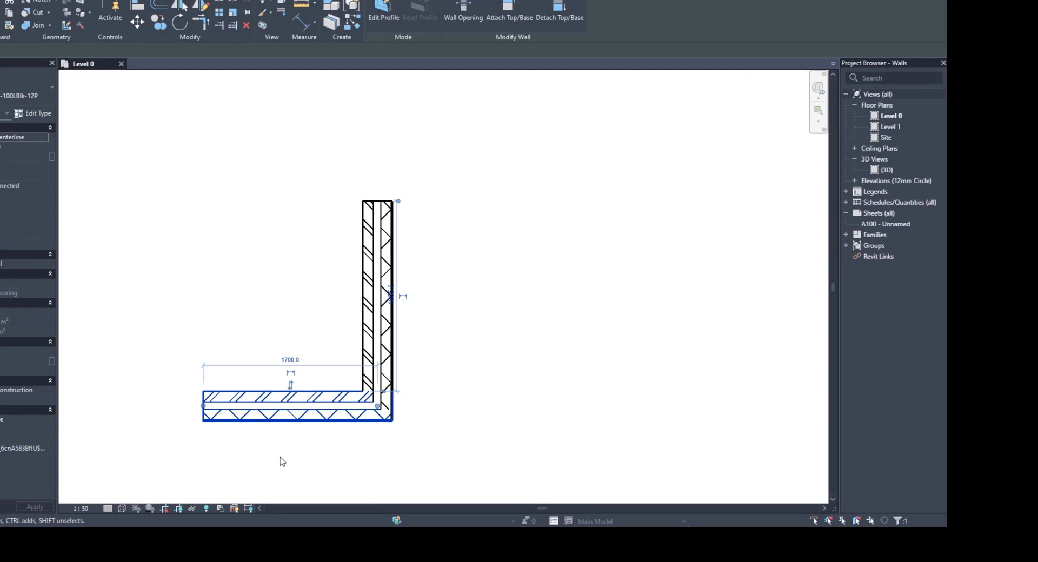
{"action": "mouse_move", "coordinate": [270, 456]}
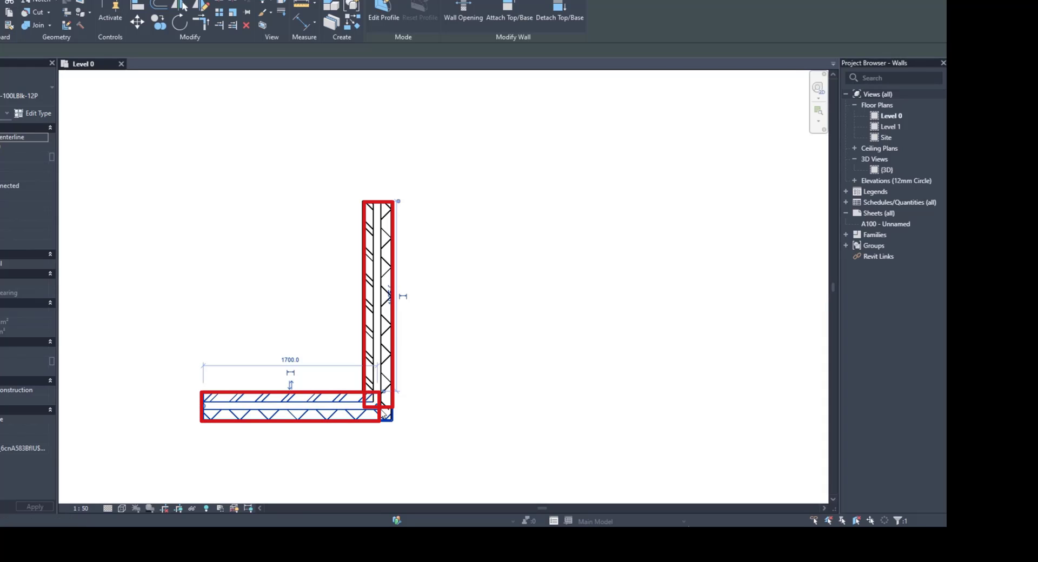
{"action": "mouse_move", "coordinate": [384, 395]}
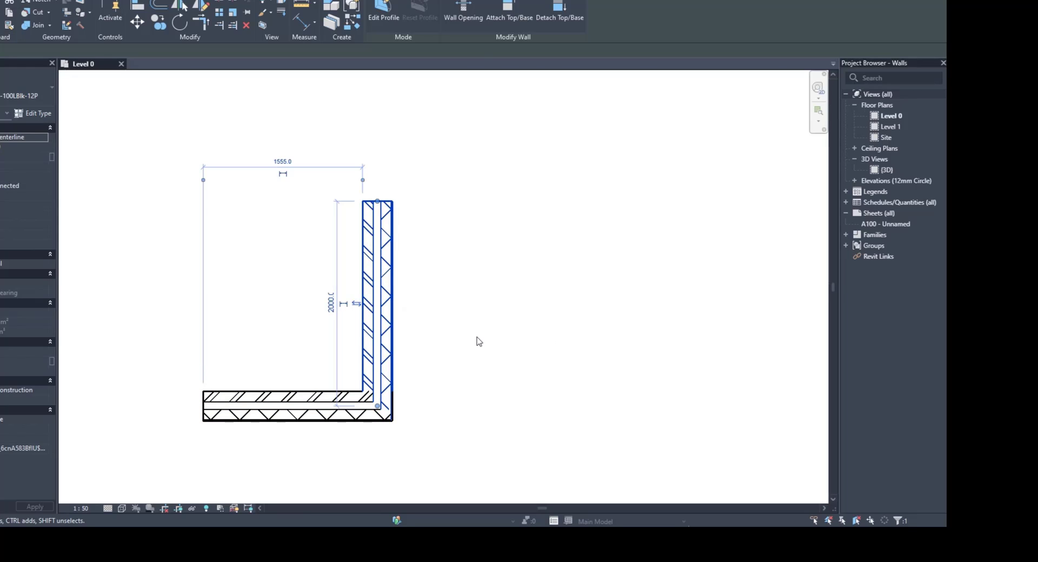
{"action": "mouse_move", "coordinate": [472, 356]}
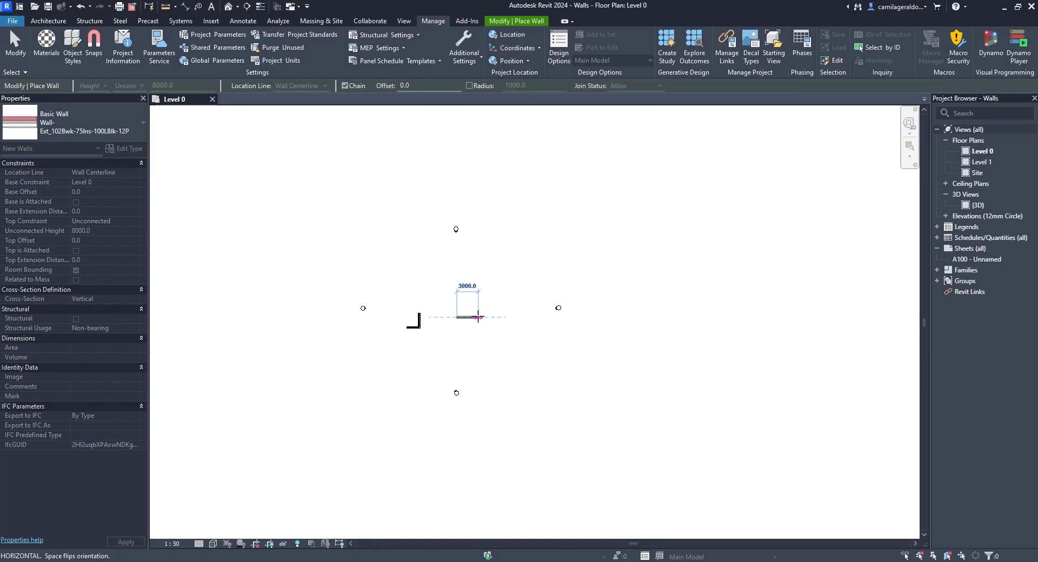
{"action": "mouse_move", "coordinate": [507, 317]}
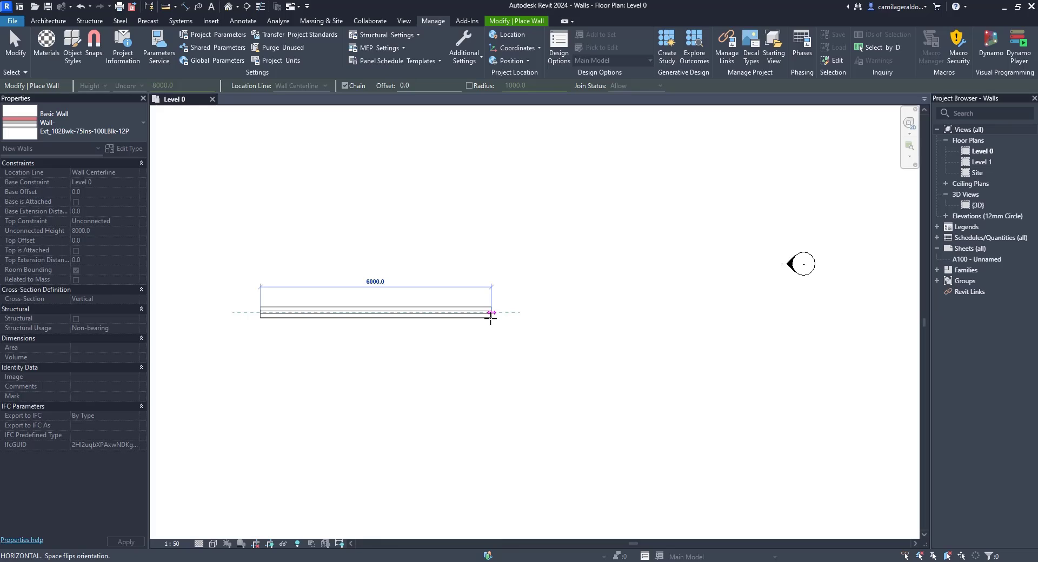
Step: Adjust the sketched corner walls, then exit the Wall tool with Esc
{"action": "left_click_drag", "start_coordinate": [493, 313], "coordinate": [481, 313]}
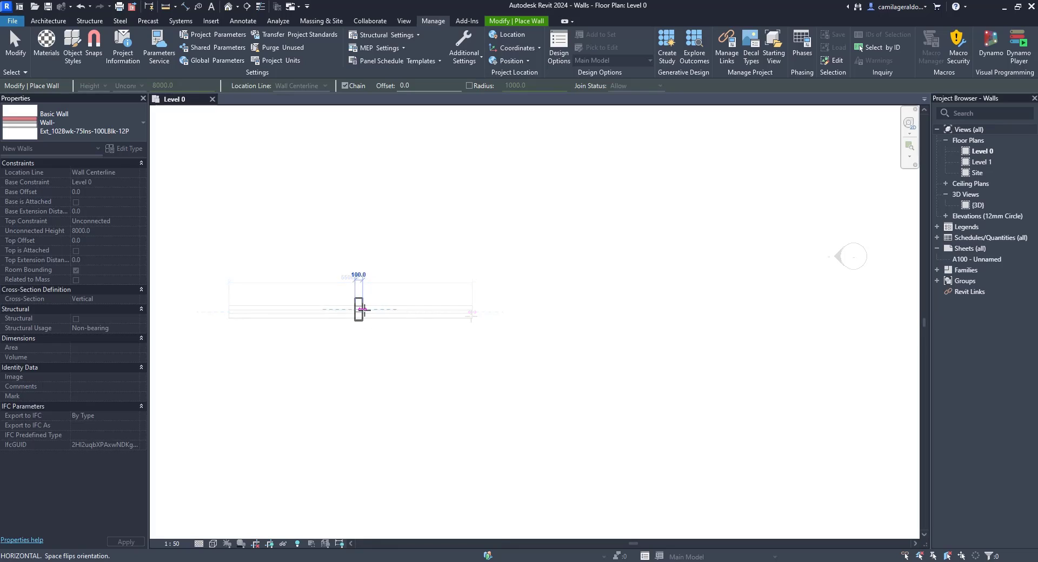
{"action": "left_click", "coordinate": [360, 309]}
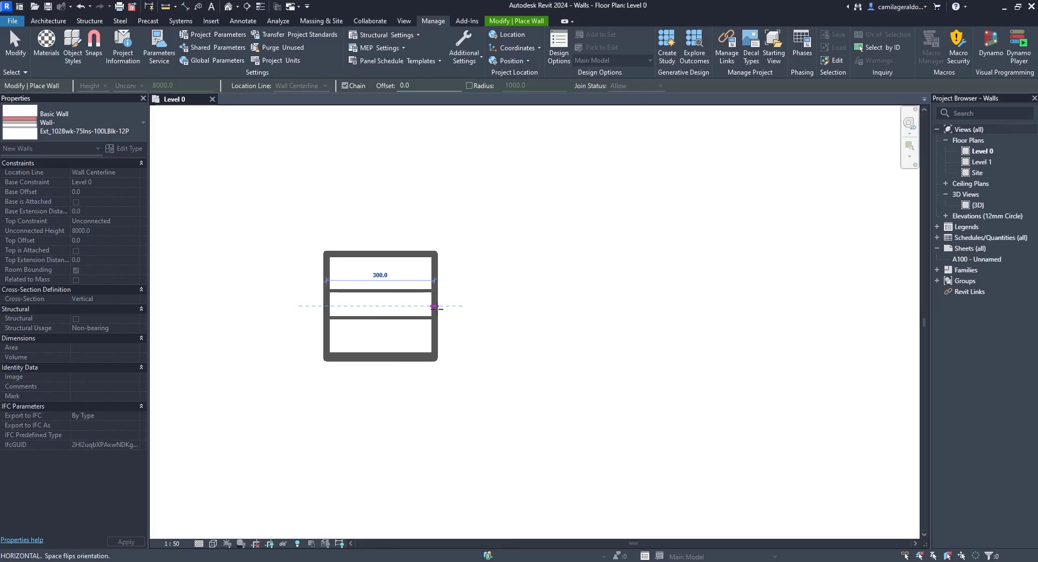
{"action": "left_click_drag", "start_coordinate": [436, 308], "coordinate": [476, 309]}
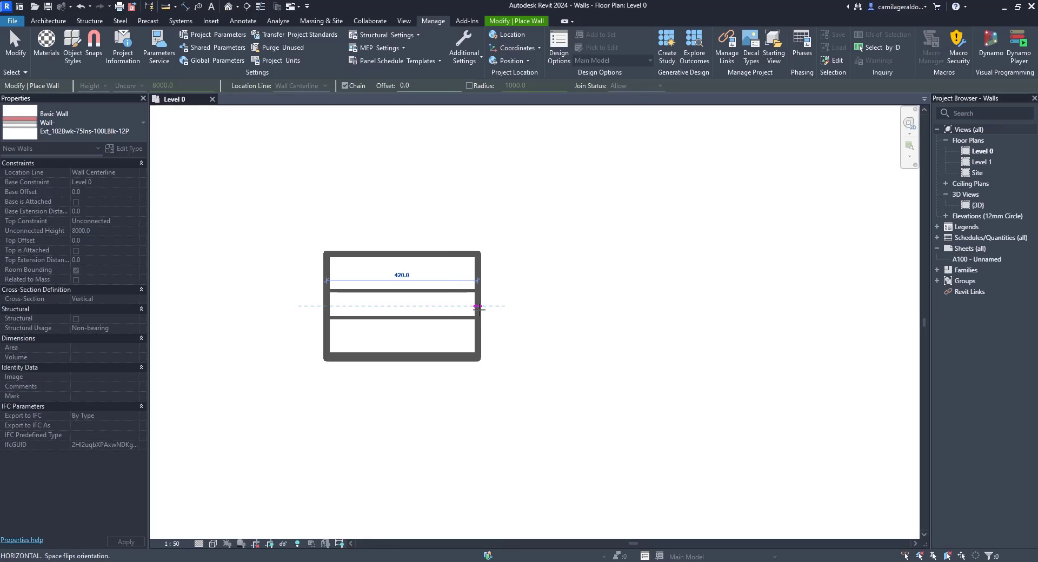
{"action": "key", "text": "Escape"}
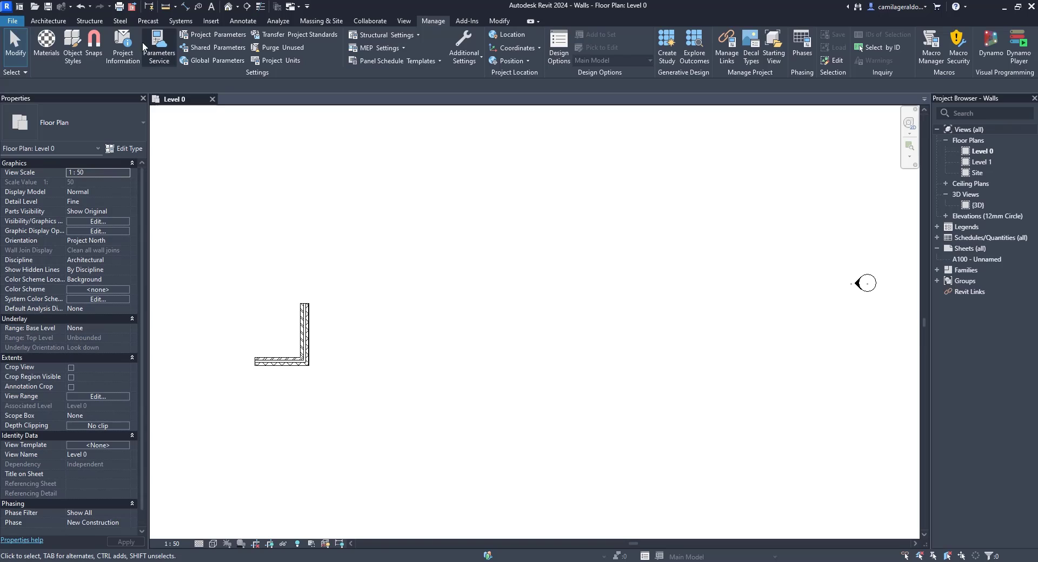
{"action": "mouse_move", "coordinate": [94, 42]}
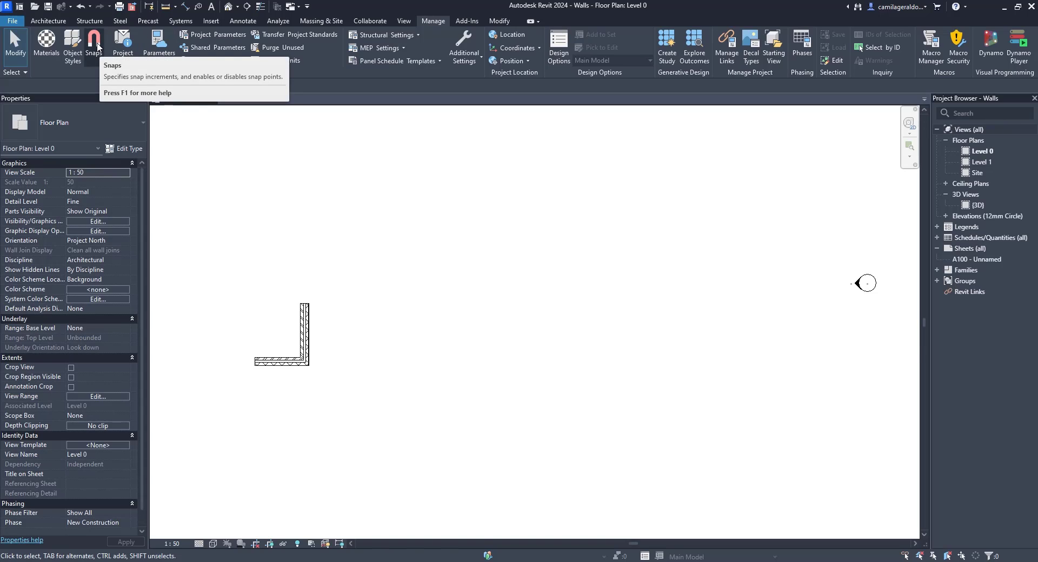
{"action": "left_click", "coordinate": [94, 43]}
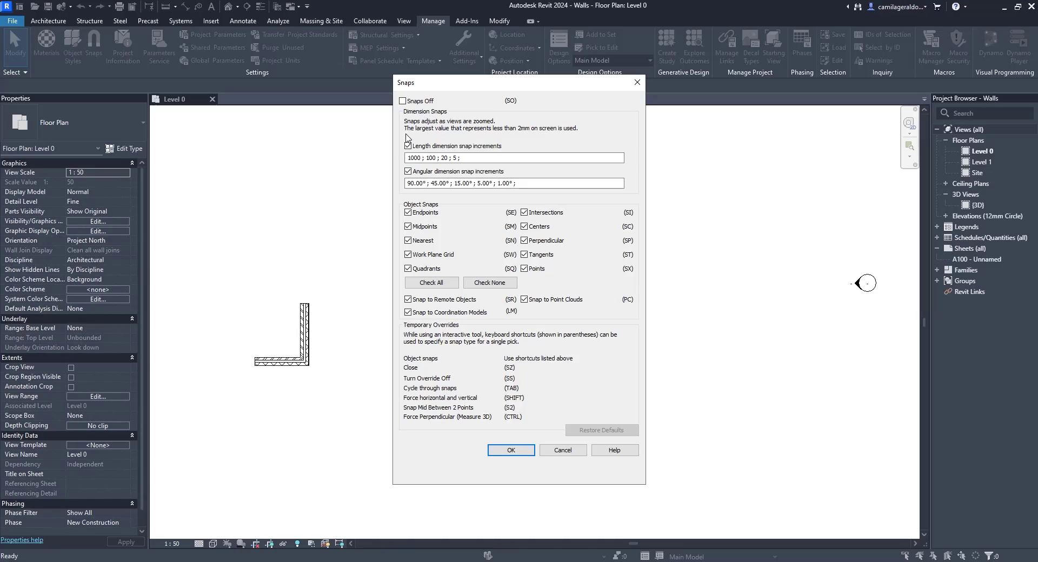
{"action": "left_click", "coordinate": [510, 450]}
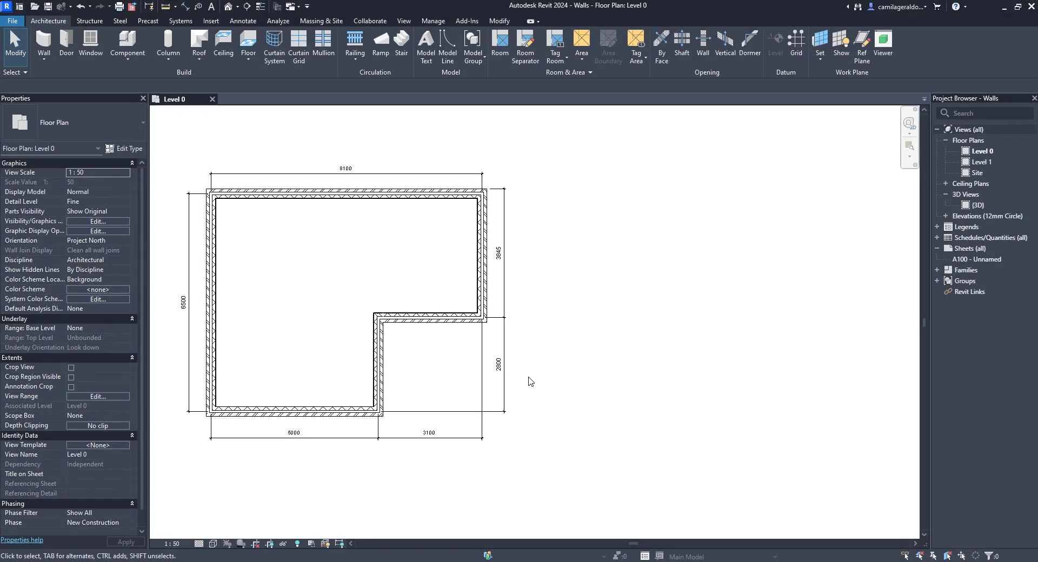
{"action": "mouse_move", "coordinate": [218, 544]}
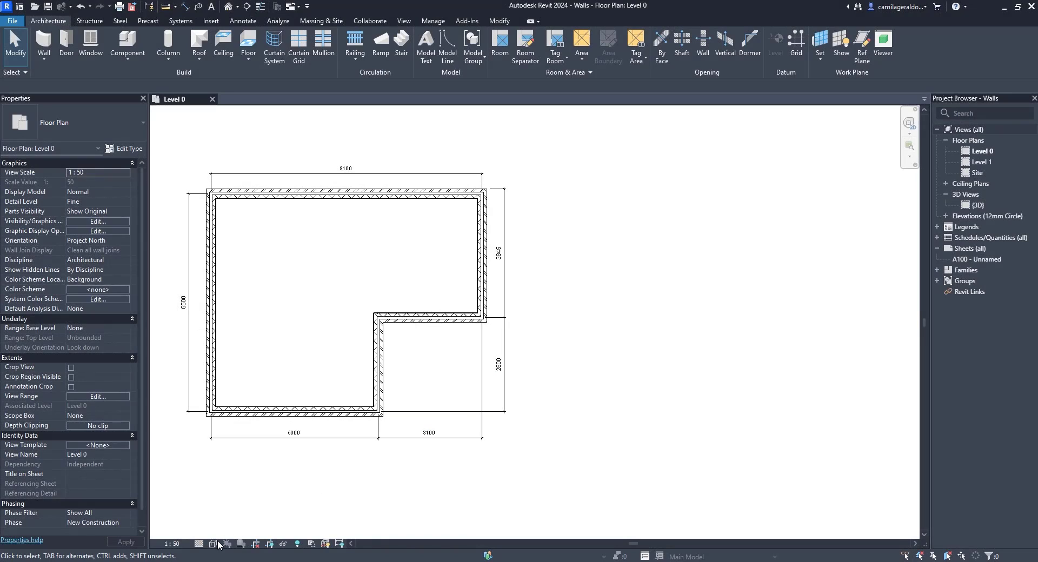
{"action": "mouse_move", "coordinate": [213, 543]}
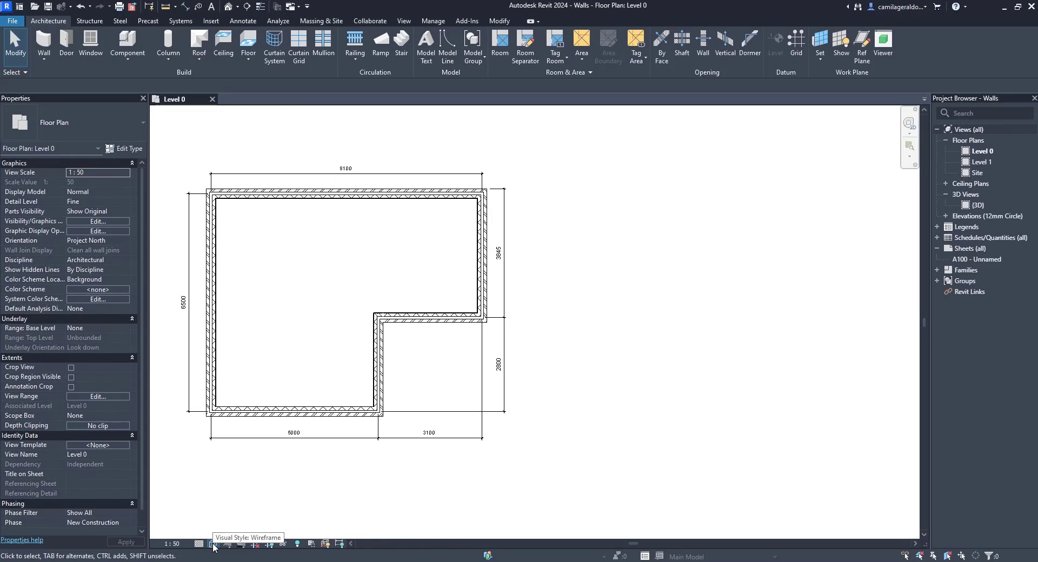
Step: Switch the Level 0 plan's visual style to Consistent Colors
{"action": "left_click", "coordinate": [213, 544]}
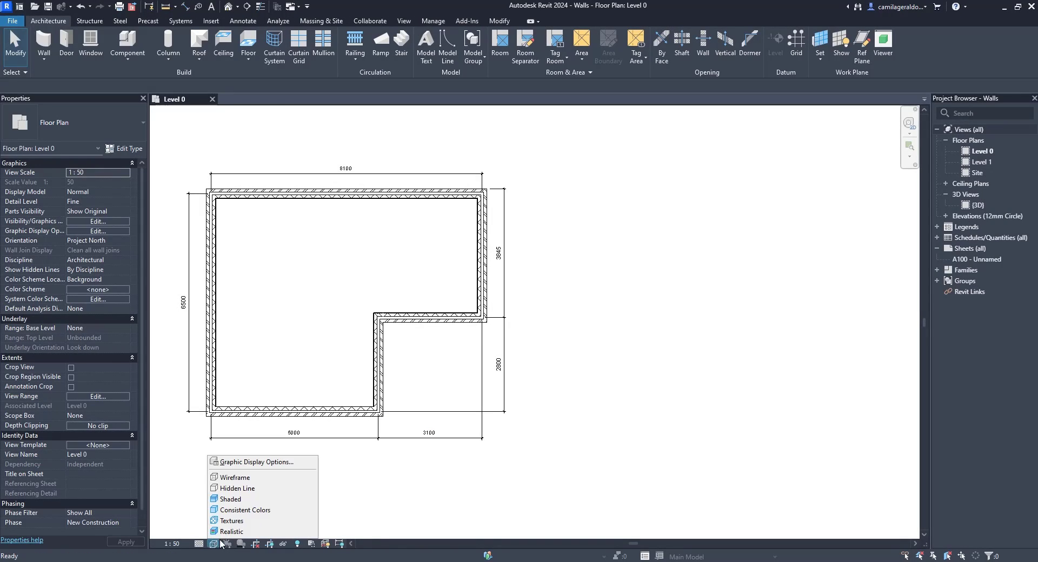
{"action": "mouse_move", "coordinate": [262, 477]}
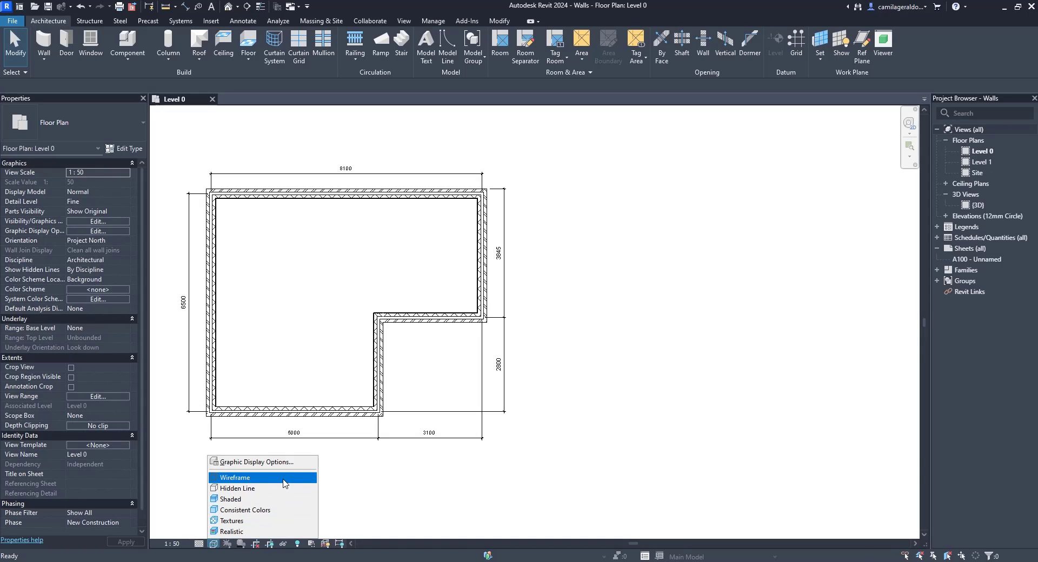
{"action": "mouse_move", "coordinate": [297, 500]}
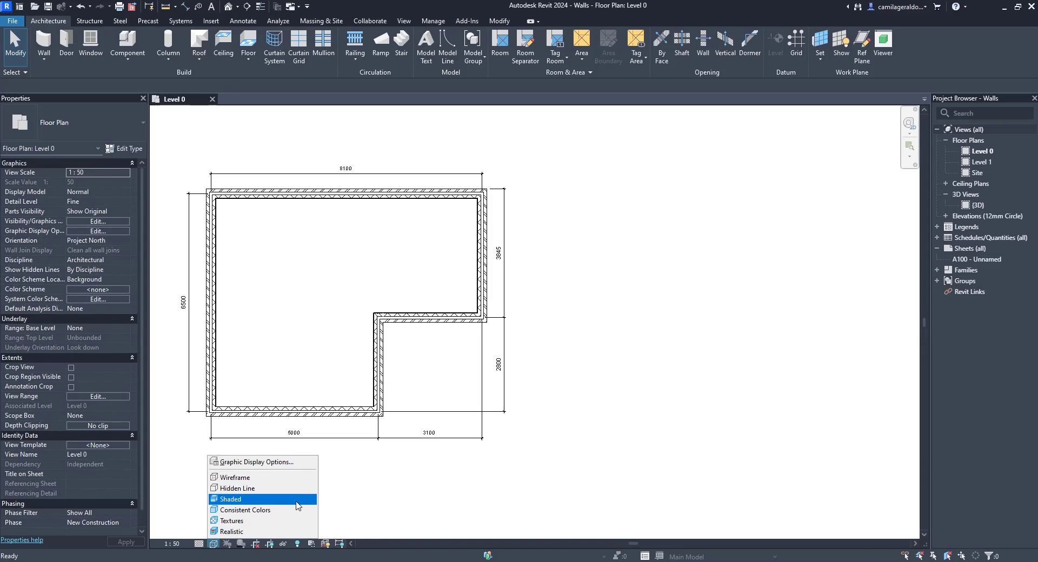
{"action": "mouse_move", "coordinate": [295, 510]}
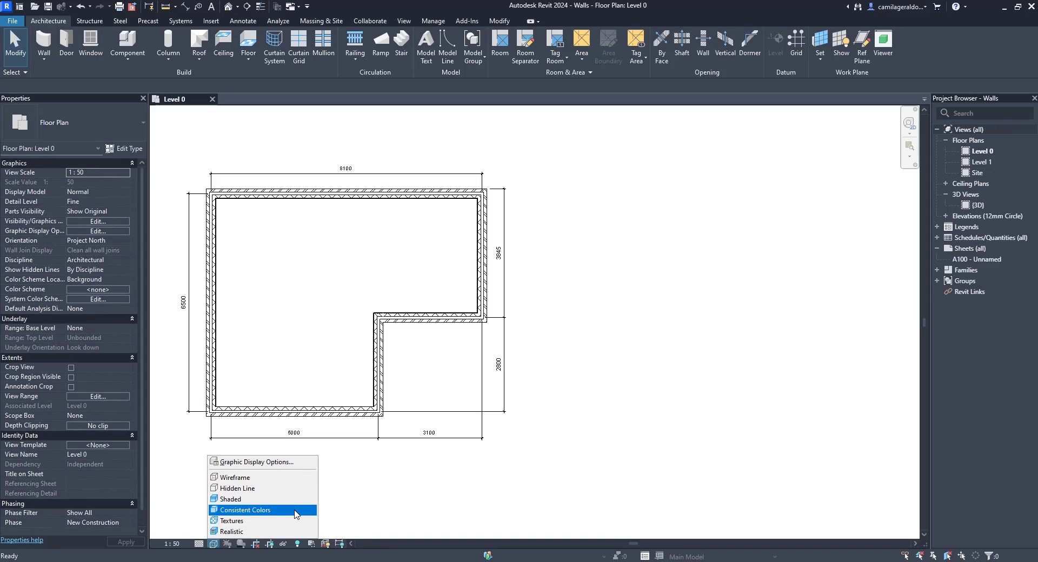
{"action": "left_click", "coordinate": [245, 509]}
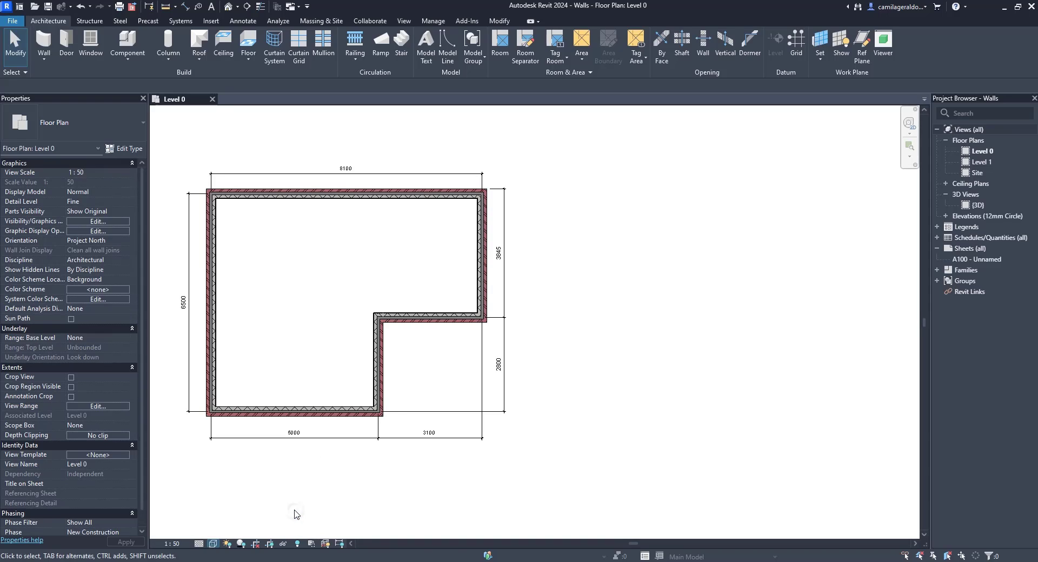
{"action": "left_click", "coordinate": [97, 173]}
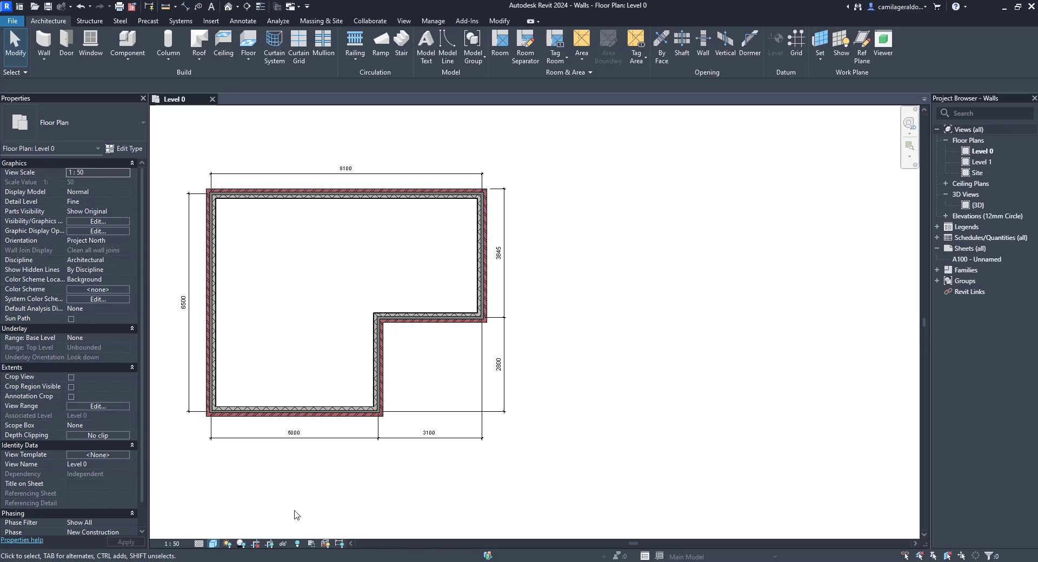
{"action": "mouse_move", "coordinate": [303, 511]}
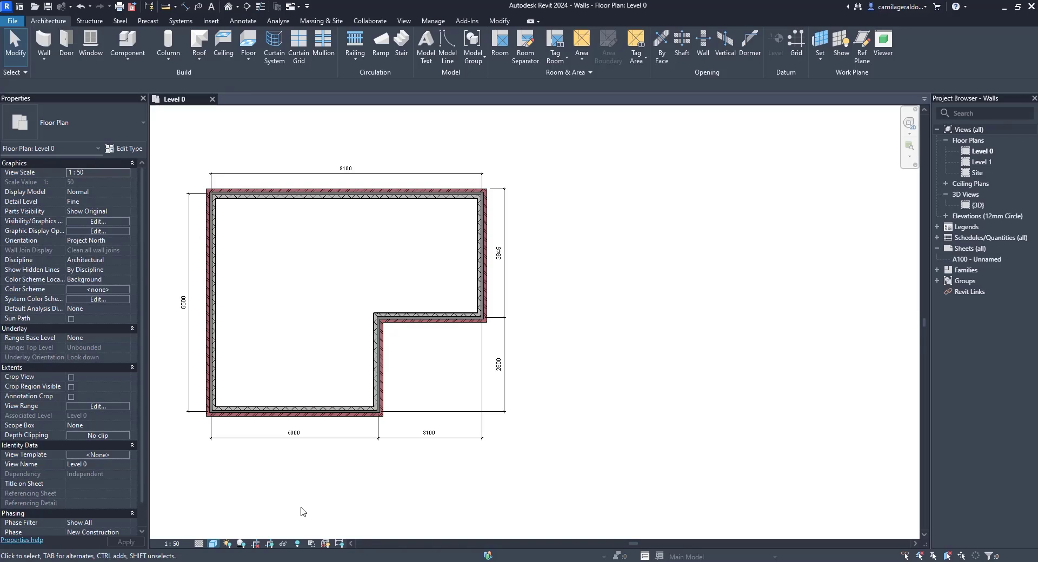
Step: Create Similar from the notch wall and chain-draw the L outline, including a 3845 wall
{"action": "left_click", "coordinate": [430, 319]}
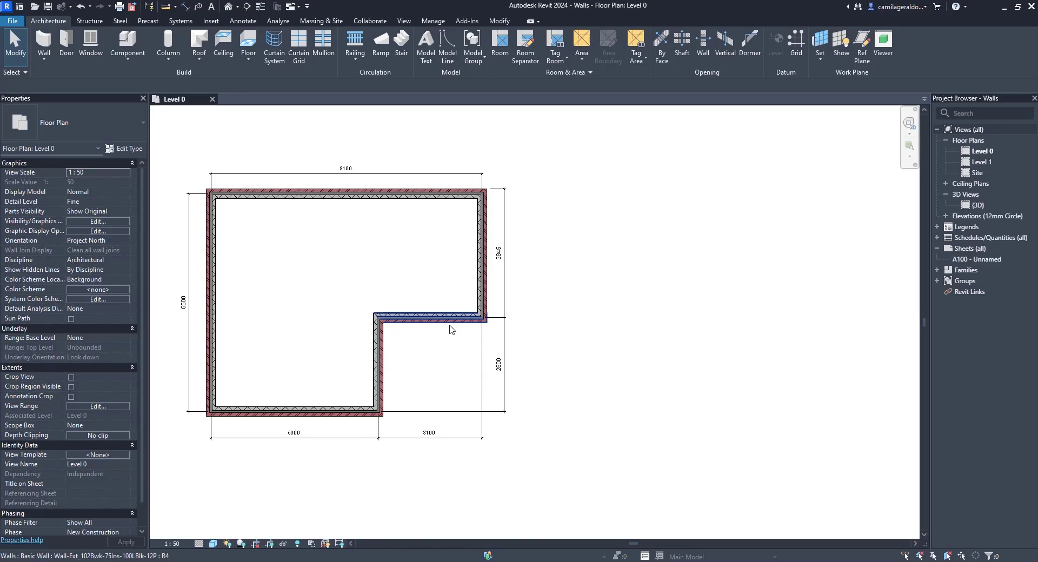
{"action": "left_click", "coordinate": [430, 319]}
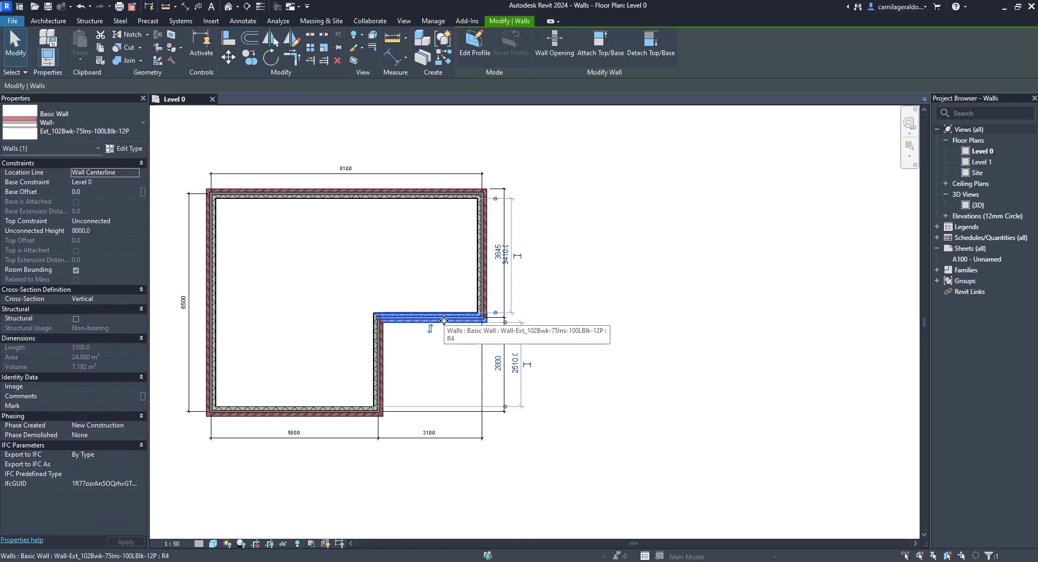
{"action": "right_click", "coordinate": [443, 320]}
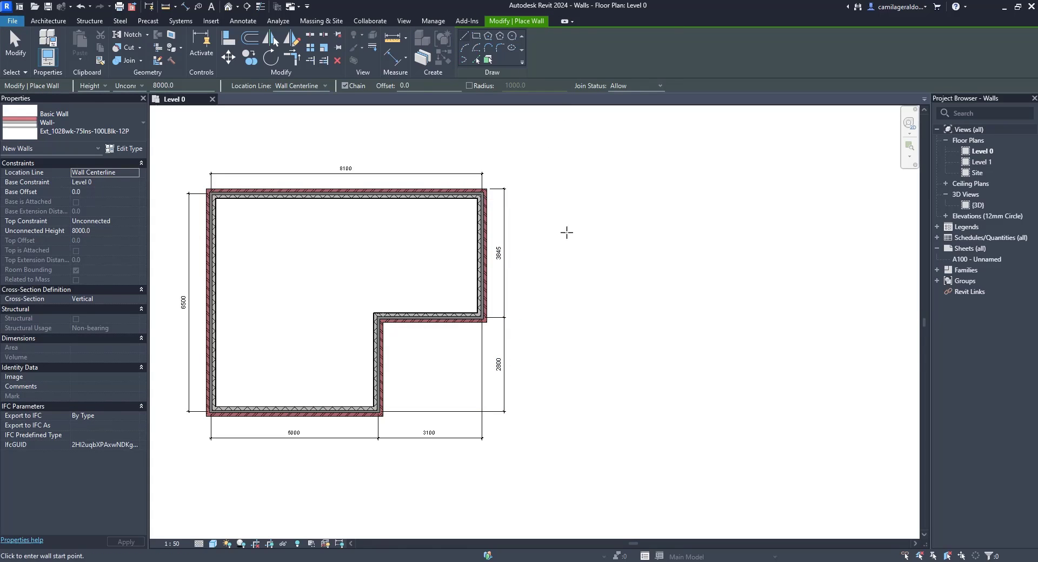
{"action": "mouse_move", "coordinate": [588, 412]}
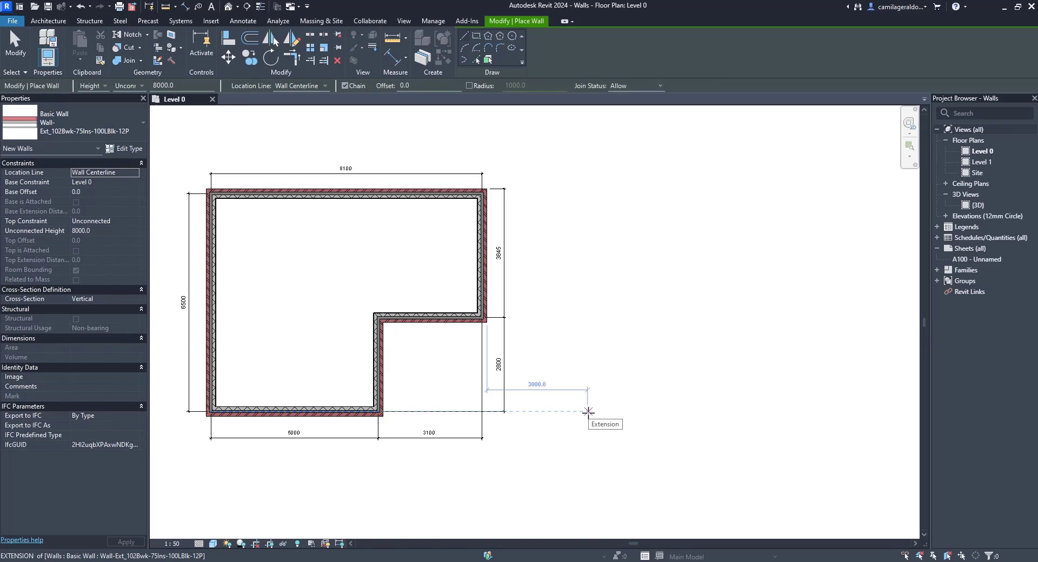
{"action": "mouse_move", "coordinate": [708, 411]}
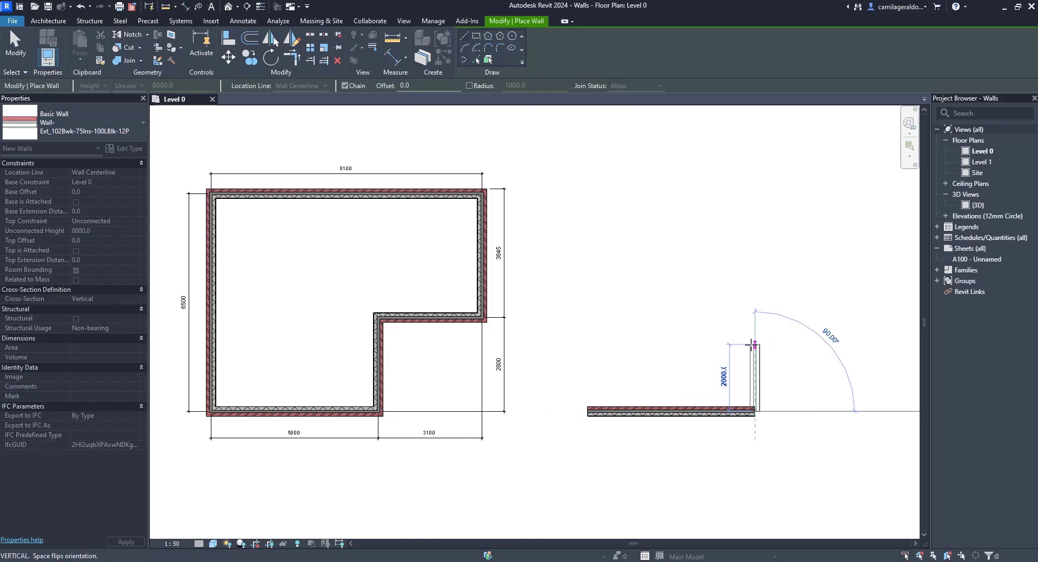
{"action": "mouse_move", "coordinate": [752, 337]}
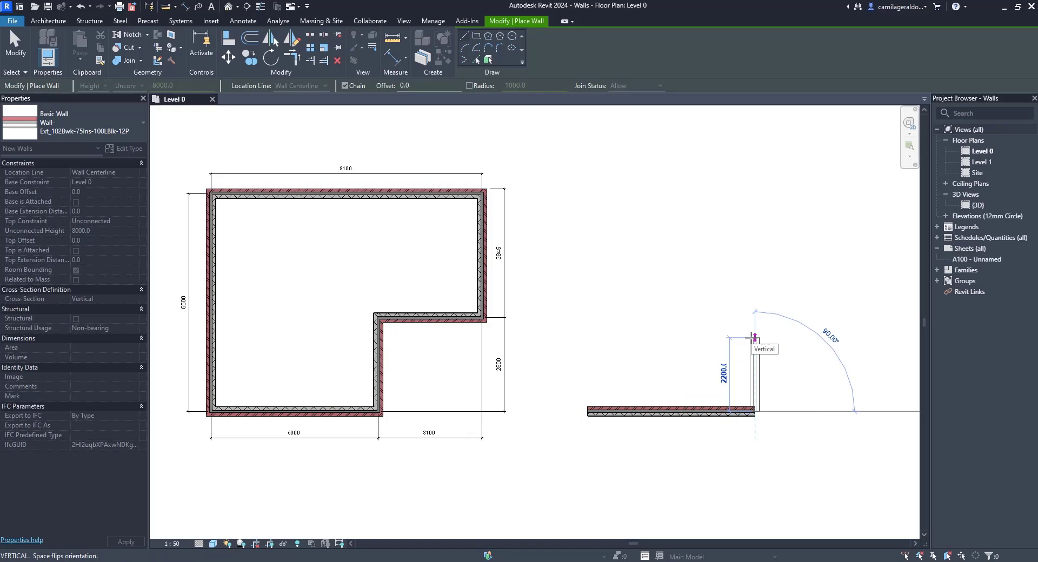
{"action": "mouse_move", "coordinate": [753, 311]}
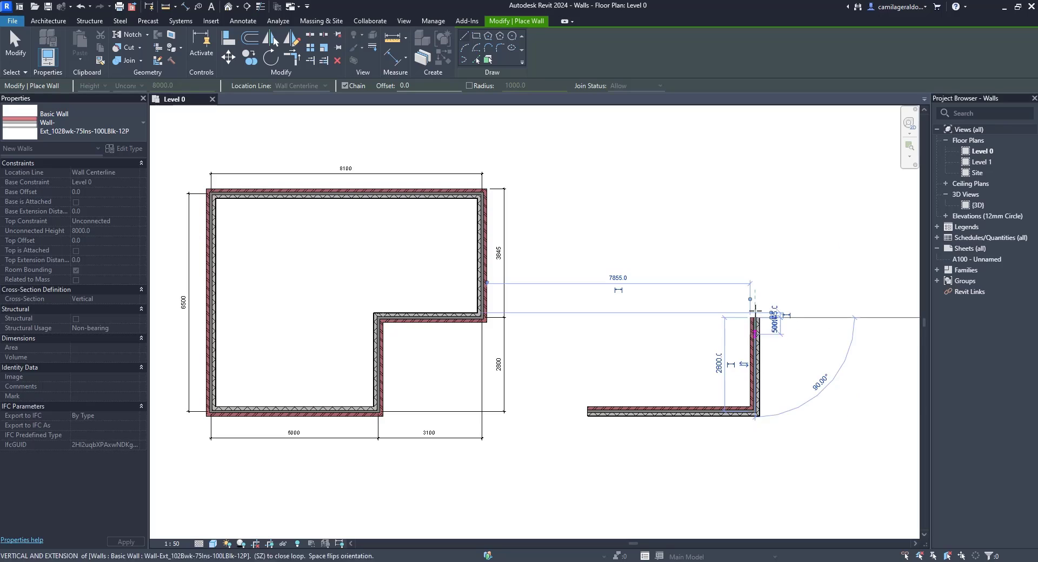
{"action": "mouse_move", "coordinate": [820, 317]}
{"action": "type", "text": "3845"}
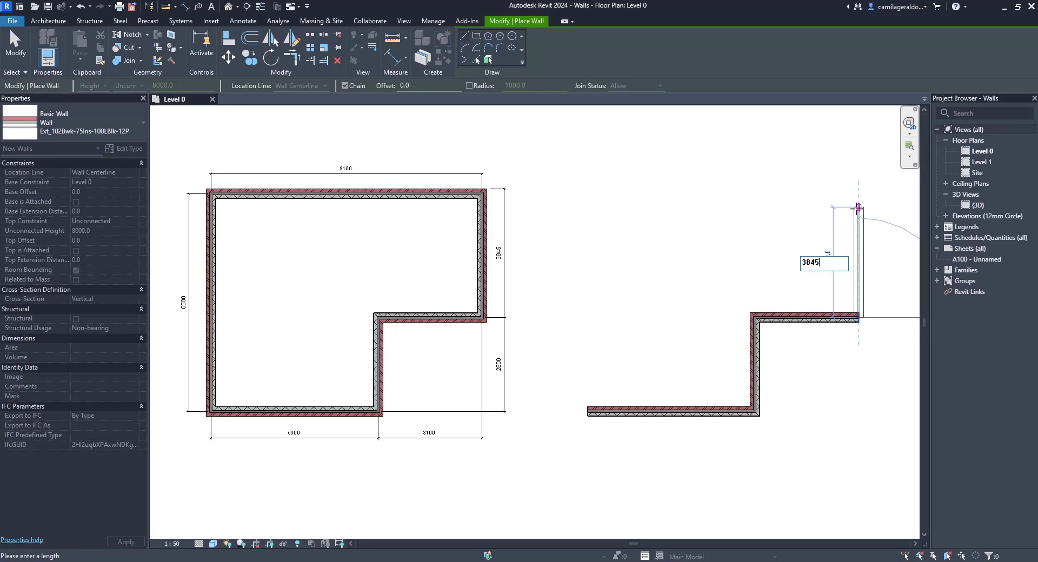
{"action": "key", "text": "Return"}
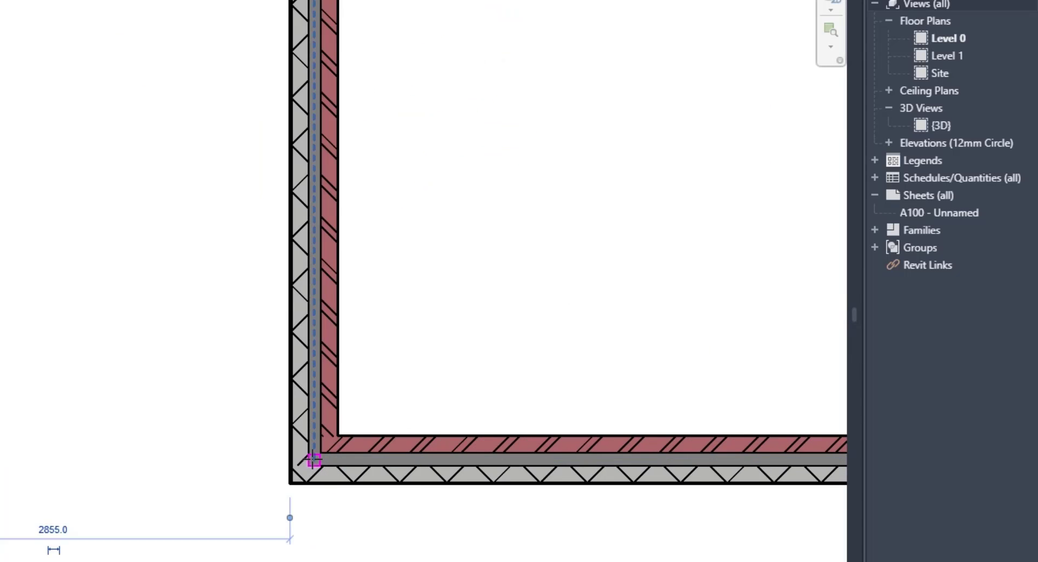
{"action": "mouse_move", "coordinate": [314, 461]}
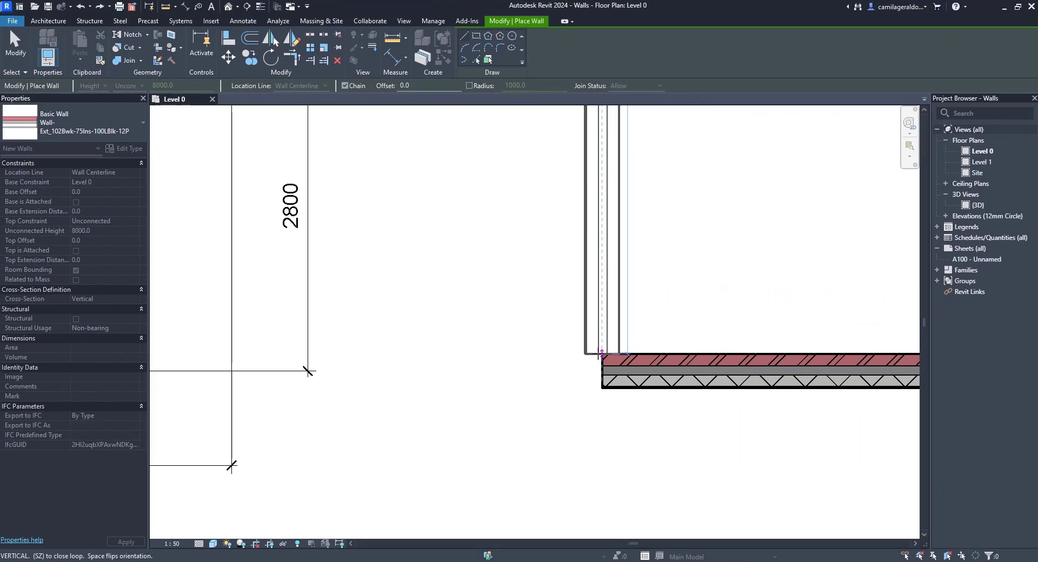
{"action": "mouse_move", "coordinate": [601, 353]}
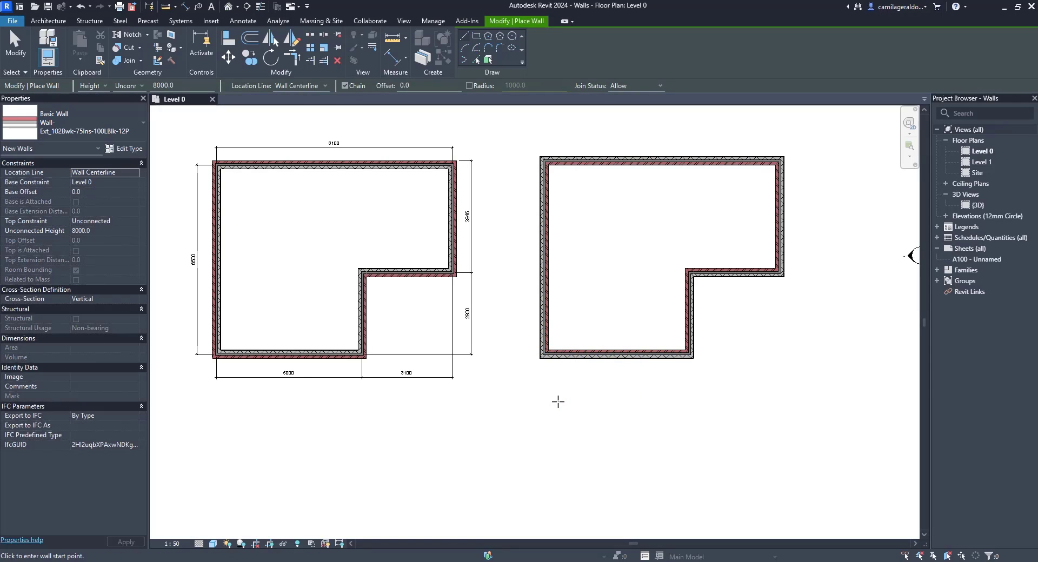
{"action": "mouse_move", "coordinate": [550, 398]}
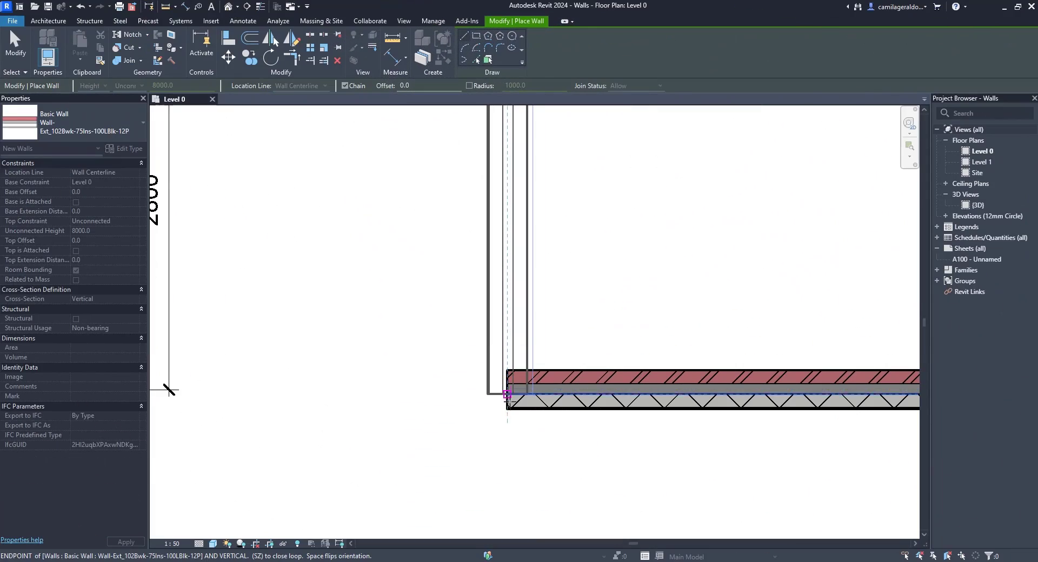
{"action": "left_click", "coordinate": [507, 394]}
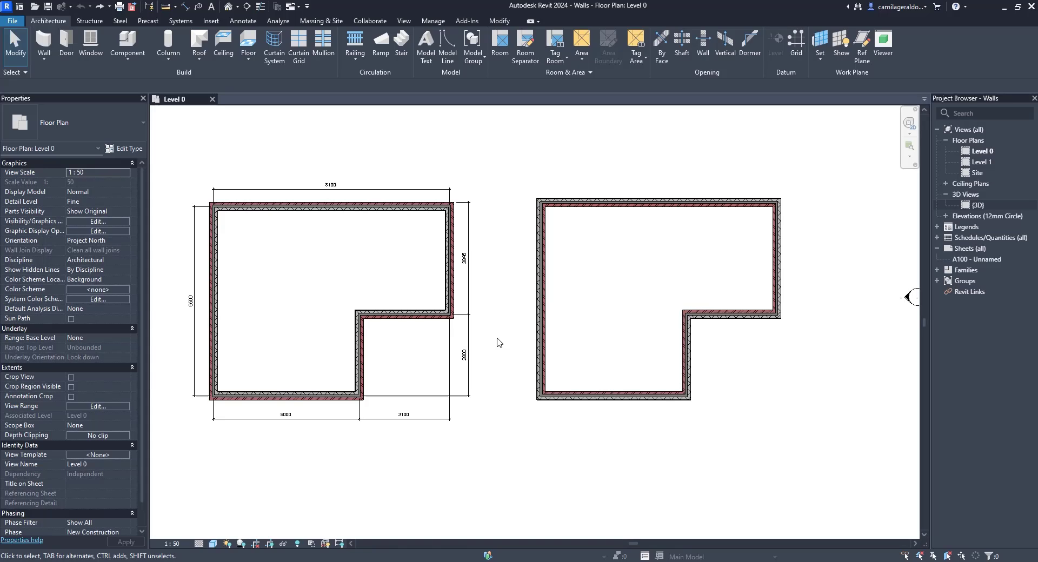
{"action": "mouse_move", "coordinate": [490, 351]}
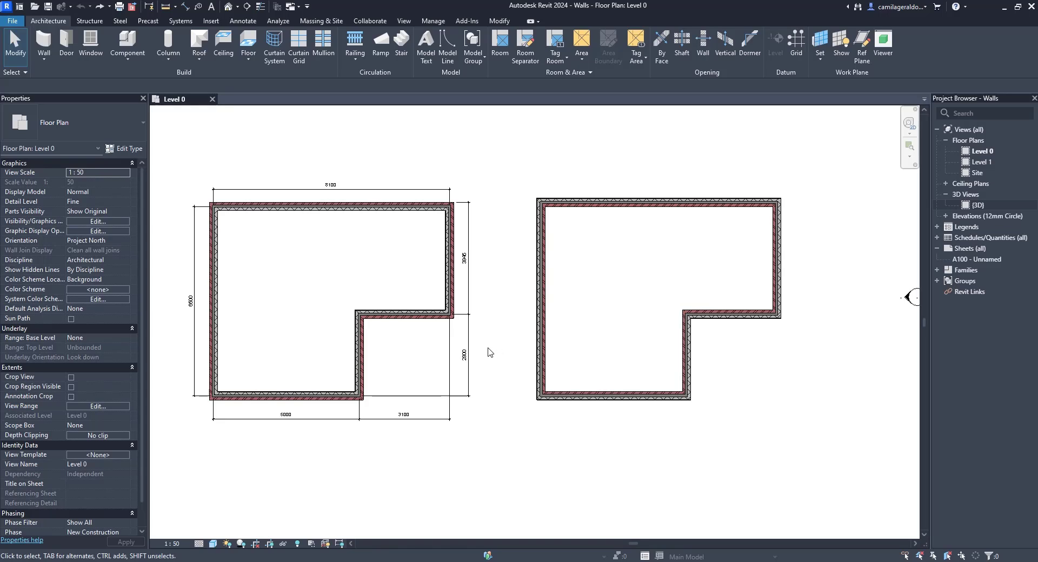
{"action": "mouse_move", "coordinate": [843, 249]}
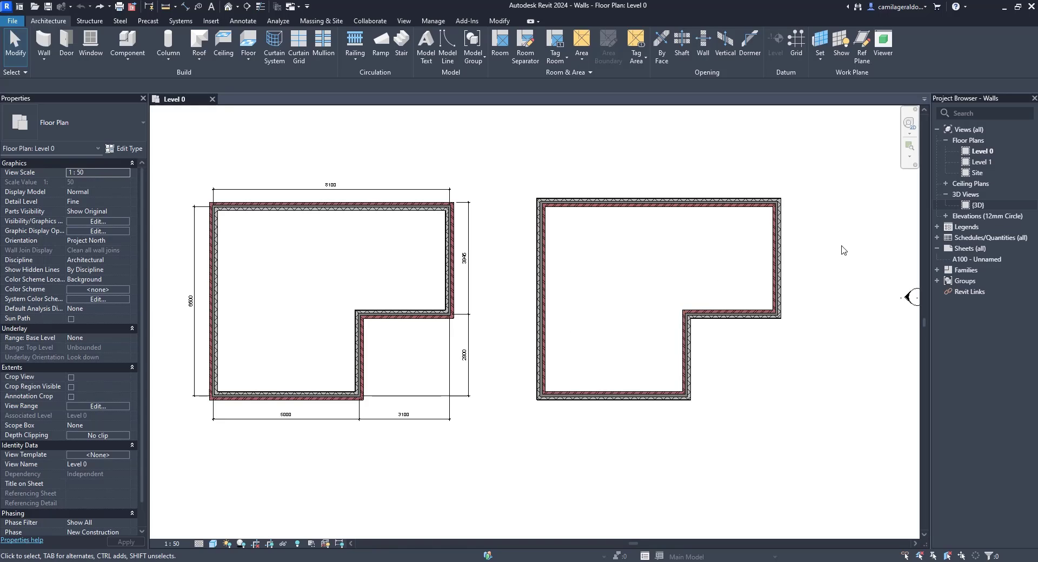
{"action": "double_click", "coordinate": [971, 205]}
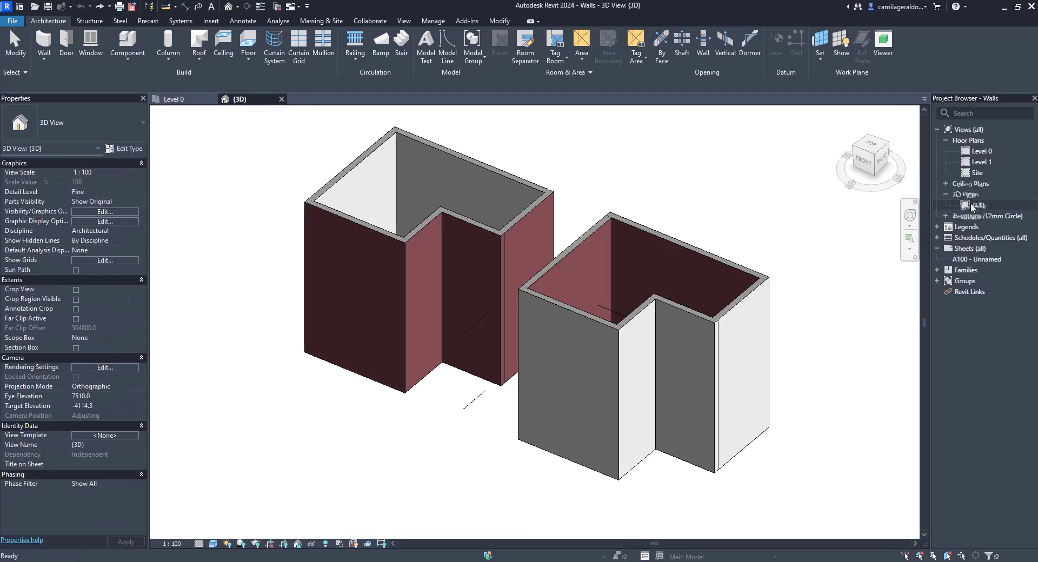
{"action": "left_click", "coordinate": [975, 205]}
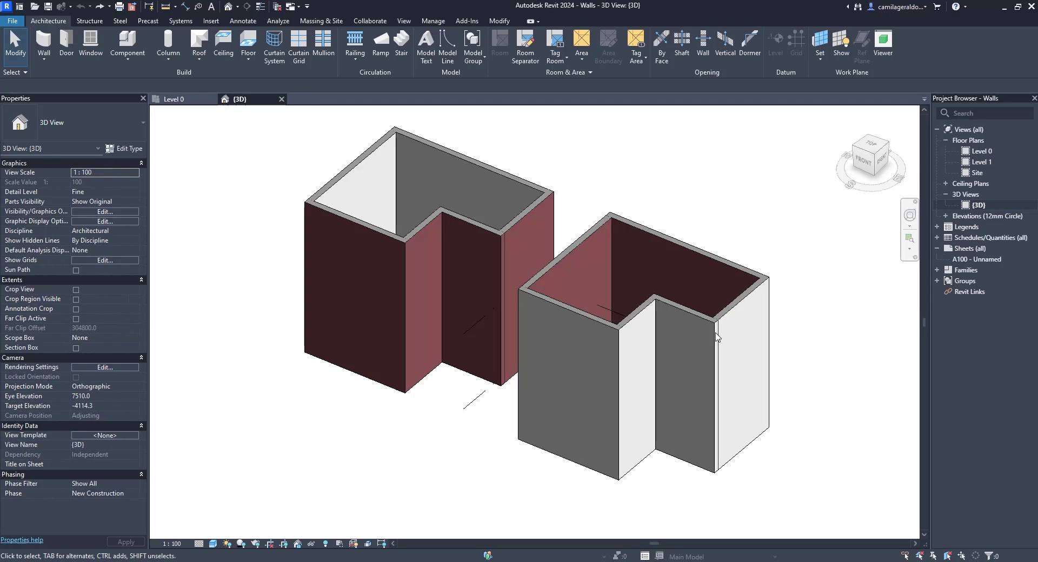
{"action": "mouse_move", "coordinate": [447, 396]}
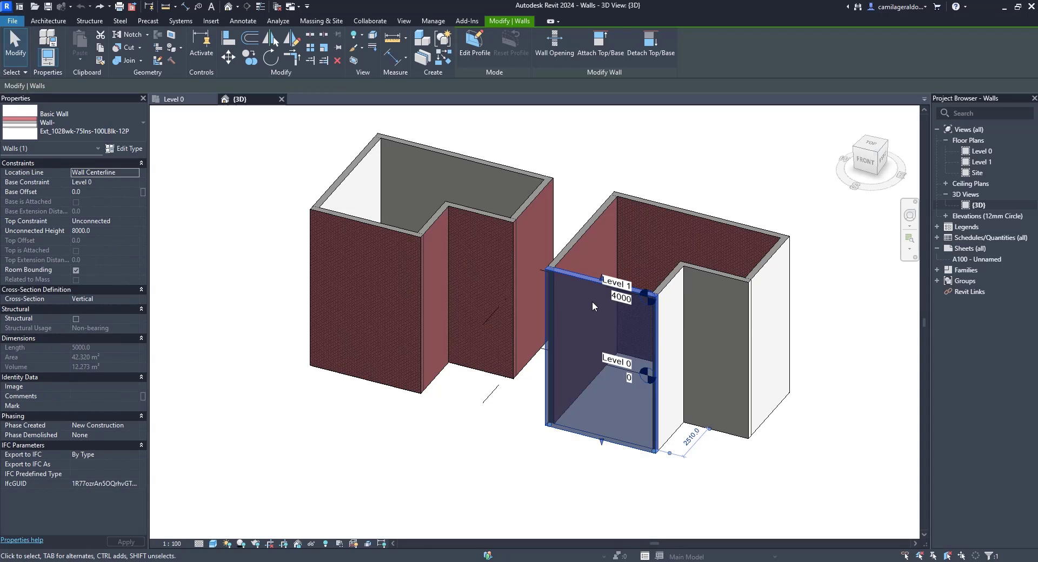
{"action": "mouse_move", "coordinate": [437, 429]}
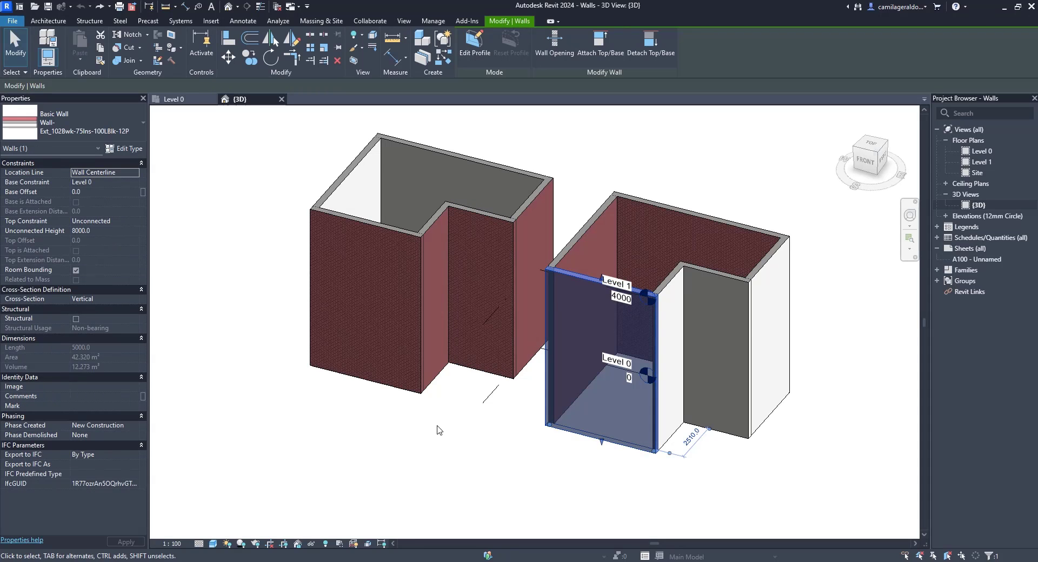
{"action": "mouse_move", "coordinate": [431, 432]}
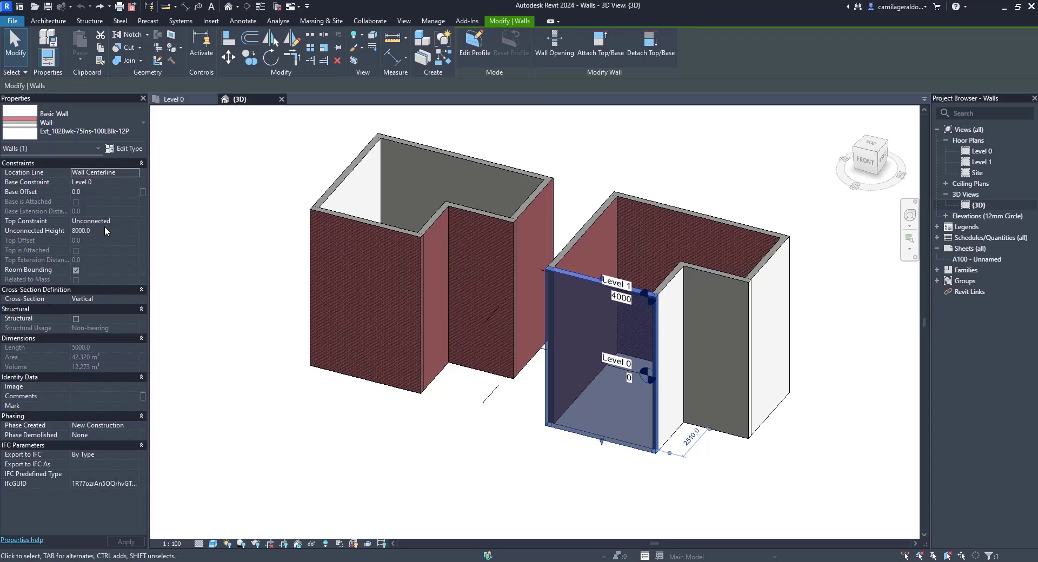
{"action": "mouse_move", "coordinate": [108, 231]}
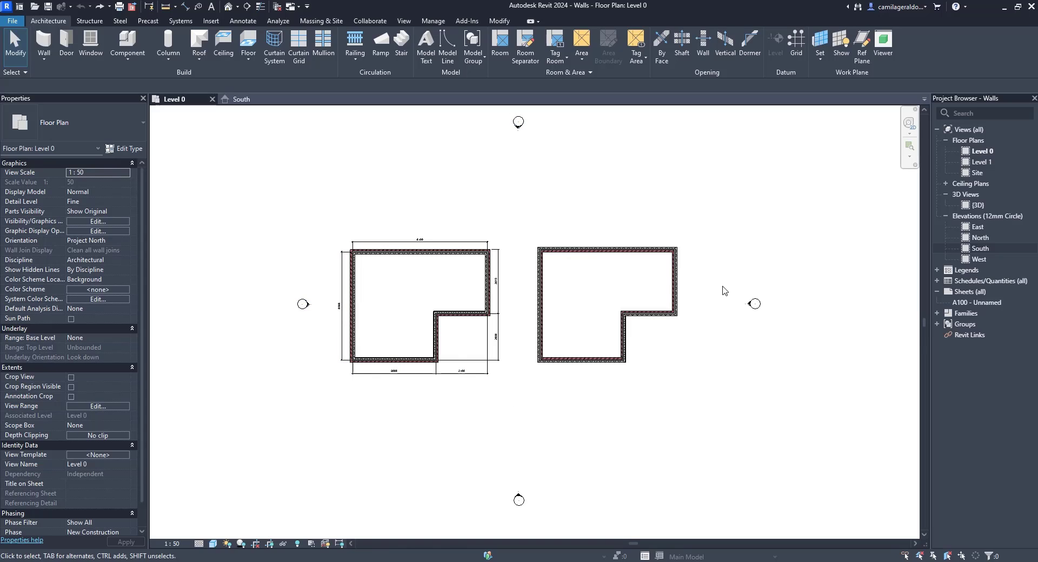
{"action": "mouse_move", "coordinate": [519, 498]}
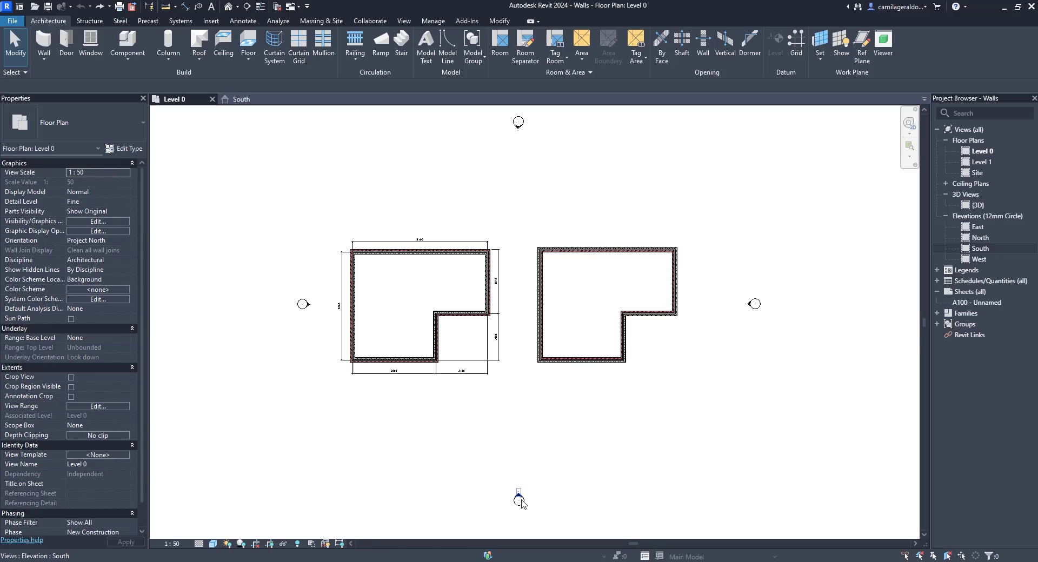
Step: Select the south elevation marker below the plan and open the South elevation
{"action": "left_click", "coordinate": [519, 498]}
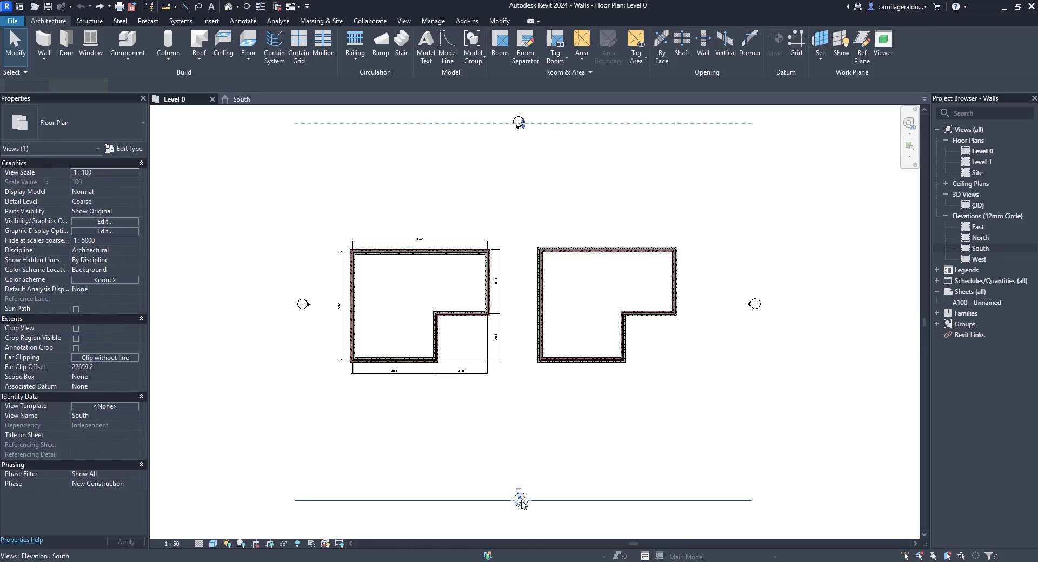
{"action": "left_click", "coordinate": [519, 500]}
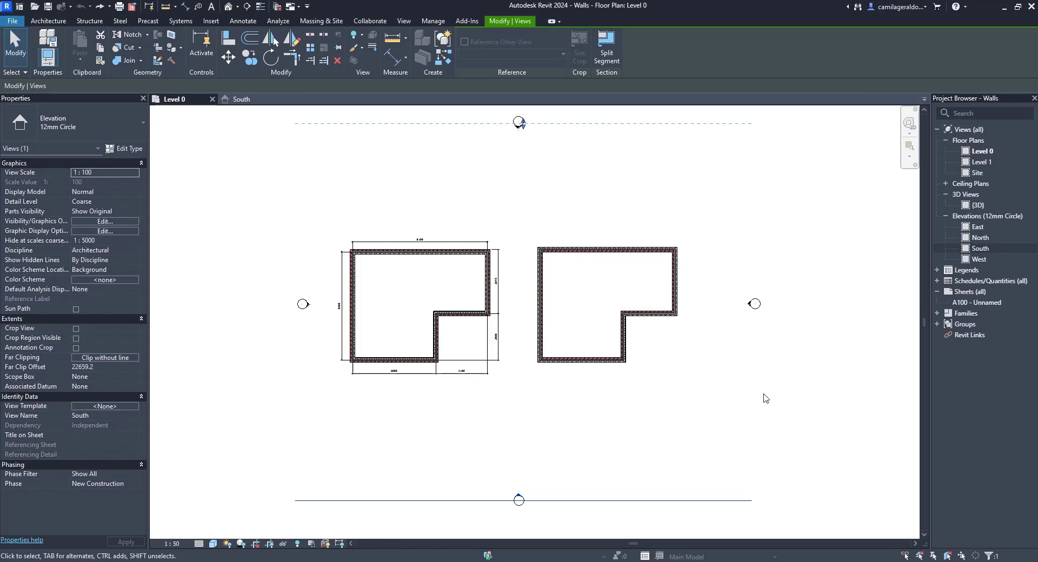
{"action": "mouse_move", "coordinate": [893, 343]}
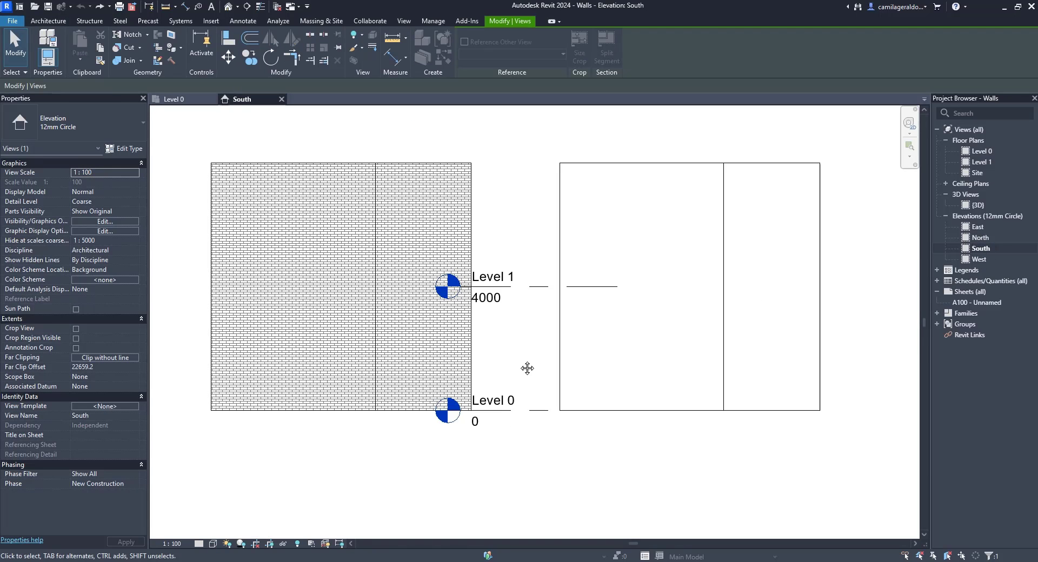
{"action": "mouse_move", "coordinate": [519, 362]}
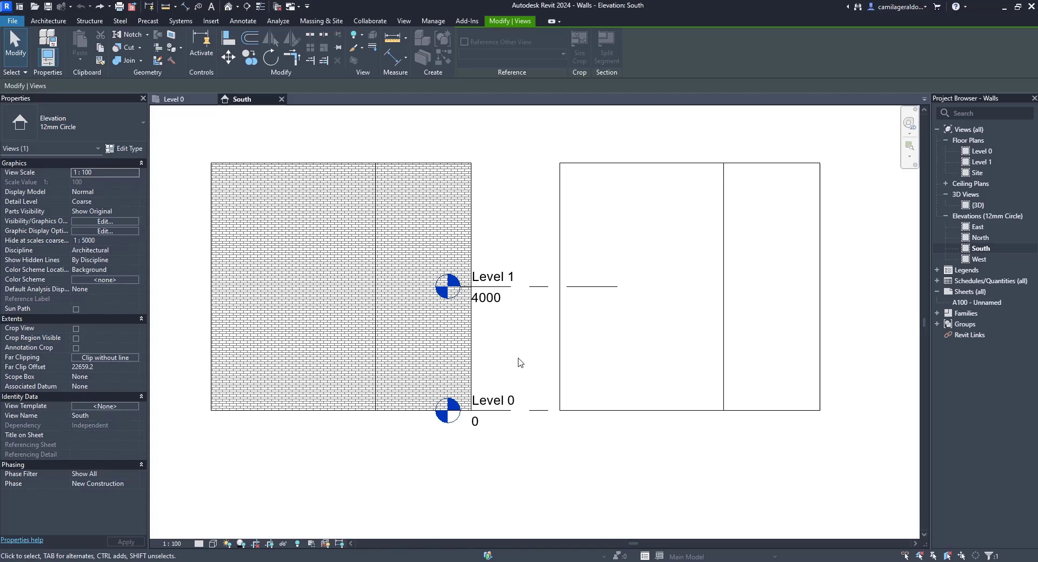
{"action": "mouse_move", "coordinate": [520, 374]}
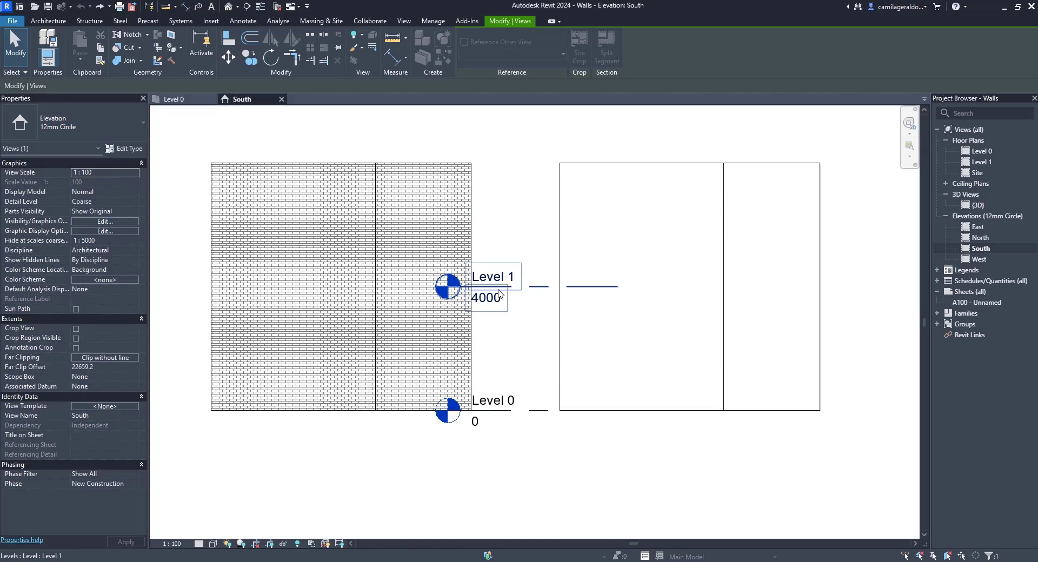
Step: Select Level 1 and drag its end grip left past both wall blocks
{"action": "left_click", "coordinate": [846, 293]}
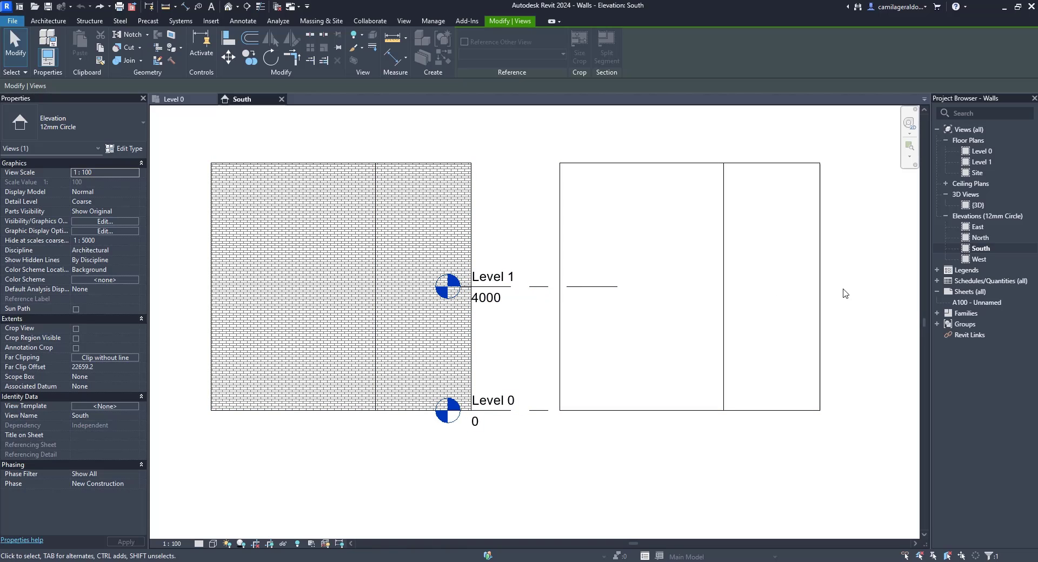
{"action": "mouse_move", "coordinate": [678, 288]}
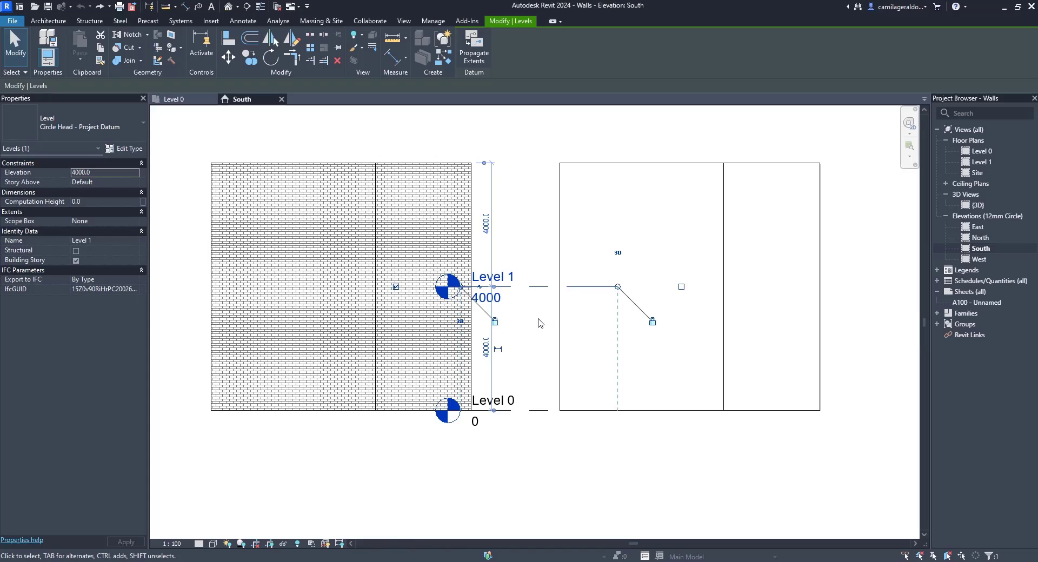
{"action": "mouse_move", "coordinate": [522, 319]}
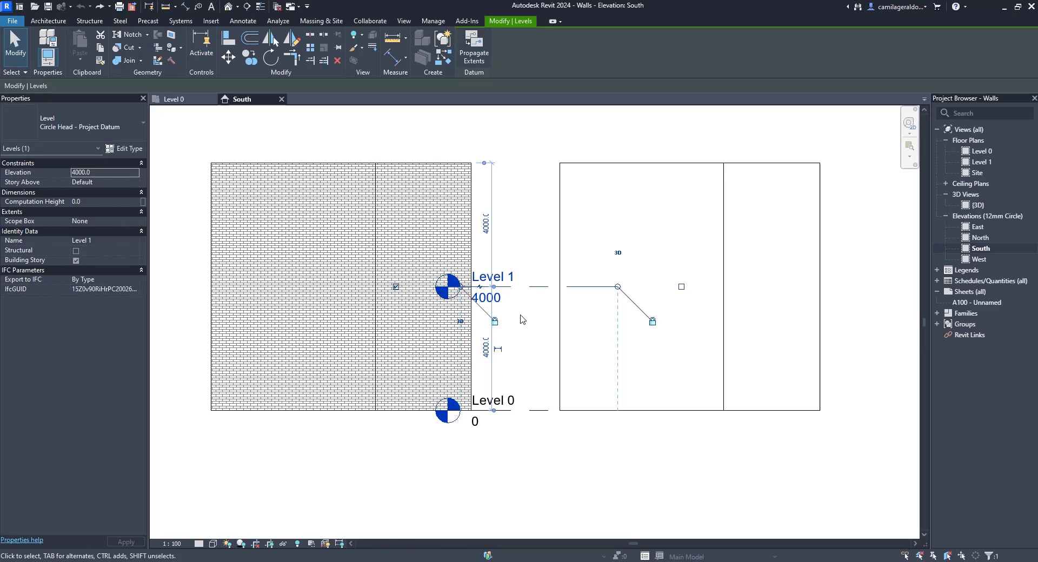
{"action": "mouse_move", "coordinate": [462, 291]}
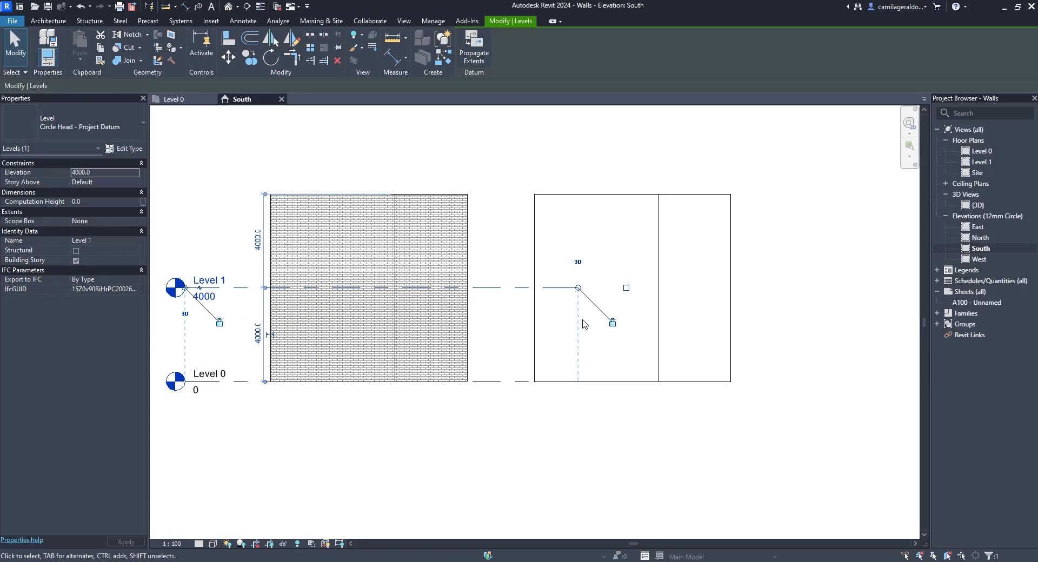
{"action": "left_click", "coordinate": [578, 288]}
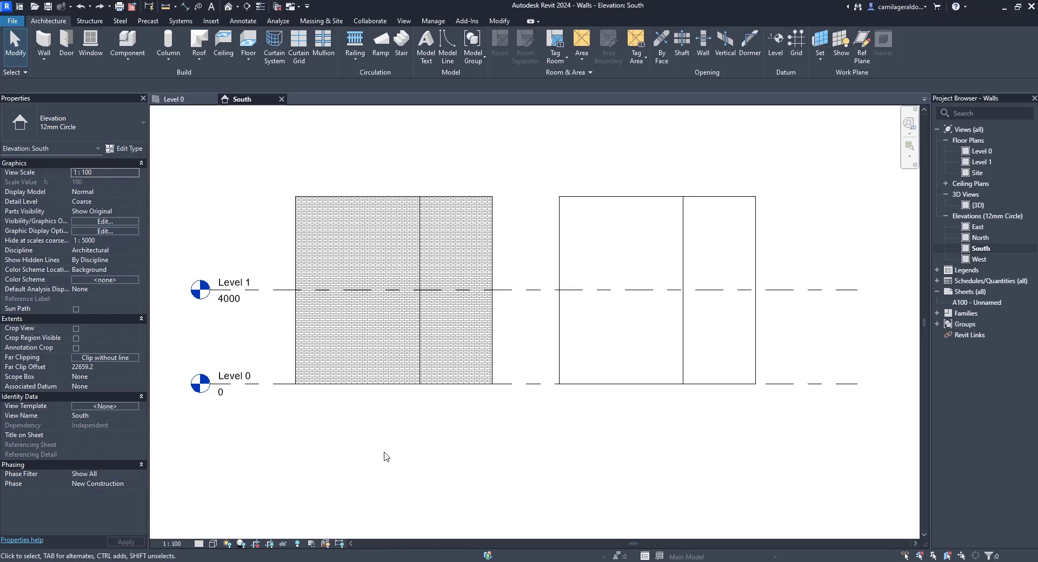
{"action": "mouse_move", "coordinate": [274, 305]}
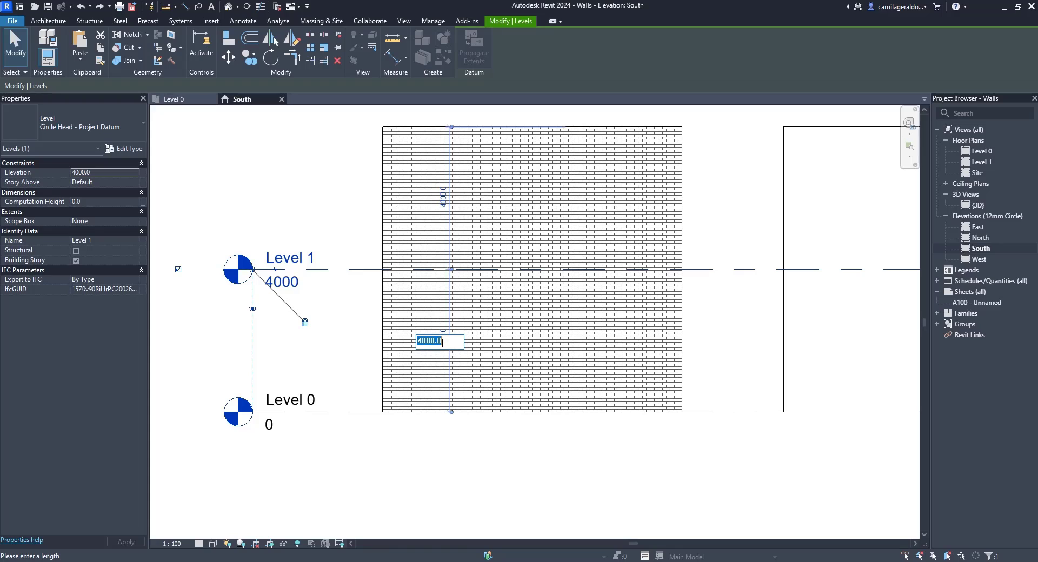
Step: Change Level 1's elevation to 3000 via its temporary dimension
{"action": "type", "text": "3"}
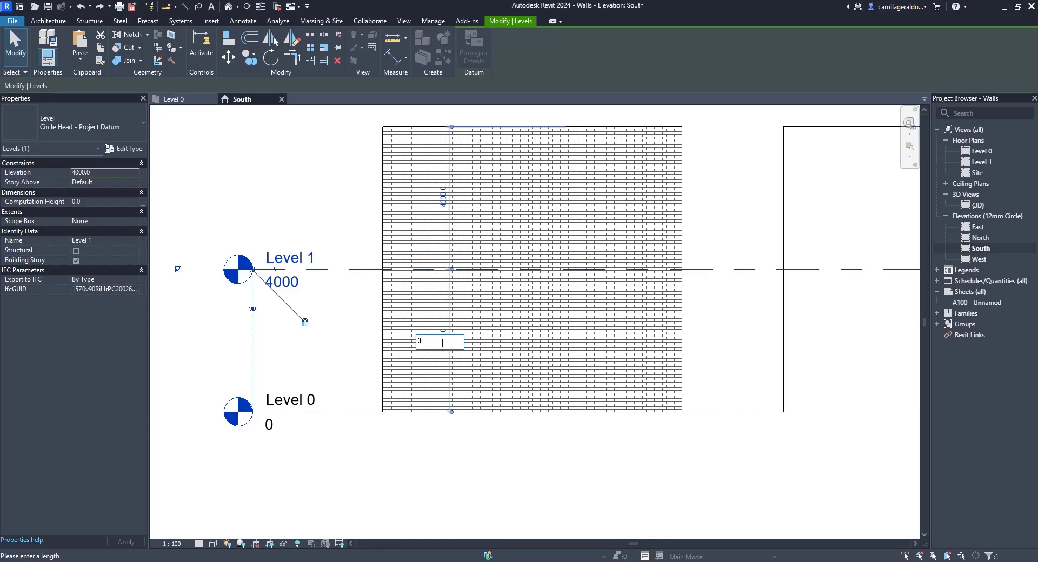
{"action": "key", "text": "Return"}
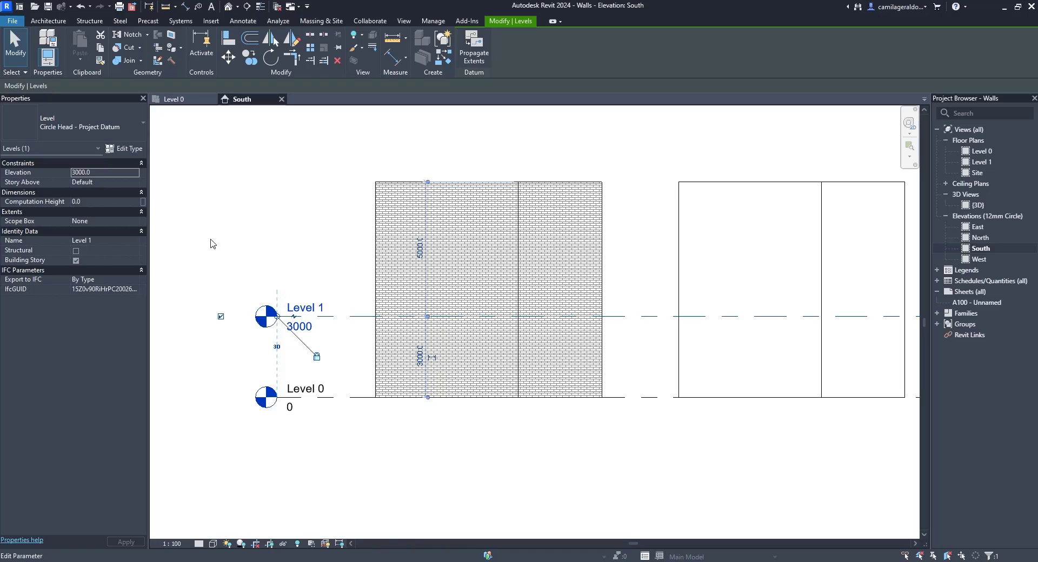
{"action": "left_click", "coordinate": [49, 20]}
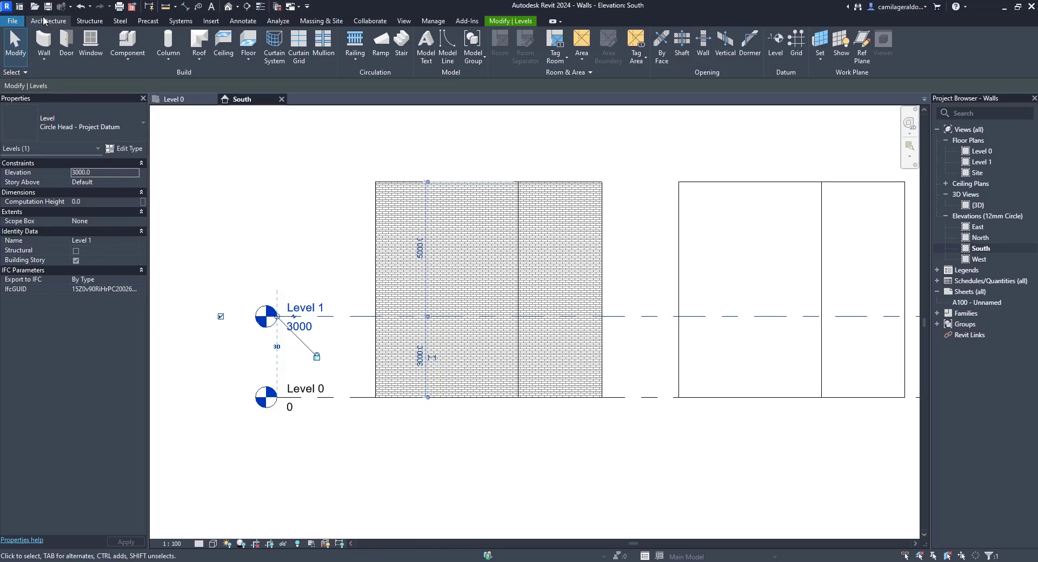
{"action": "mouse_move", "coordinate": [663, 129]}
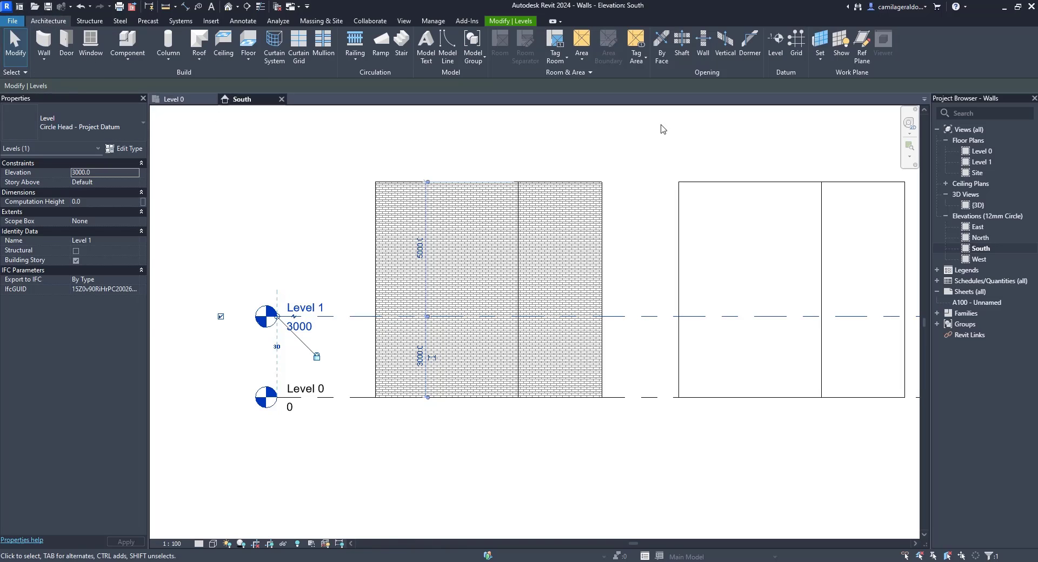
{"action": "left_click", "coordinate": [774, 43]}
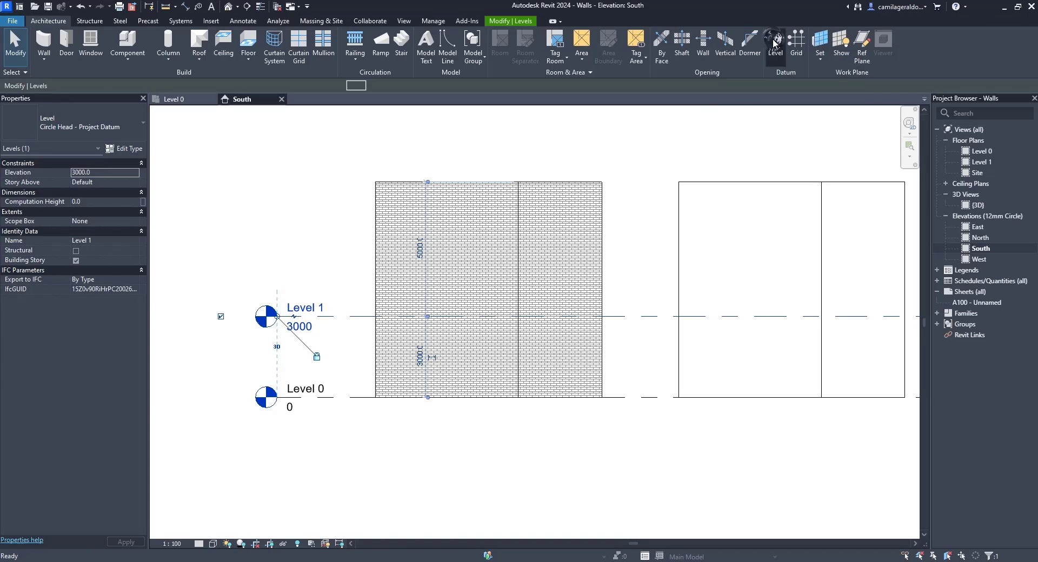
Step: Place a new Level 2 line 3000 above Level 1, at elevation 6000
{"action": "left_click", "coordinate": [773, 43]}
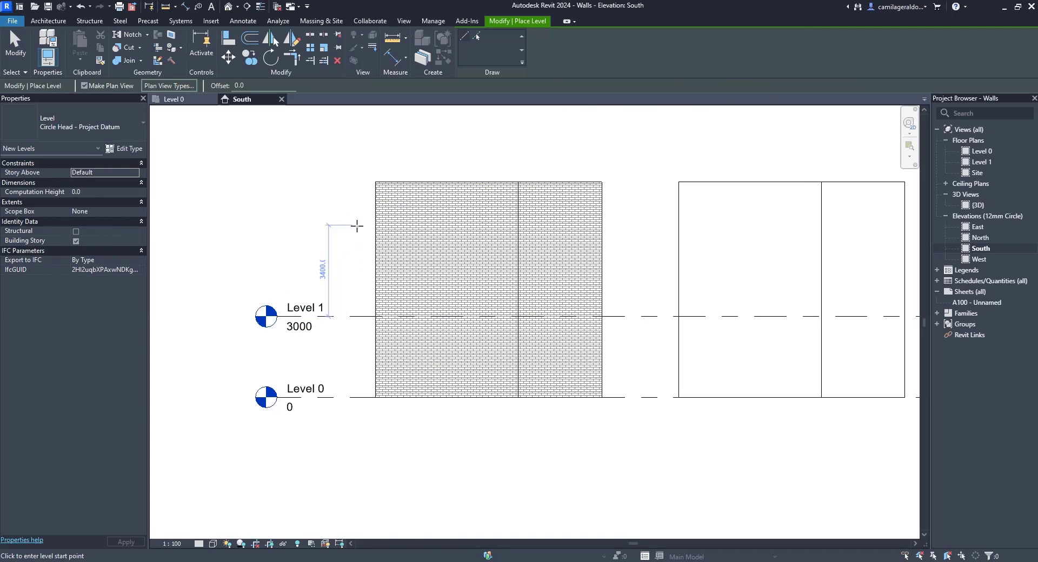
{"action": "mouse_move", "coordinate": [293, 210]}
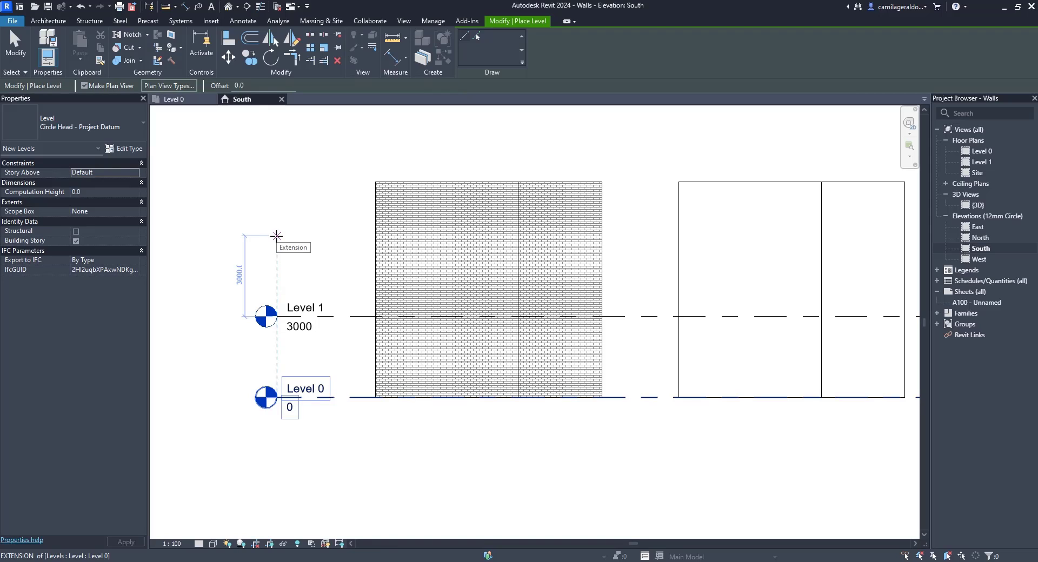
{"action": "left_click", "coordinate": [276, 236]}
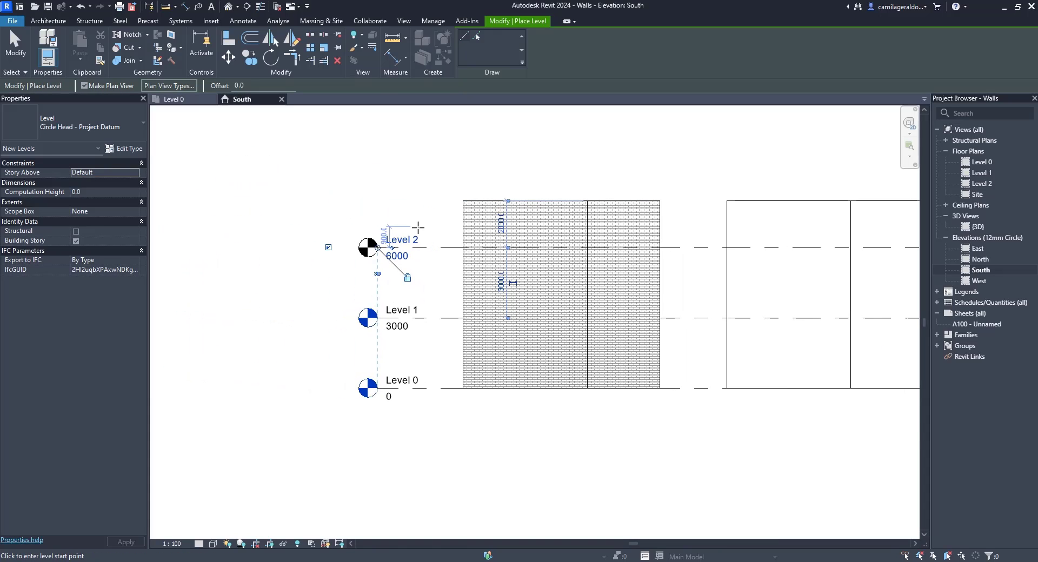
{"action": "key", "text": "Escape"}
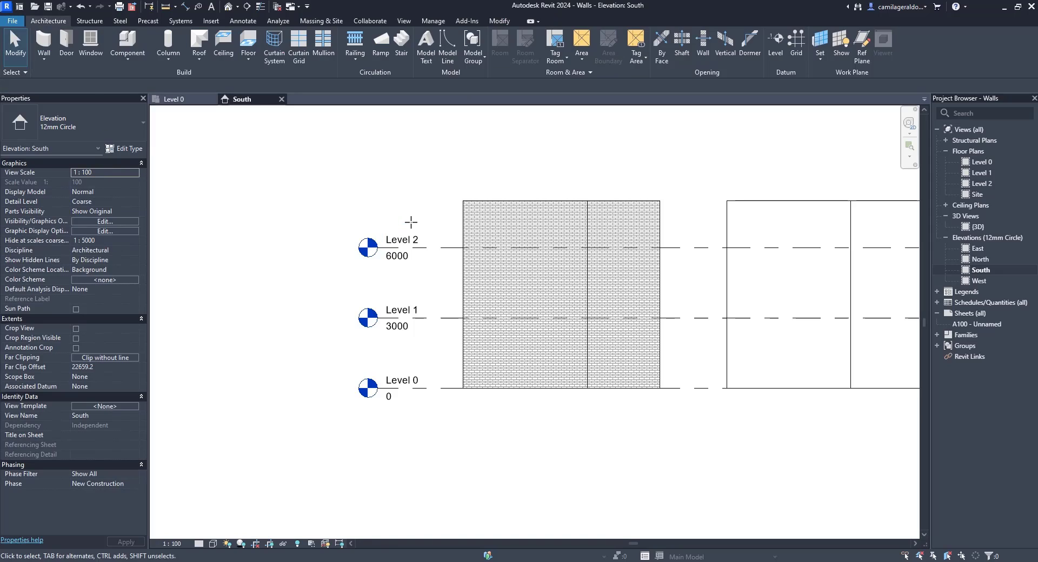
Step: Rename the levels to 1-1st floor and 0-Ground floor, also renaming matching plan views
{"action": "left_click", "coordinate": [402, 248]}
{"action": "type", "text": "Roof leve"}
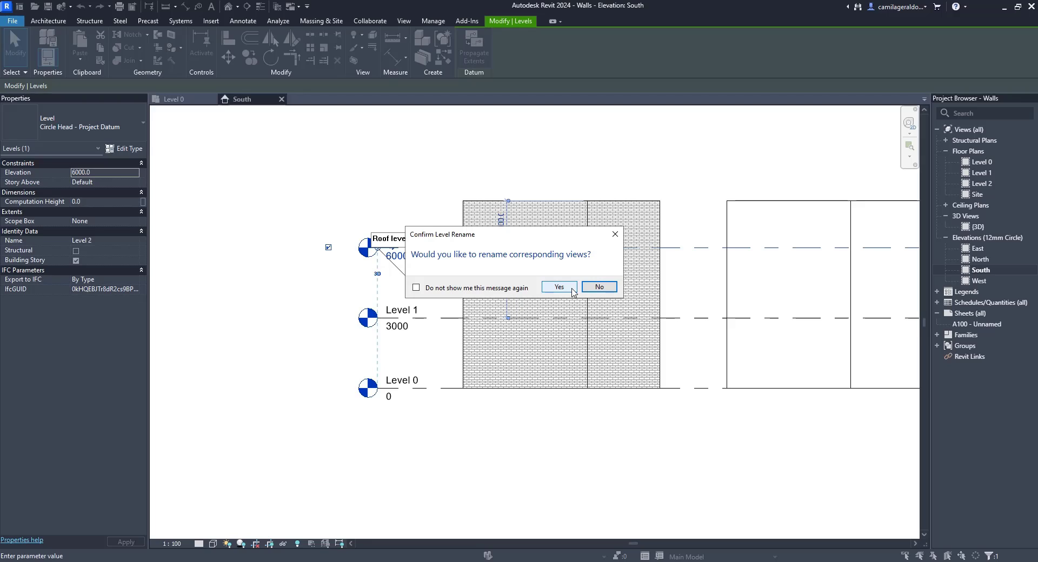
{"action": "mouse_move", "coordinate": [962, 187]}
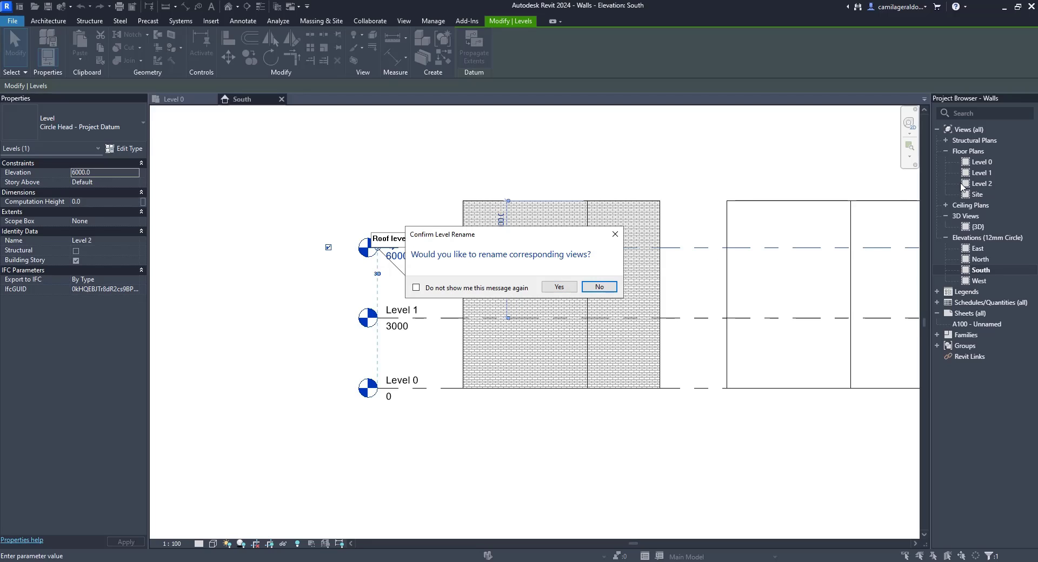
{"action": "mouse_move", "coordinate": [992, 187]}
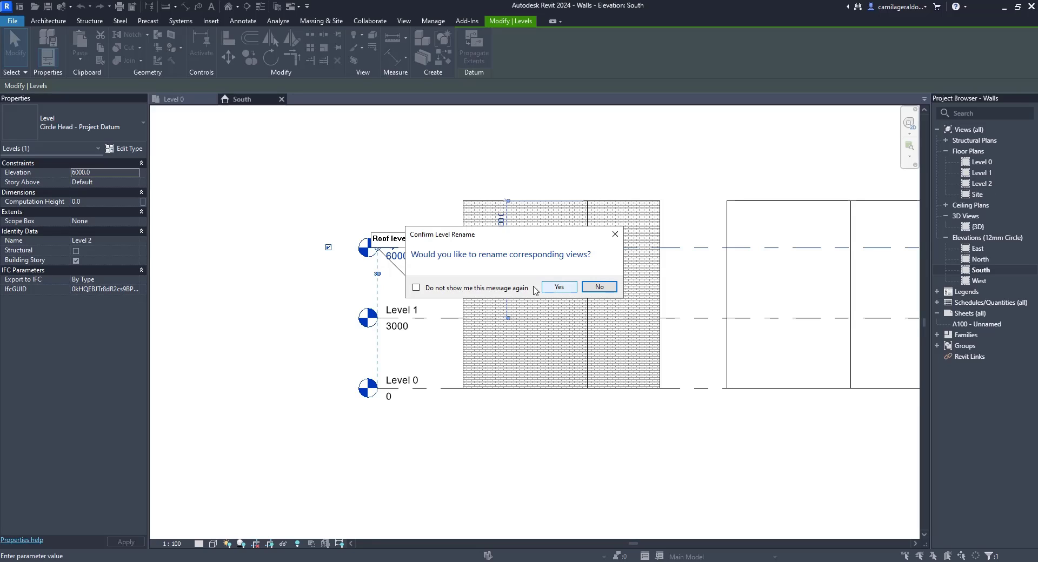
{"action": "left_click", "coordinate": [416, 288]}
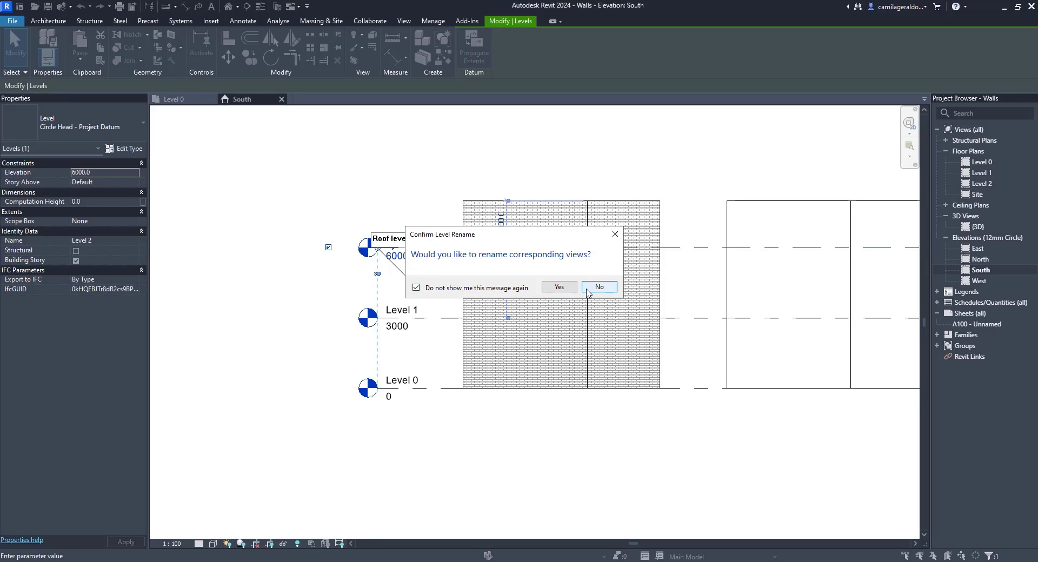
{"action": "left_click", "coordinate": [598, 286]}
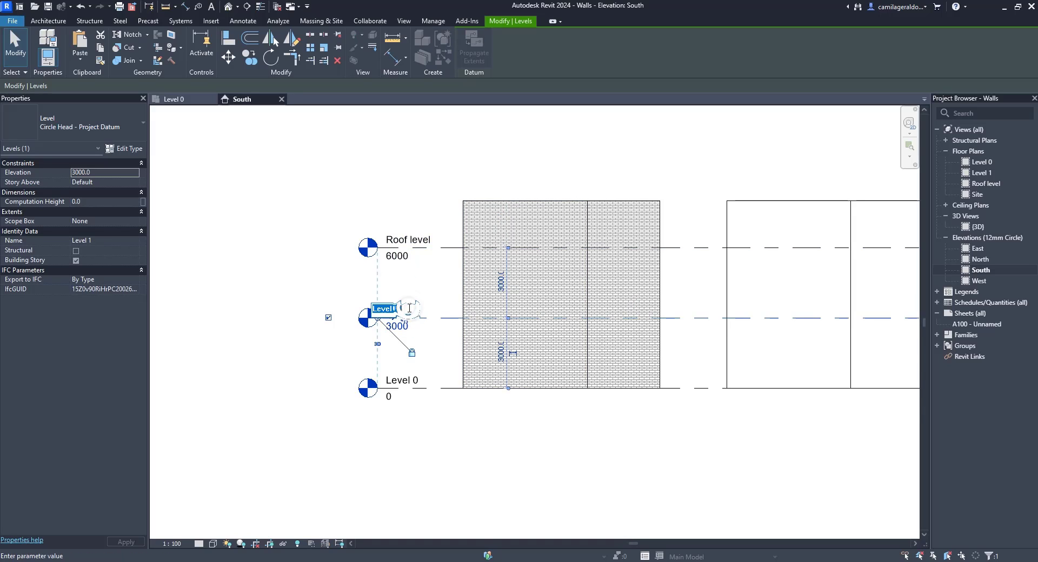
{"action": "type", "text": "1st floor"}
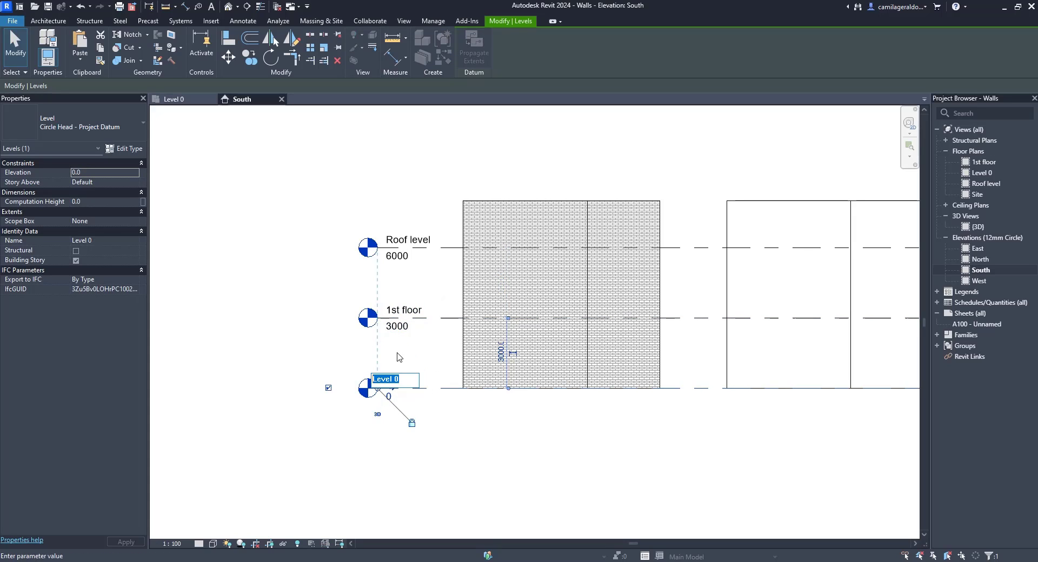
{"action": "type", "text": "Ground floor"}
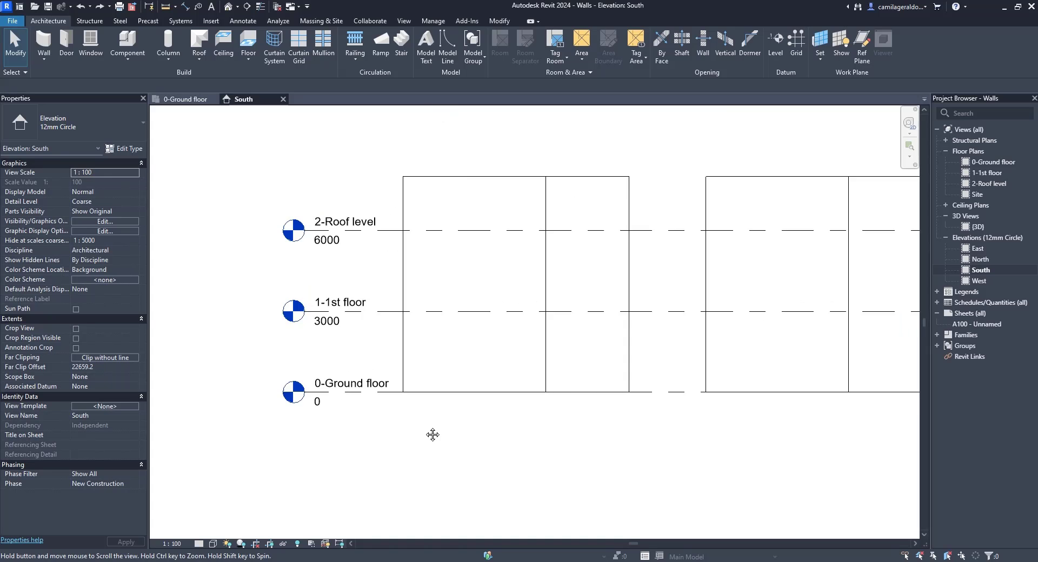
Step: Leave the South elevation and switch to the 0-Ground floor plan view tab
{"action": "left_click", "coordinate": [493, 298]}
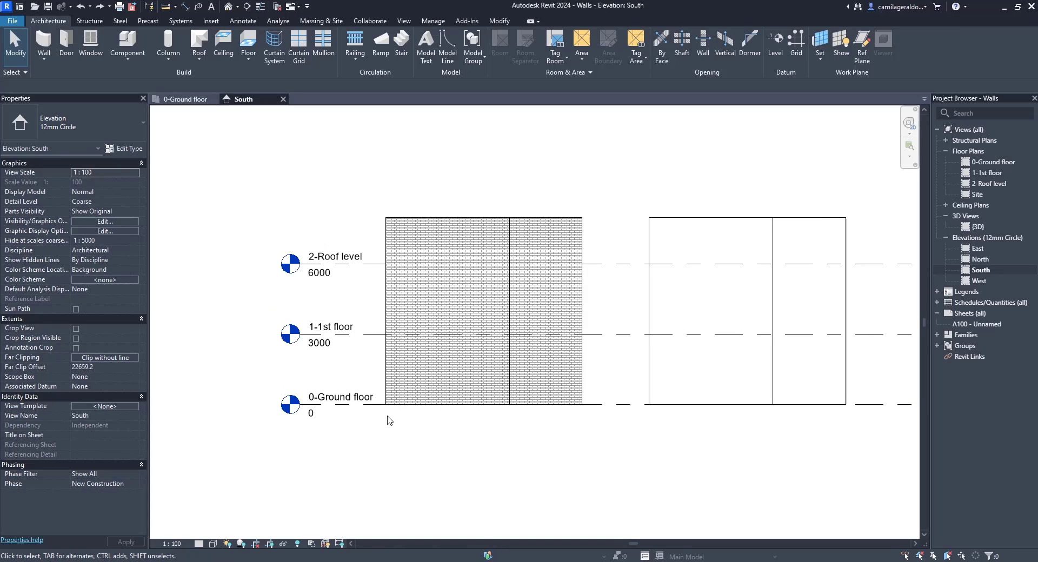
{"action": "mouse_move", "coordinate": [373, 231]}
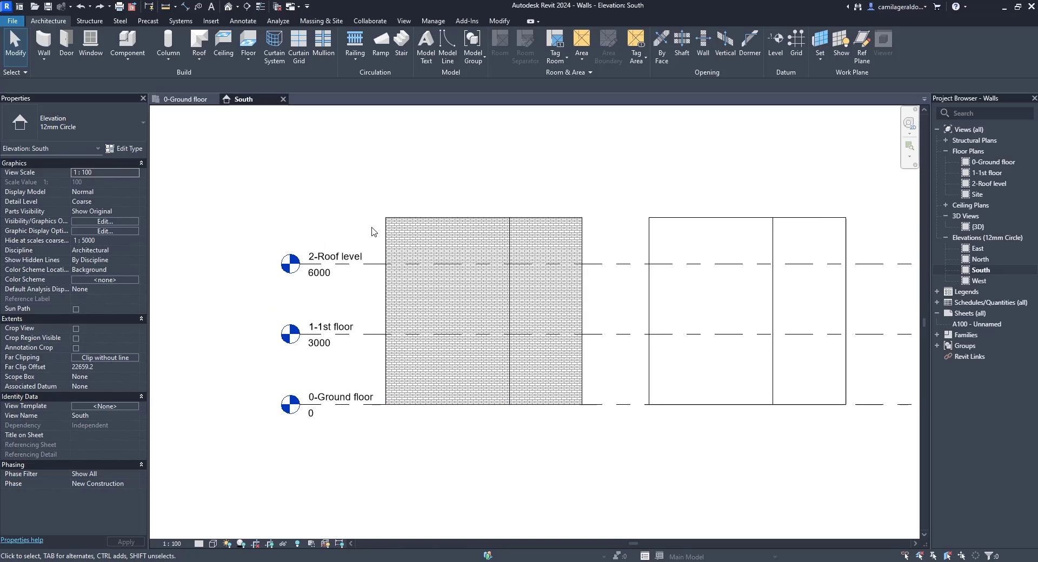
{"action": "mouse_move", "coordinate": [806, 210]}
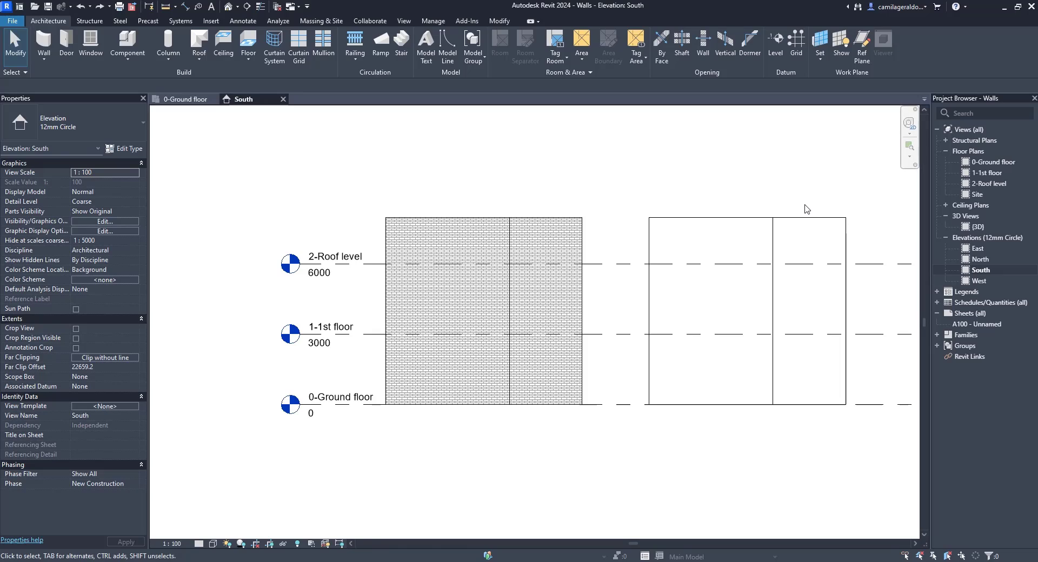
{"action": "mouse_move", "coordinate": [802, 207]}
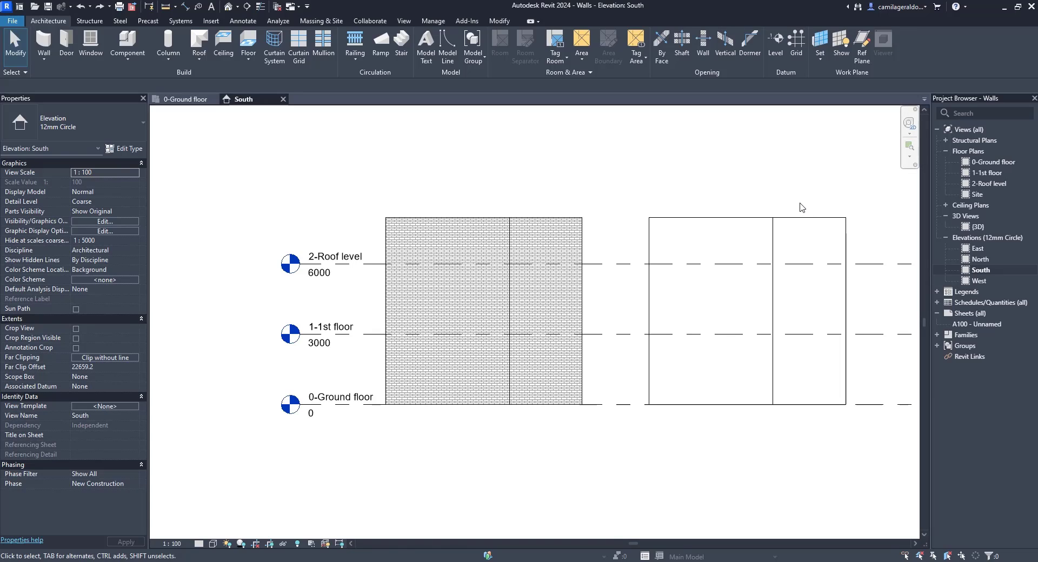
{"action": "mouse_move", "coordinate": [590, 194]}
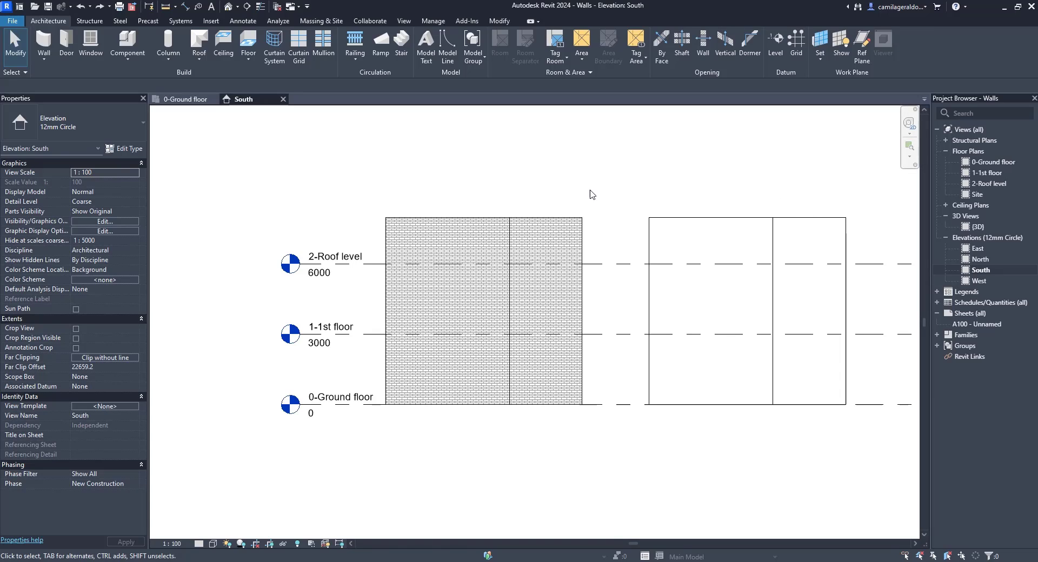
{"action": "left_click", "coordinate": [184, 99]}
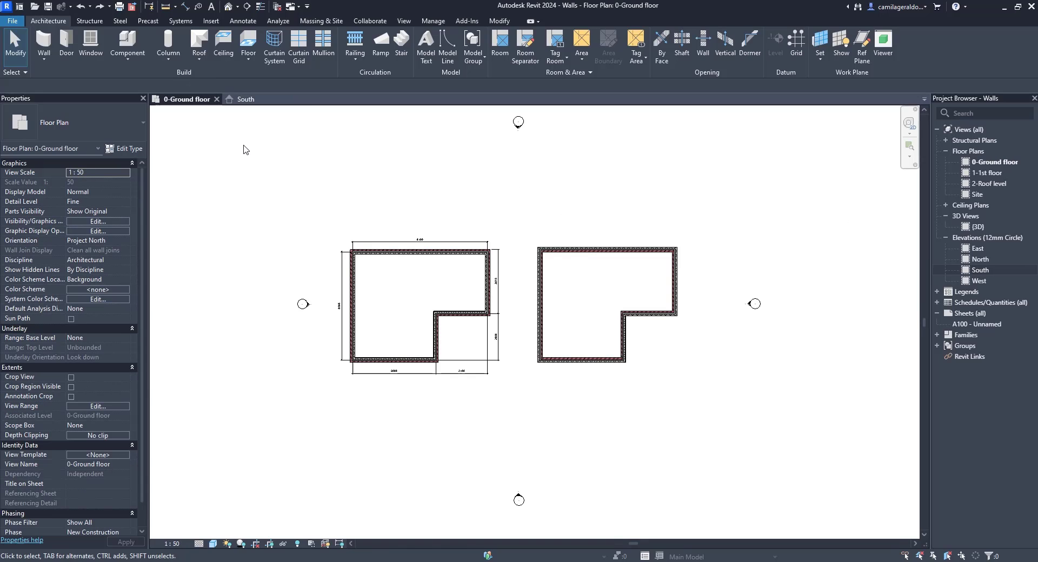
{"action": "mouse_move", "coordinate": [726, 403]}
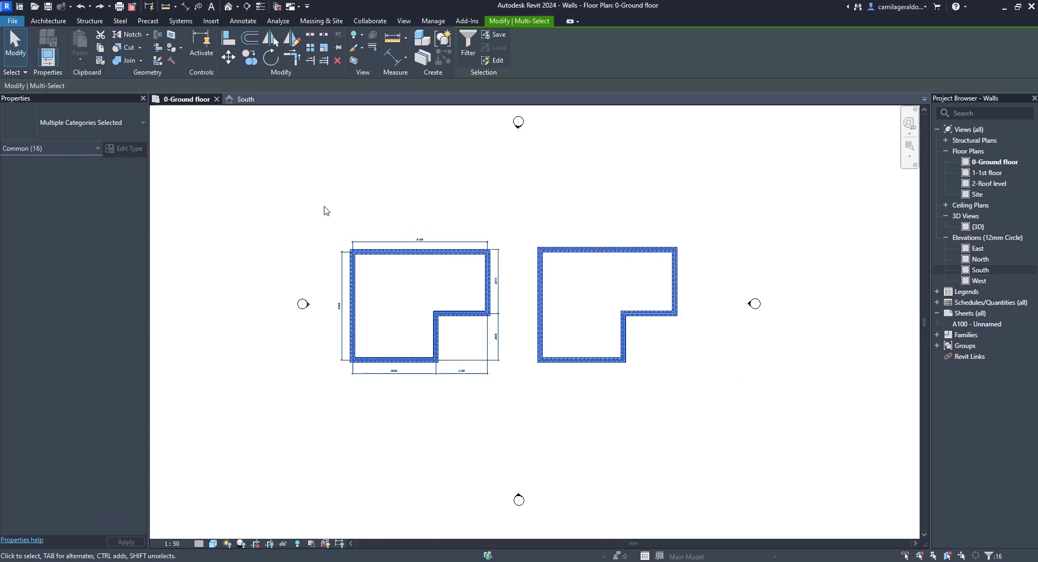
{"action": "mouse_move", "coordinate": [130, 122]}
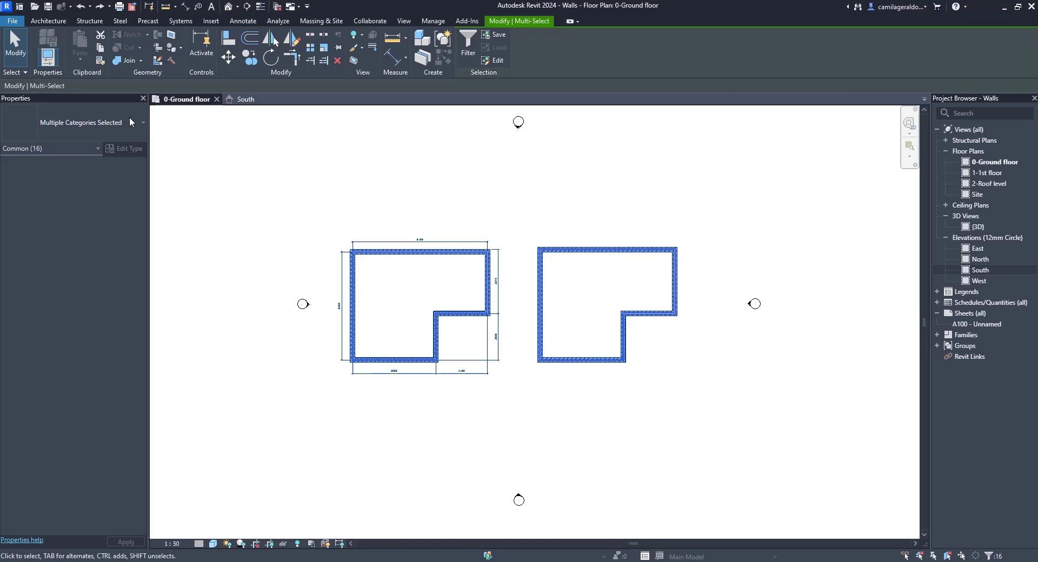
Step: Filter the selection to walls and set Top Constraint to Up to level: 2-Roof level
{"action": "left_click", "coordinate": [97, 148]}
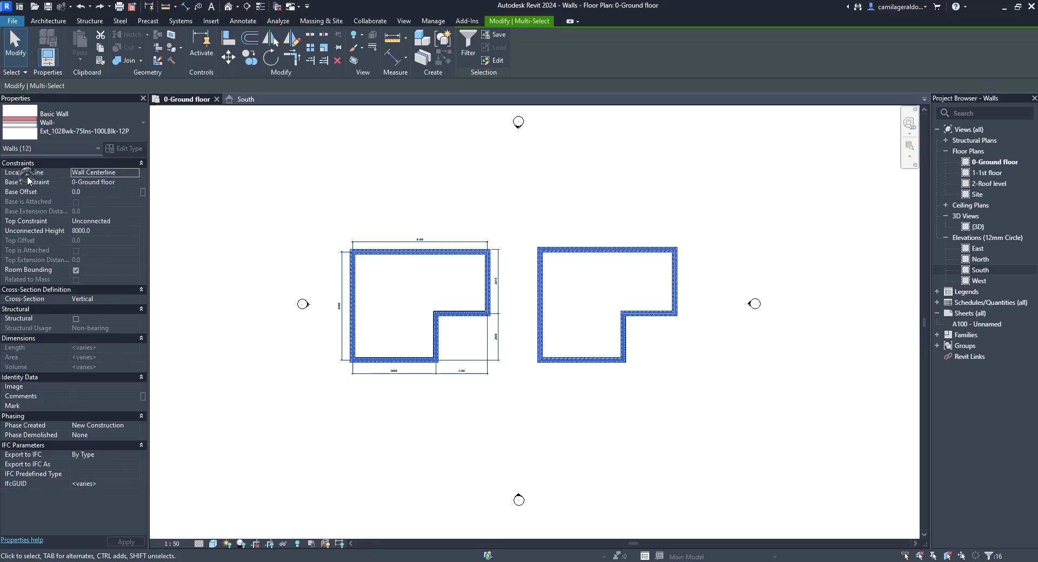
{"action": "mouse_move", "coordinate": [88, 197]}
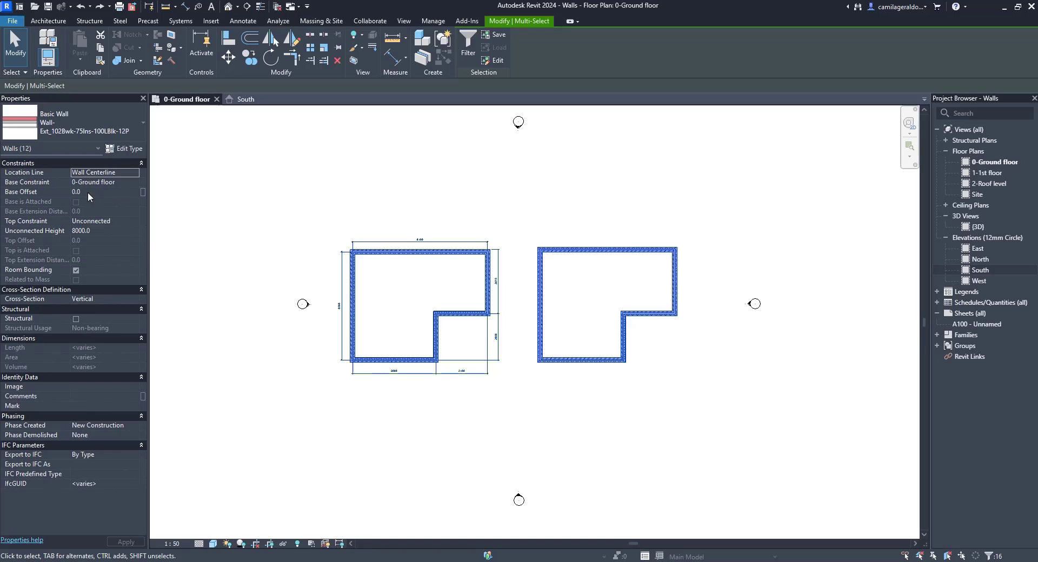
{"action": "mouse_move", "coordinate": [140, 226]}
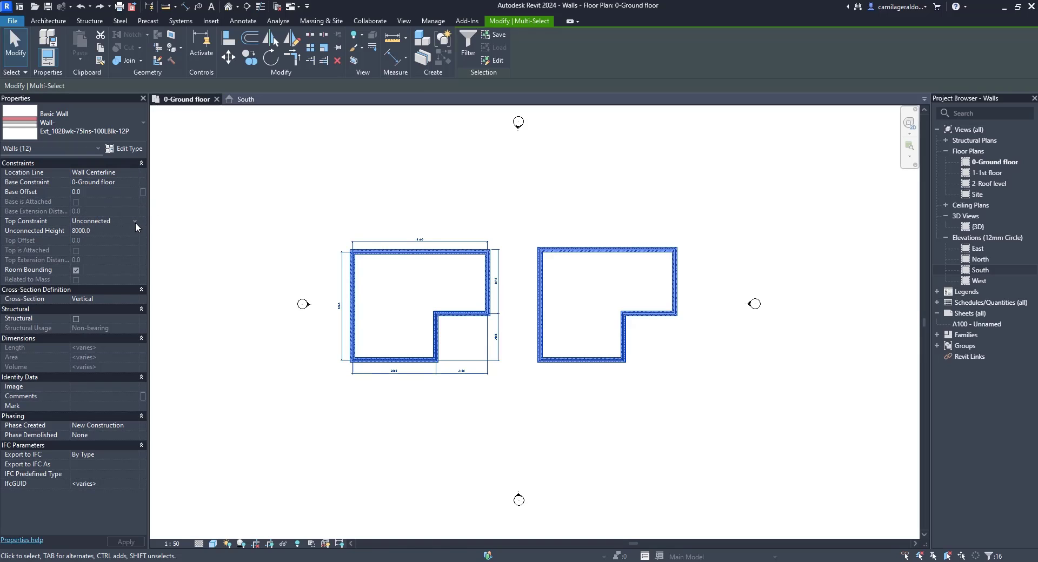
{"action": "left_click", "coordinate": [106, 221]}
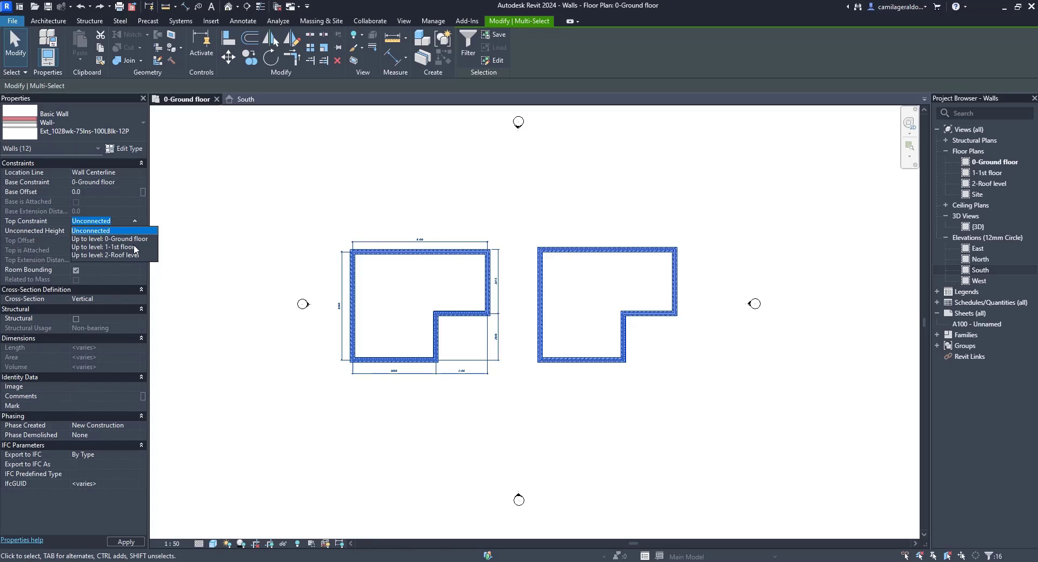
{"action": "left_click", "coordinate": [105, 255]}
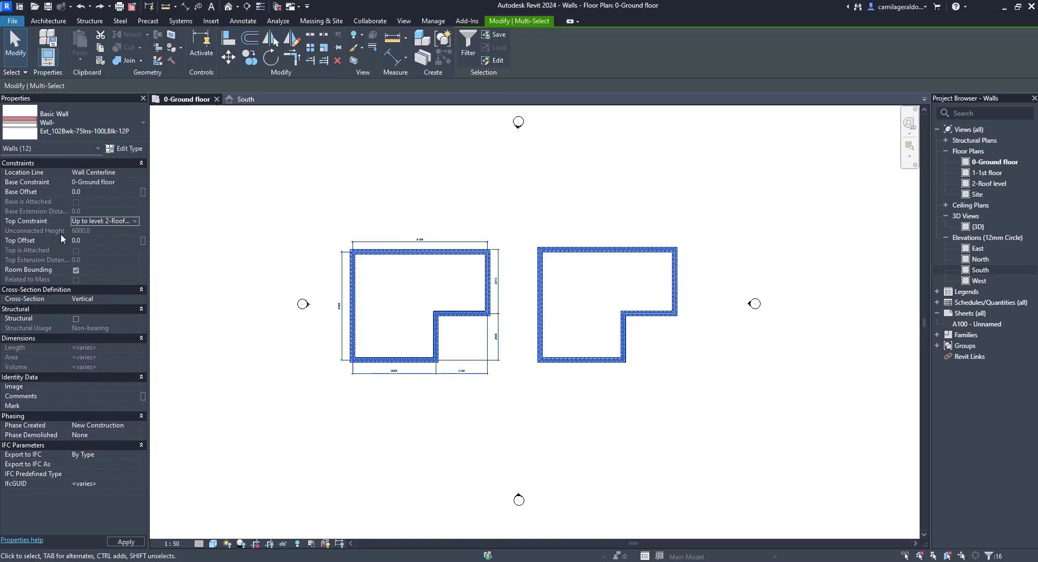
{"action": "left_click", "coordinate": [261, 235]}
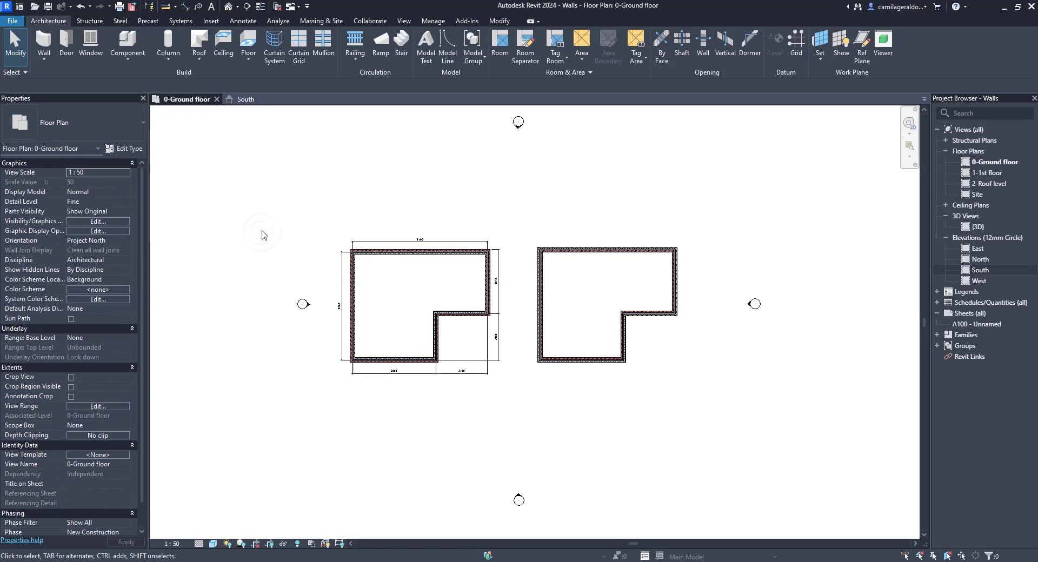
Step: Clear the selection, then select the right outline's five-wall chain from its bottom wall
{"action": "left_click", "coordinate": [245, 99]}
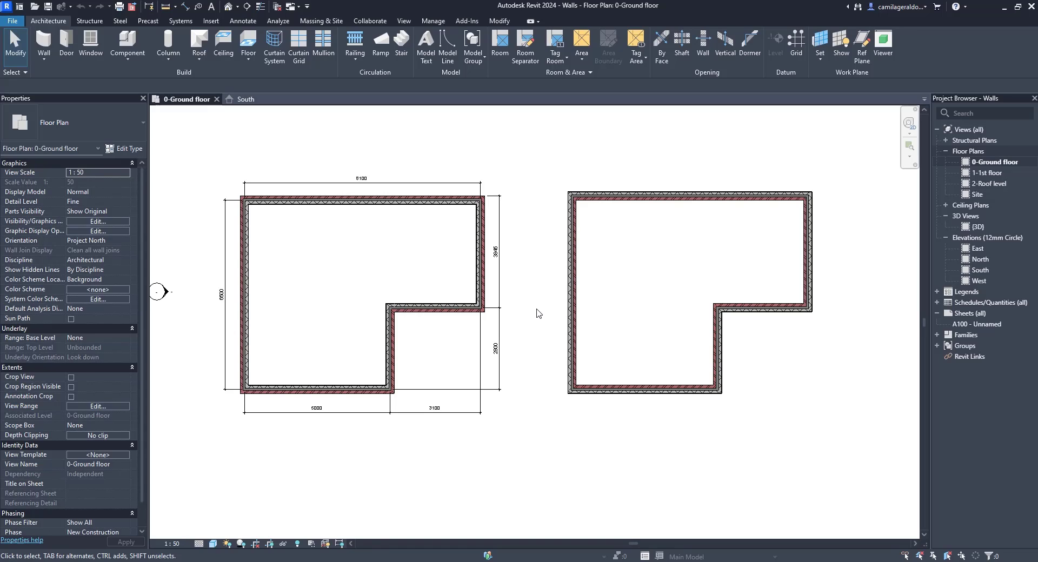
{"action": "mouse_move", "coordinate": [644, 390]}
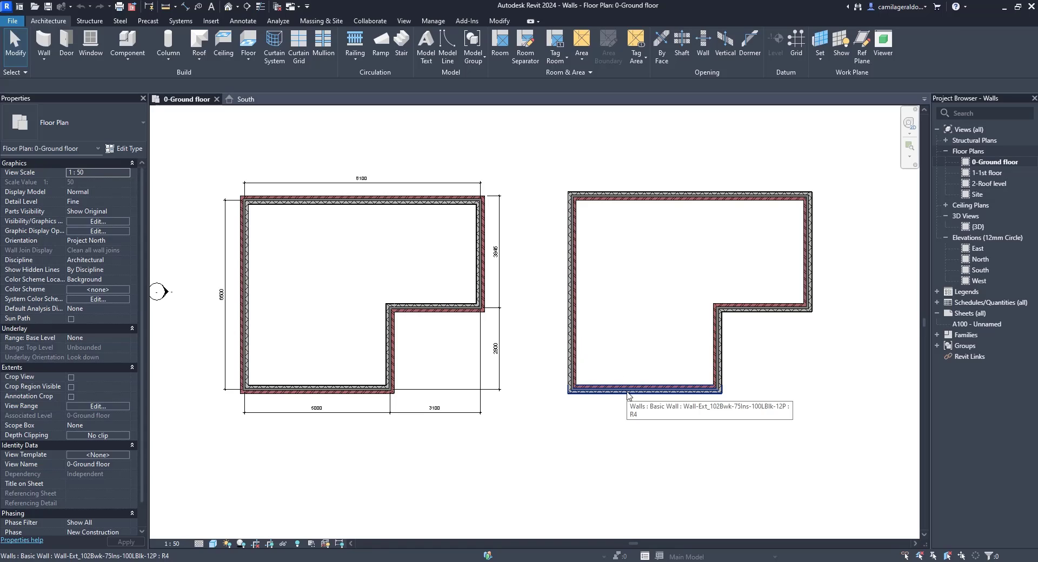
{"action": "left_click", "coordinate": [642, 387]}
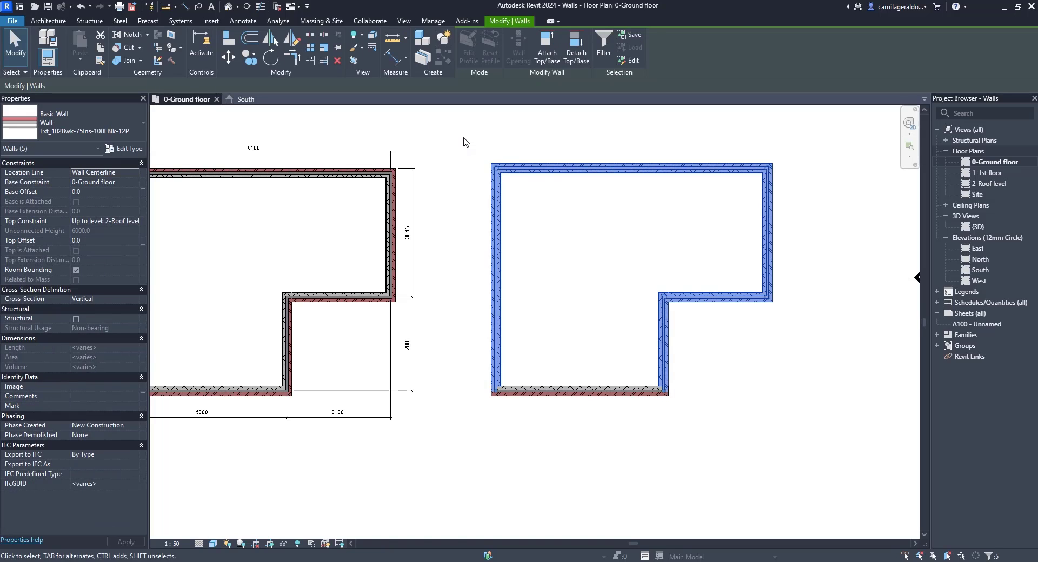
{"action": "left_click", "coordinate": [50, 21]}
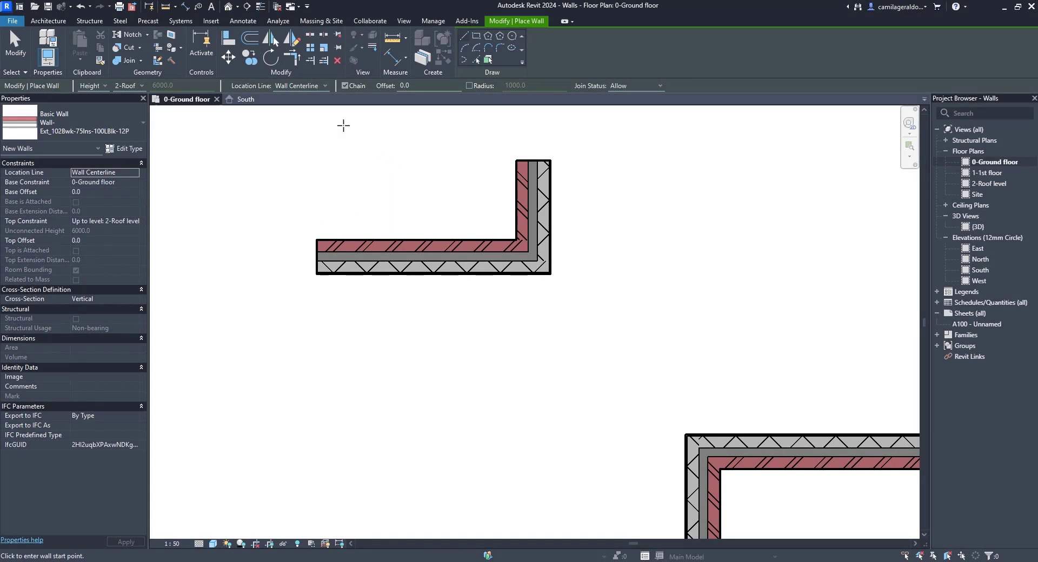
{"action": "mouse_move", "coordinate": [317, 94]}
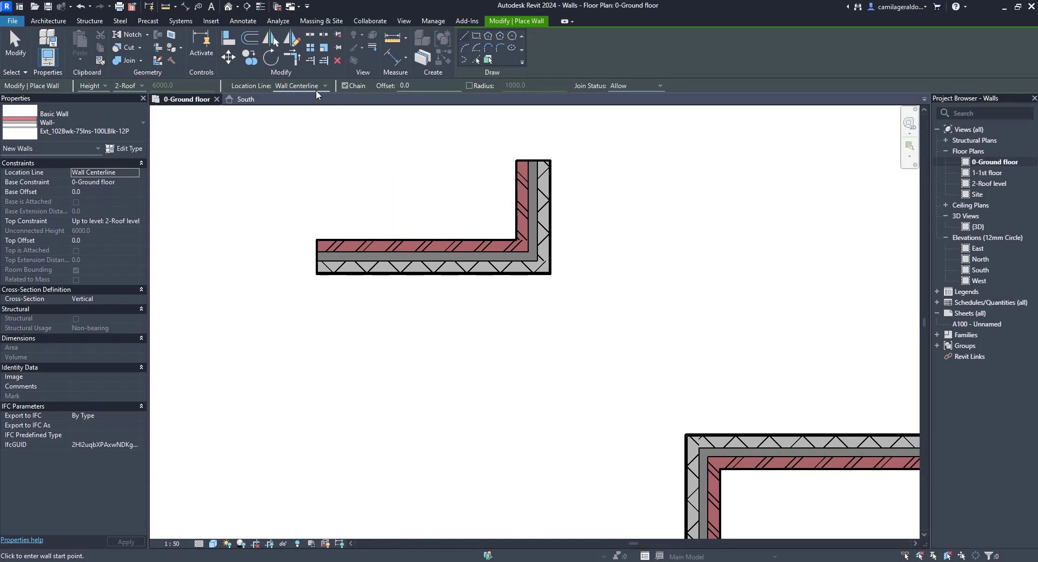
Step: Try the Finish Face: Exterior and Finish Face: Interior wall location lines
{"action": "left_click", "coordinate": [325, 86]}
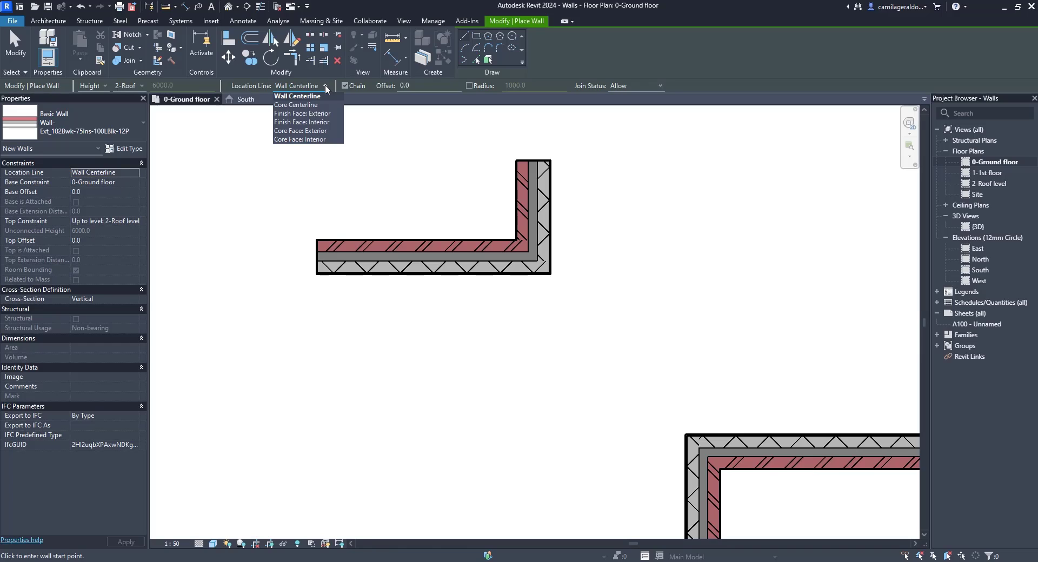
{"action": "mouse_move", "coordinate": [324, 113]}
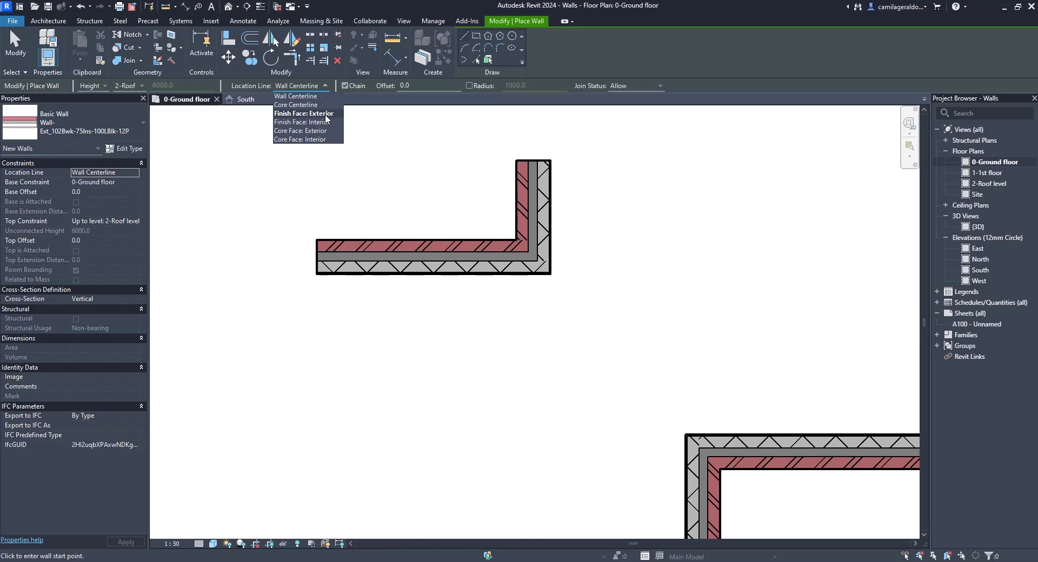
{"action": "left_click", "coordinate": [303, 113]}
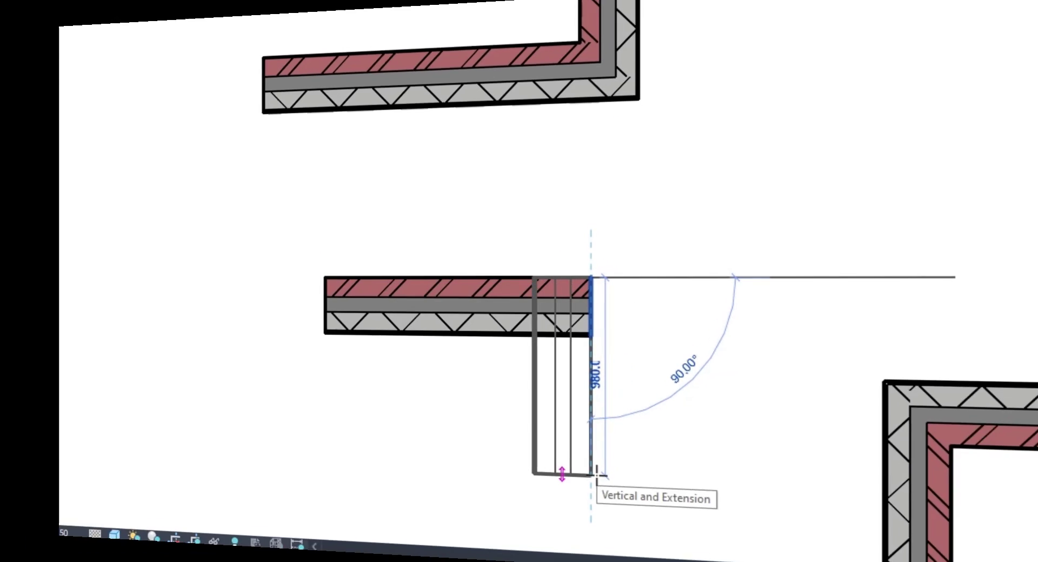
{"action": "left_click", "coordinate": [325, 85]}
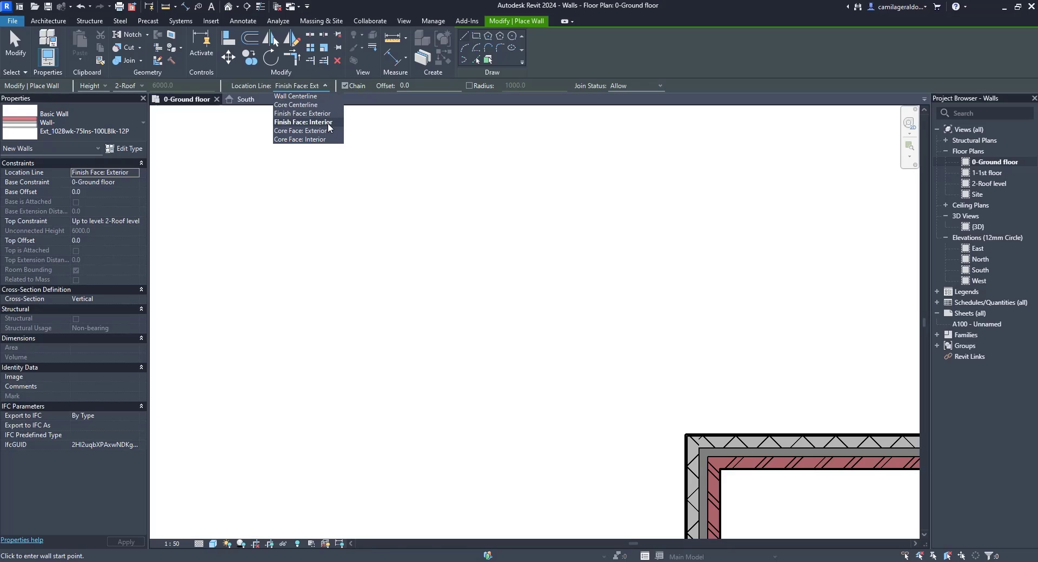
{"action": "left_click", "coordinate": [302, 121]}
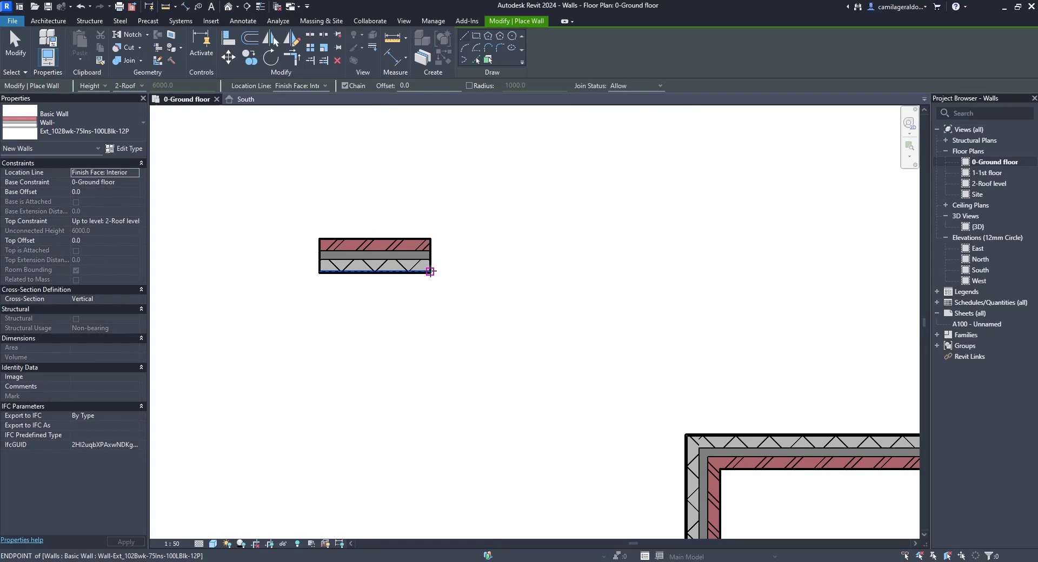
Step: Set location line to Core Face: Exterior and draw a horizontal trial wall segment
{"action": "left_click", "coordinate": [301, 85]}
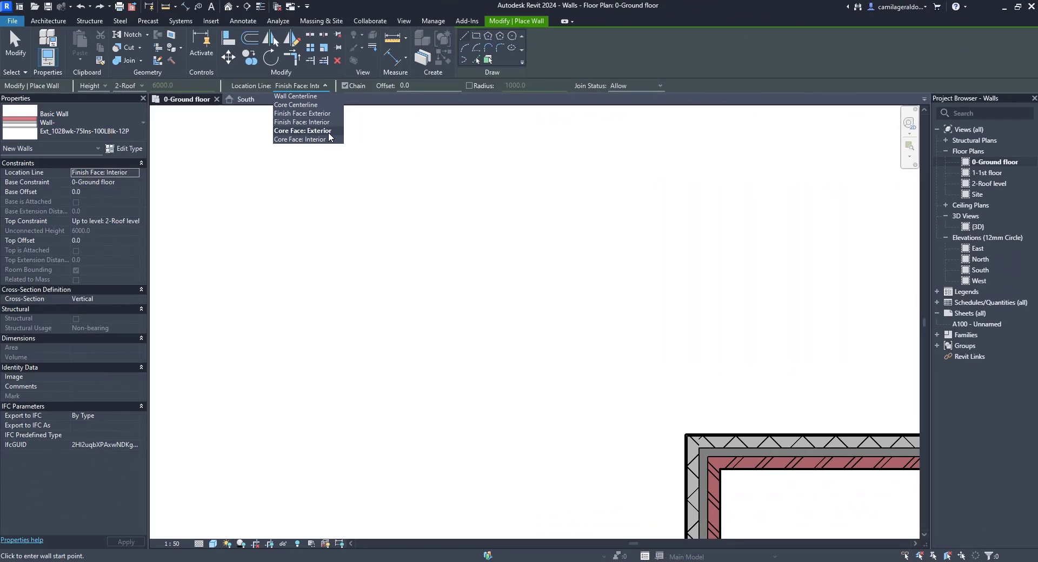
{"action": "left_click", "coordinate": [302, 130]}
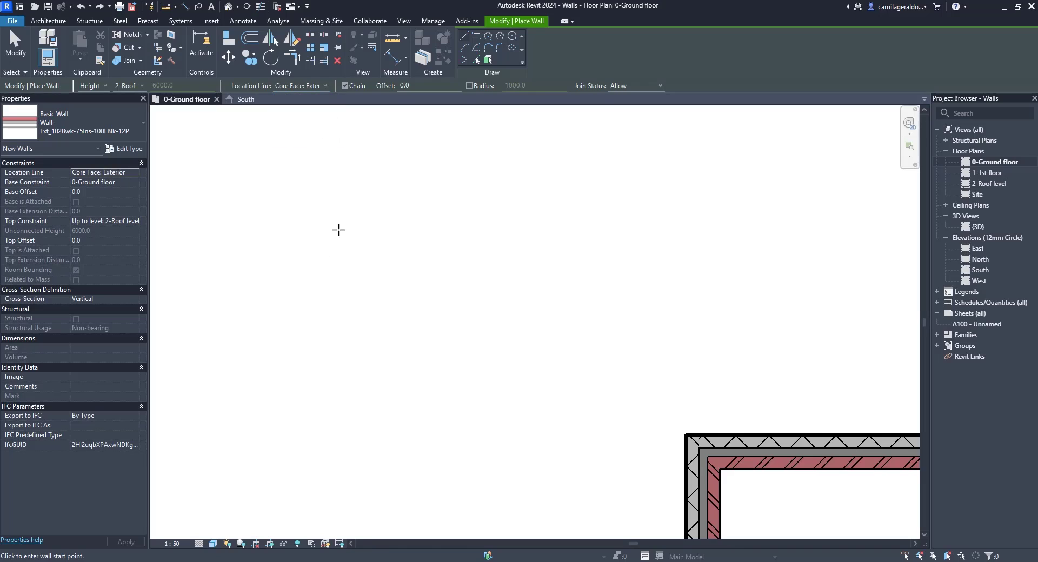
{"action": "left_click", "coordinate": [309, 265]}
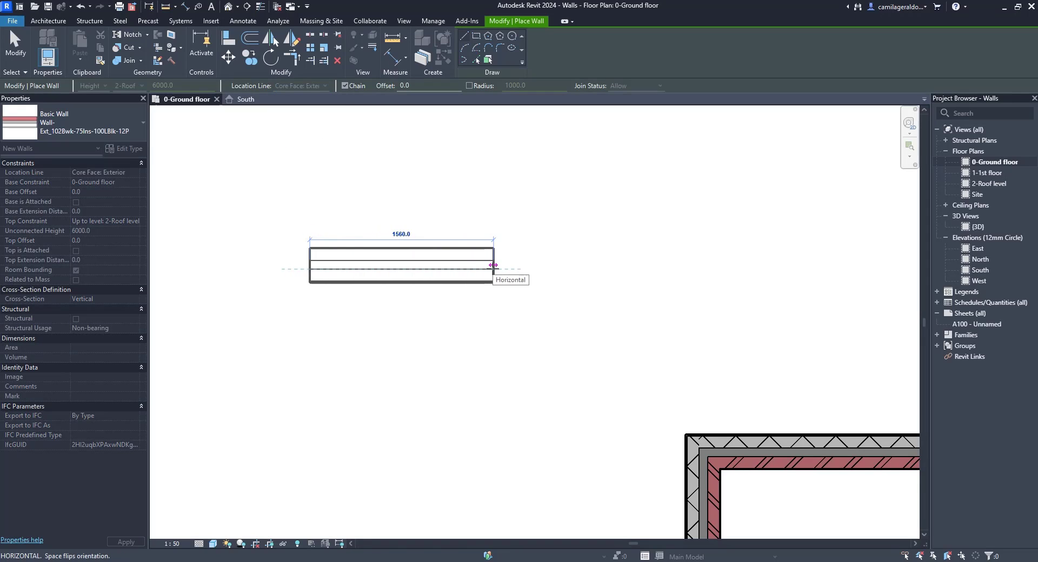
{"action": "left_click", "coordinate": [493, 265]}
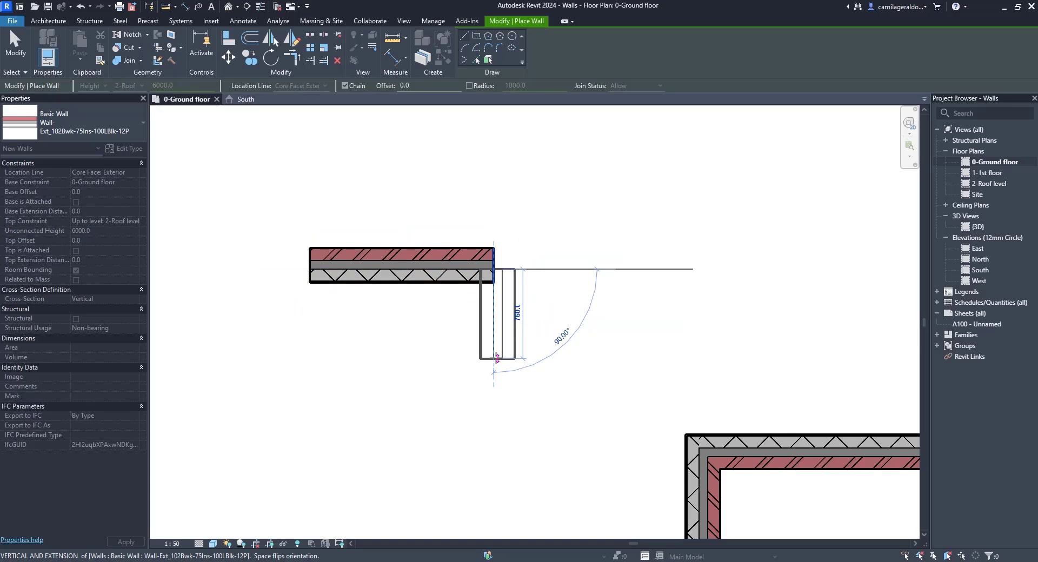
{"action": "mouse_move", "coordinate": [496, 359]}
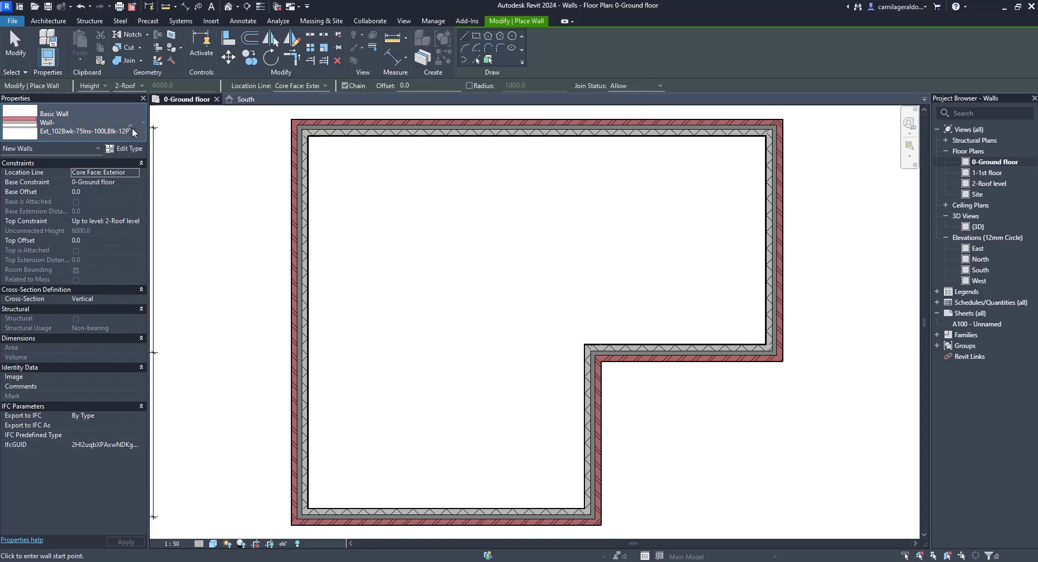
Step: Choose wall type Wall-Int_12P-100Blk-12P with Finish Face: Exterior location line
{"action": "left_click", "coordinate": [137, 130]}
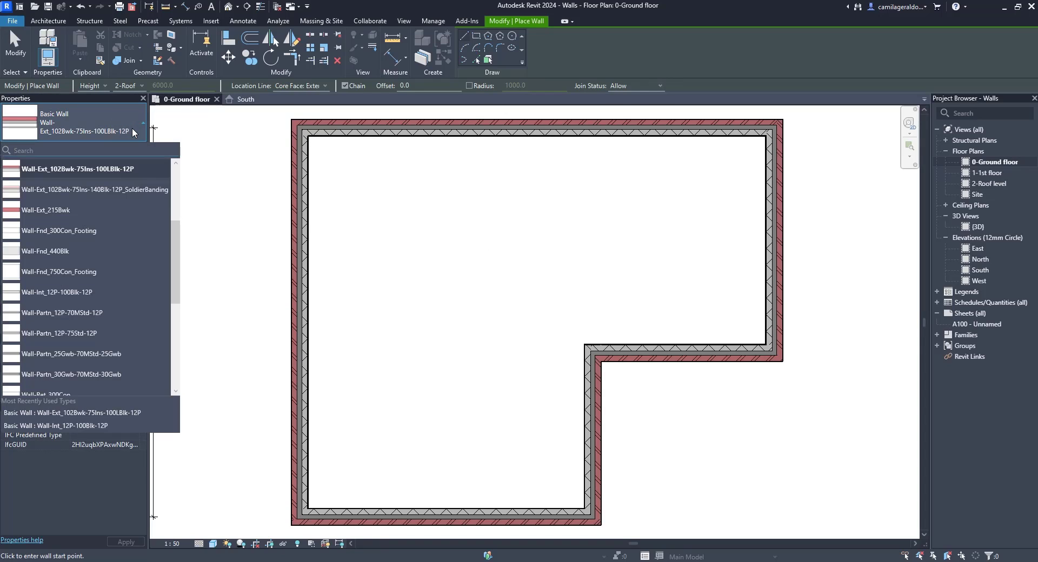
{"action": "mouse_move", "coordinate": [118, 297]}
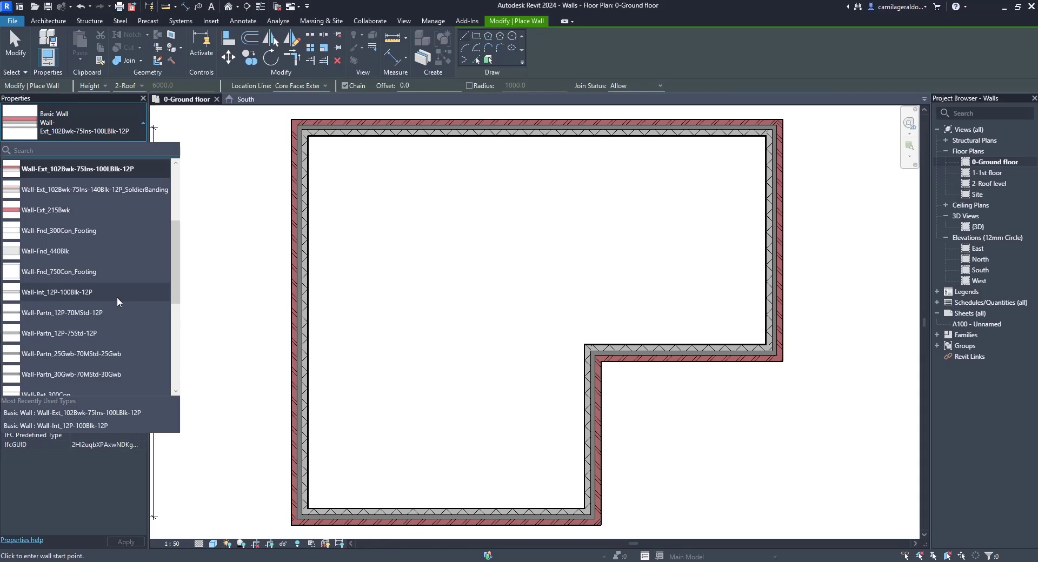
{"action": "left_click", "coordinate": [58, 292]}
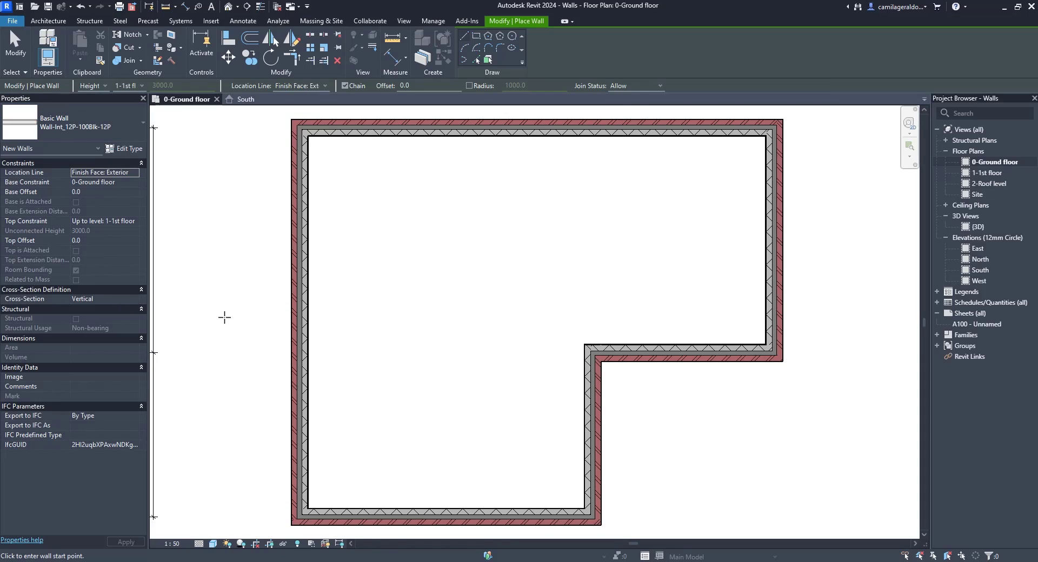
{"action": "left_click", "coordinate": [301, 85]}
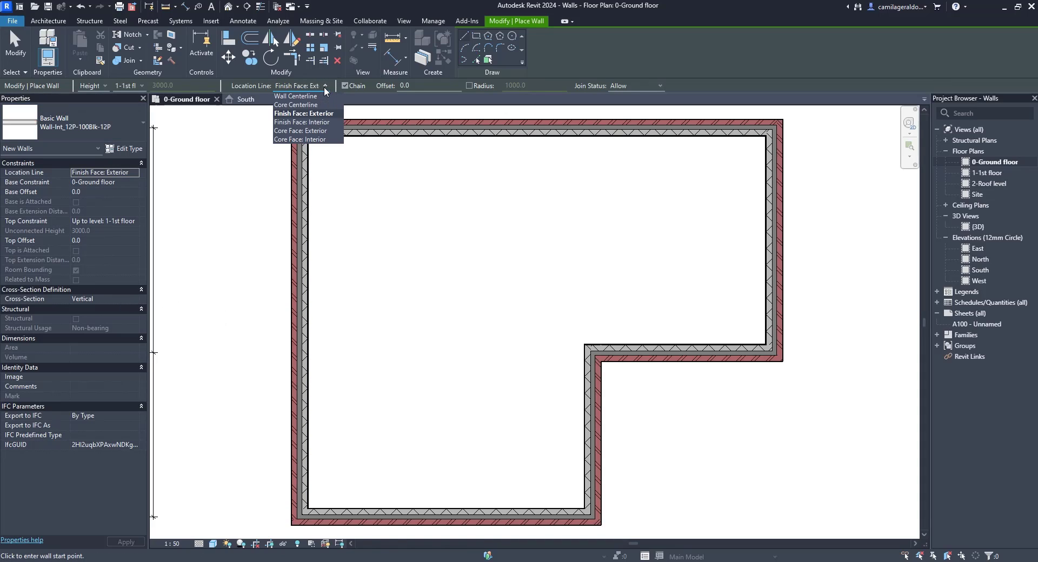
{"action": "left_click", "coordinate": [303, 113]}
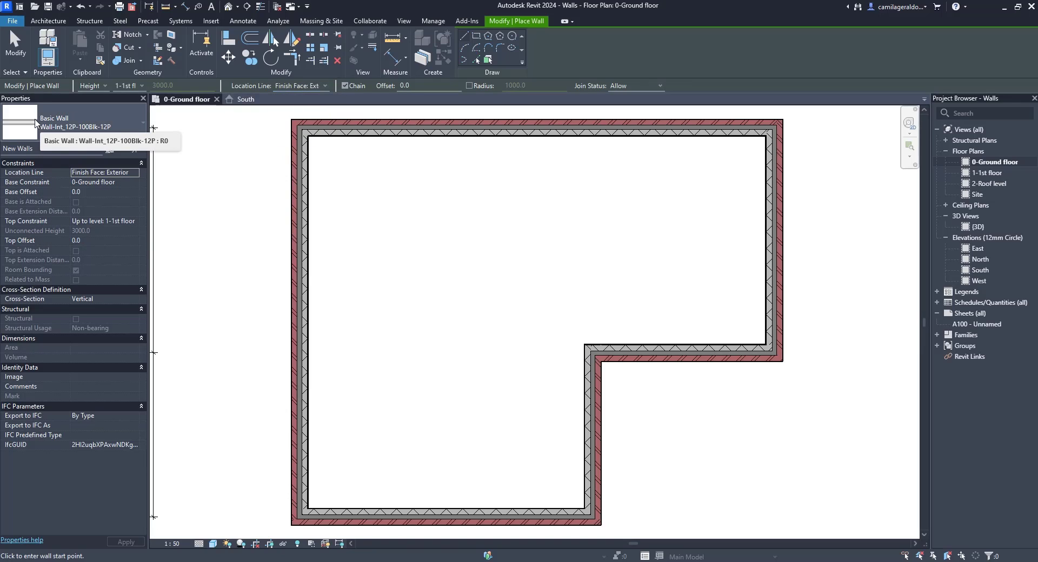
{"action": "mouse_move", "coordinate": [489, 329]}
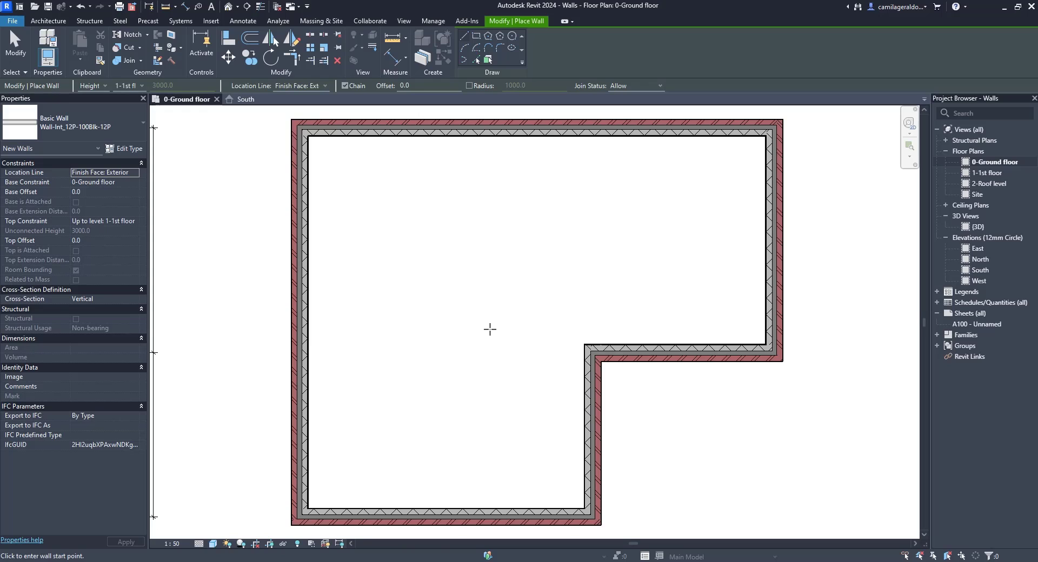
{"action": "mouse_move", "coordinate": [584, 344]}
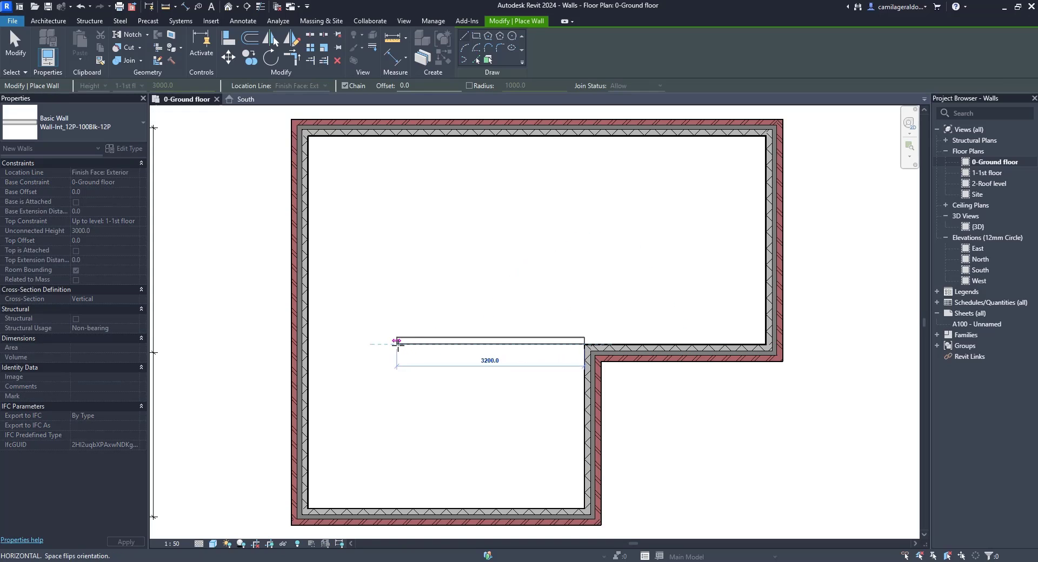
{"action": "mouse_move", "coordinate": [397, 342]}
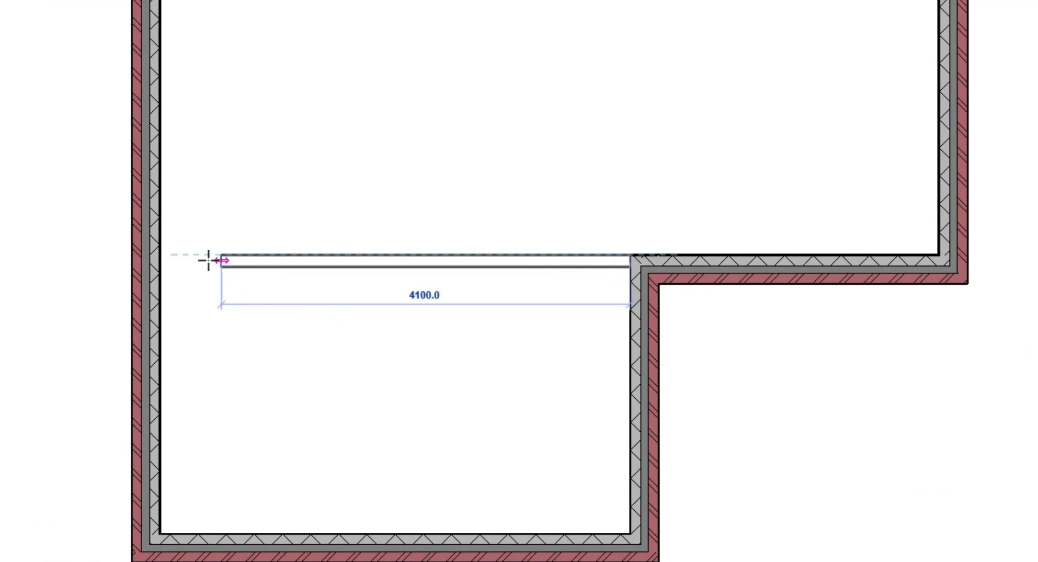
Step: Run the interior wall to the L's inner corner and start a 2000 partition from it
{"action": "left_click_drag", "start_coordinate": [218, 262], "coordinate": [160, 257]}
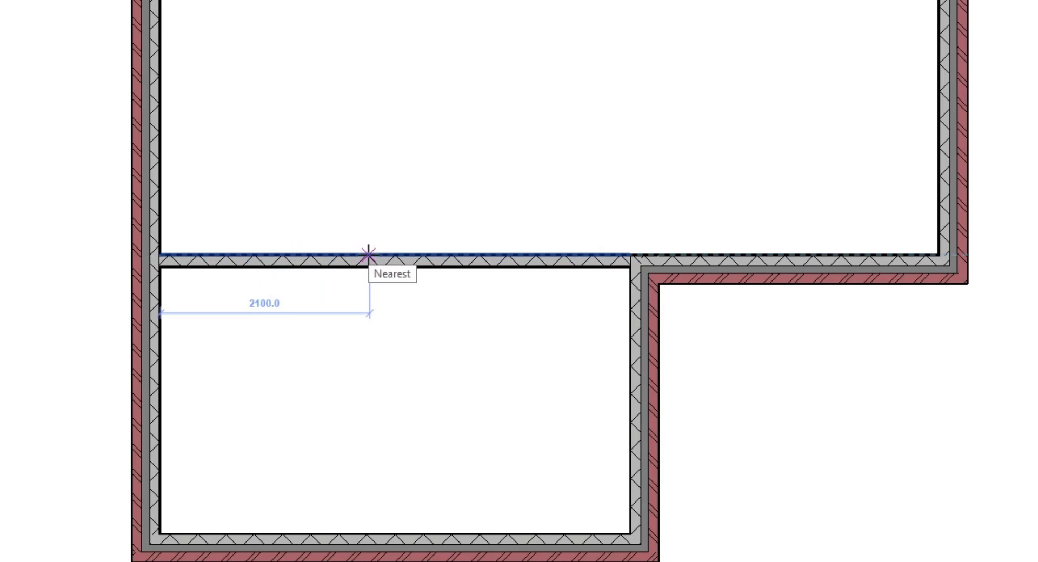
{"action": "left_click", "coordinate": [368, 253]}
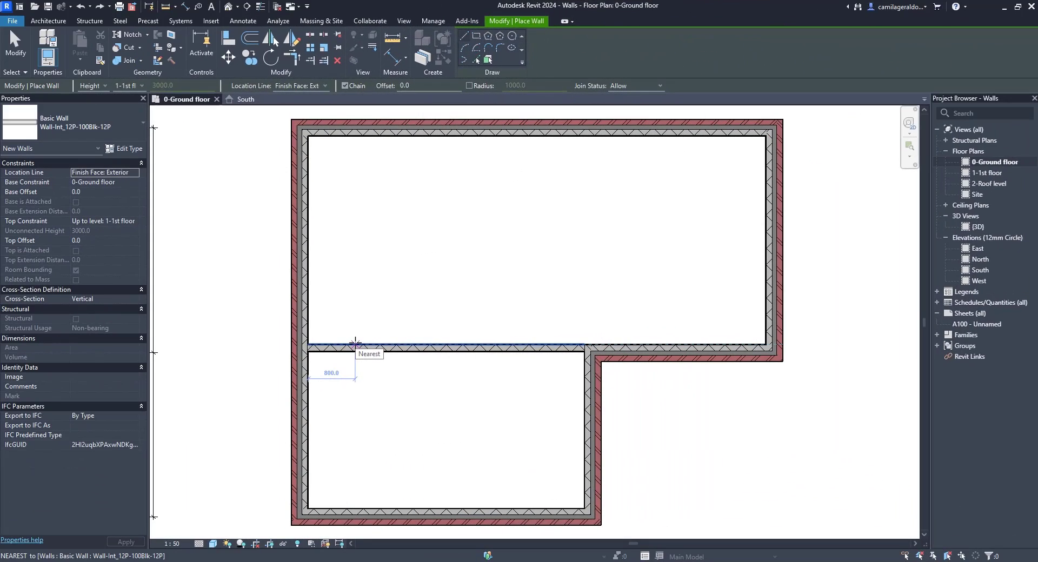
{"action": "type", "text": "2000"}
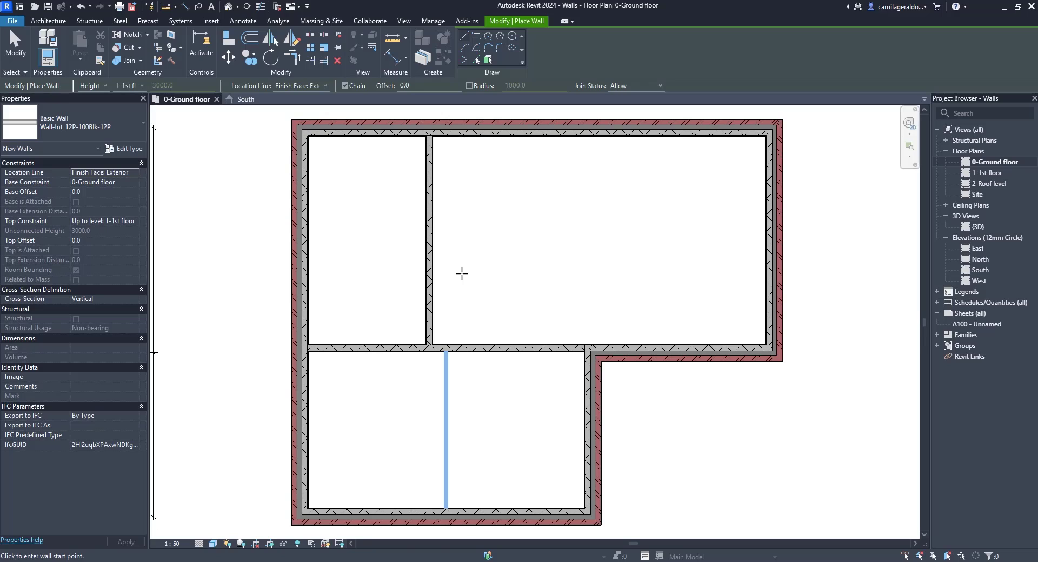
{"action": "mouse_move", "coordinate": [476, 291]}
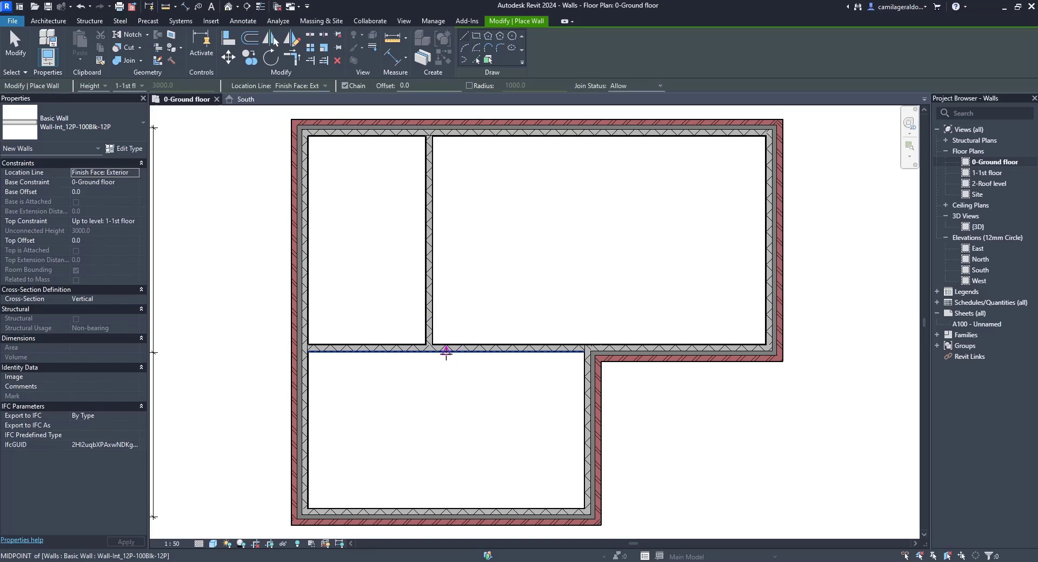
{"action": "mouse_move", "coordinate": [445, 353]}
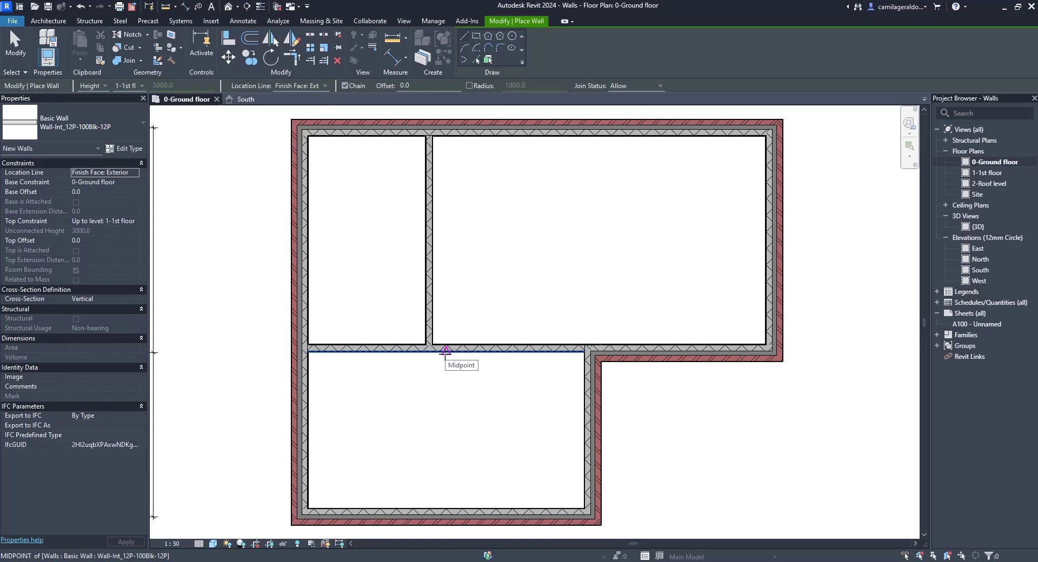
Step: Switch Location Line to Wall Centerline and draw the partition down to the bottom wall
{"action": "left_click", "coordinate": [325, 86]}
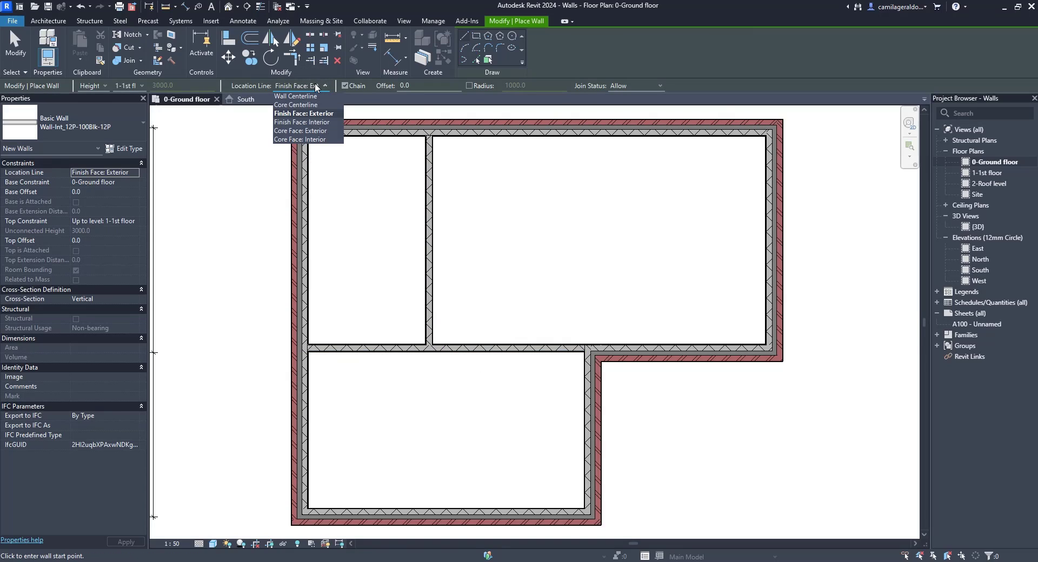
{"action": "left_click", "coordinate": [295, 97]}
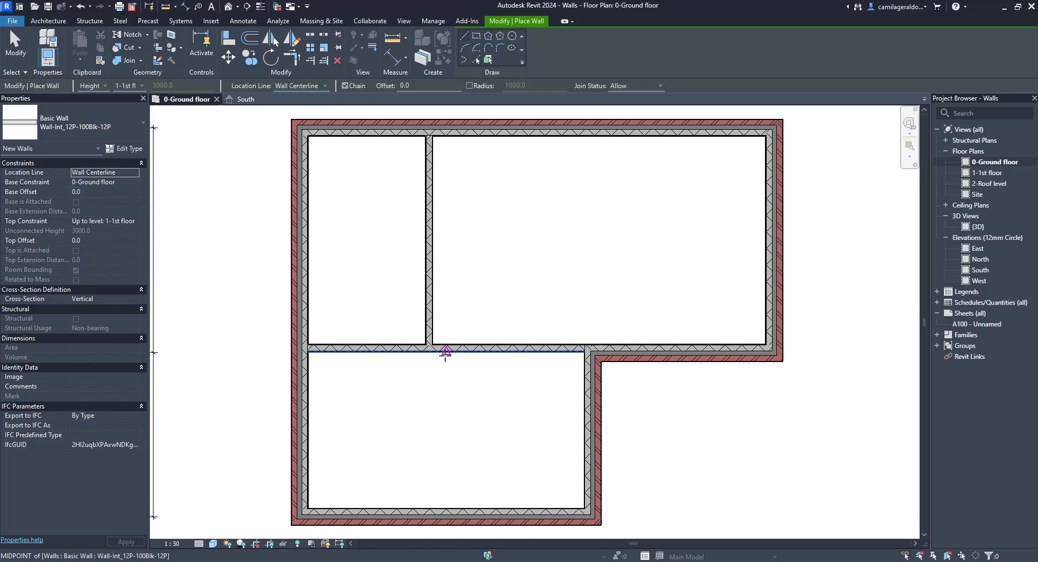
{"action": "mouse_move", "coordinate": [445, 347]}
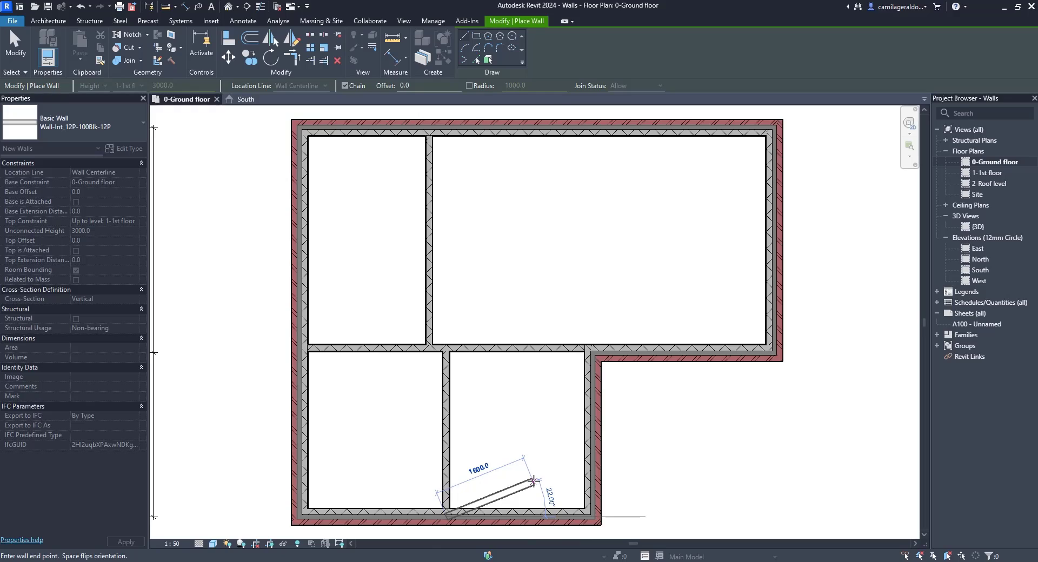
{"action": "left_click", "coordinate": [467, 291]}
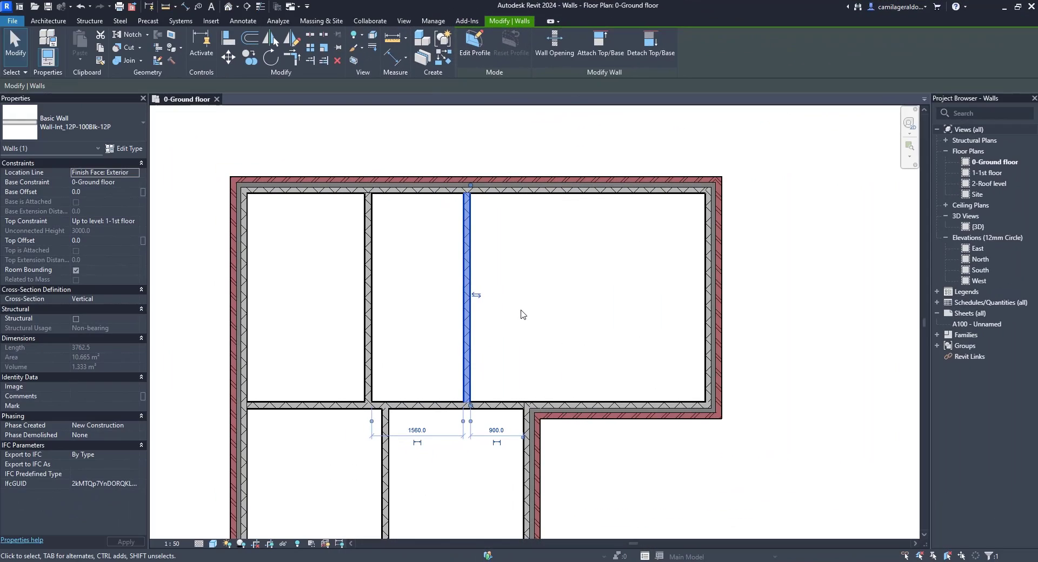
{"action": "mouse_move", "coordinate": [533, 315]}
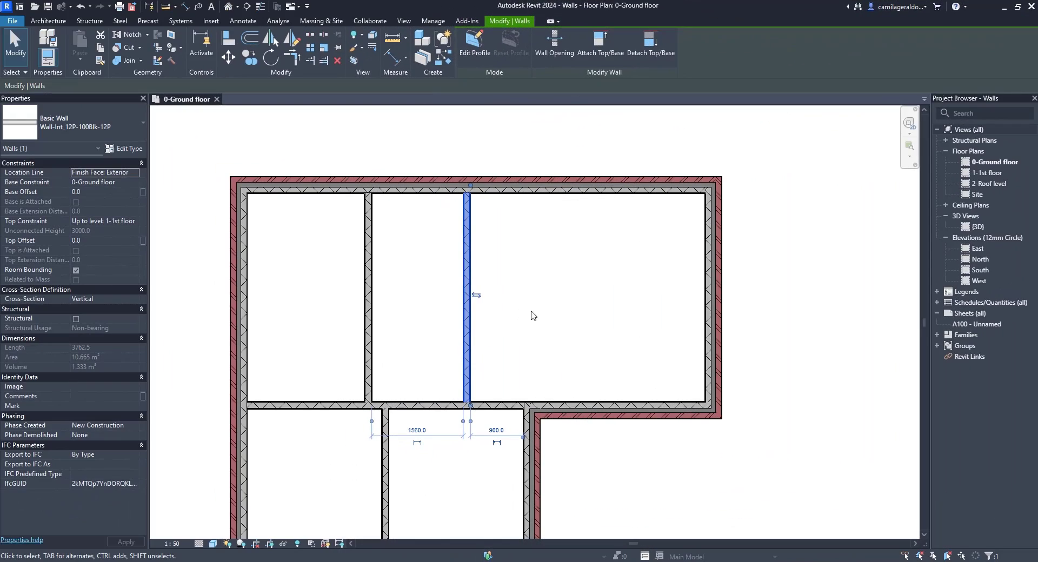
{"action": "mouse_move", "coordinate": [439, 475]}
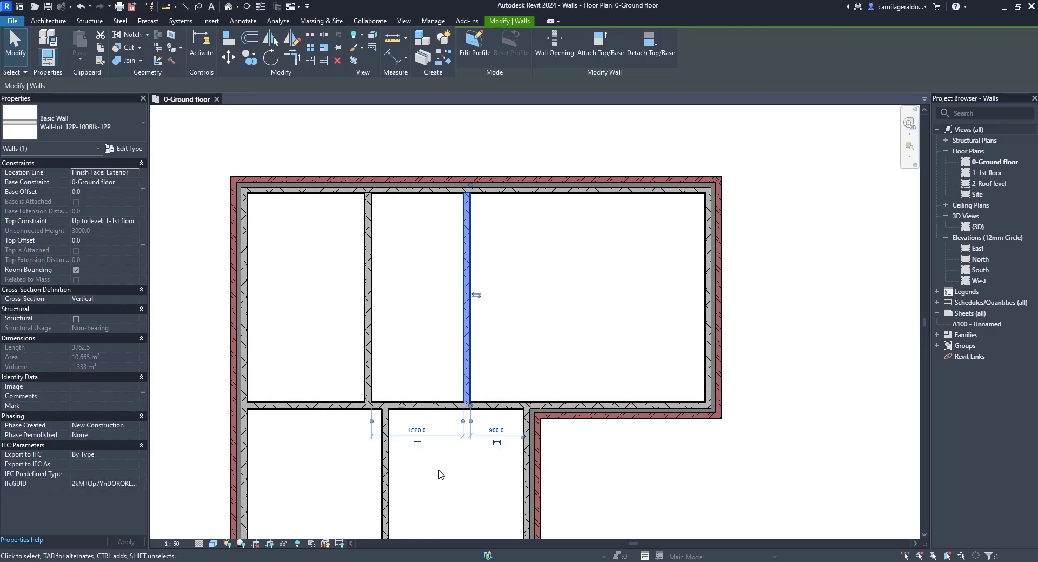
Step: Change the wall's temporary dimensions from 900 to 500 and from 3600 to 4000
{"action": "scroll", "scroll_direction": "up", "scroll_amount": 3}
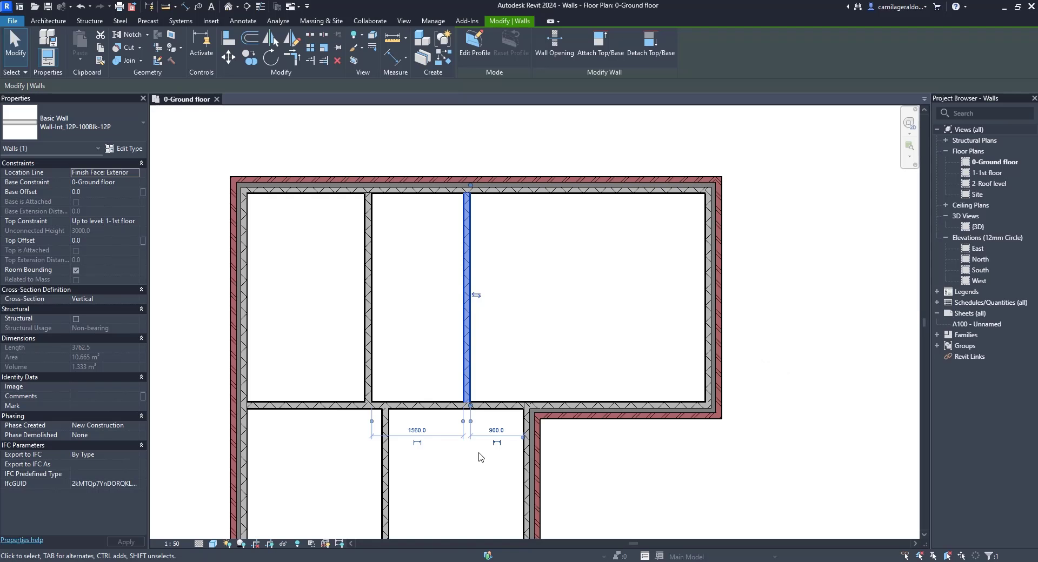
{"action": "mouse_move", "coordinate": [481, 451]}
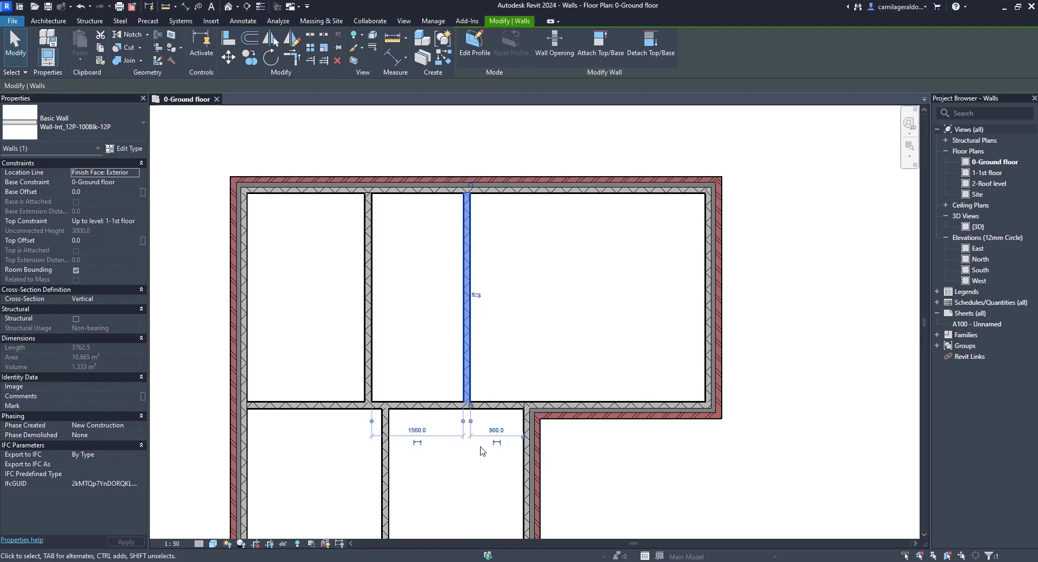
{"action": "mouse_move", "coordinate": [474, 460]}
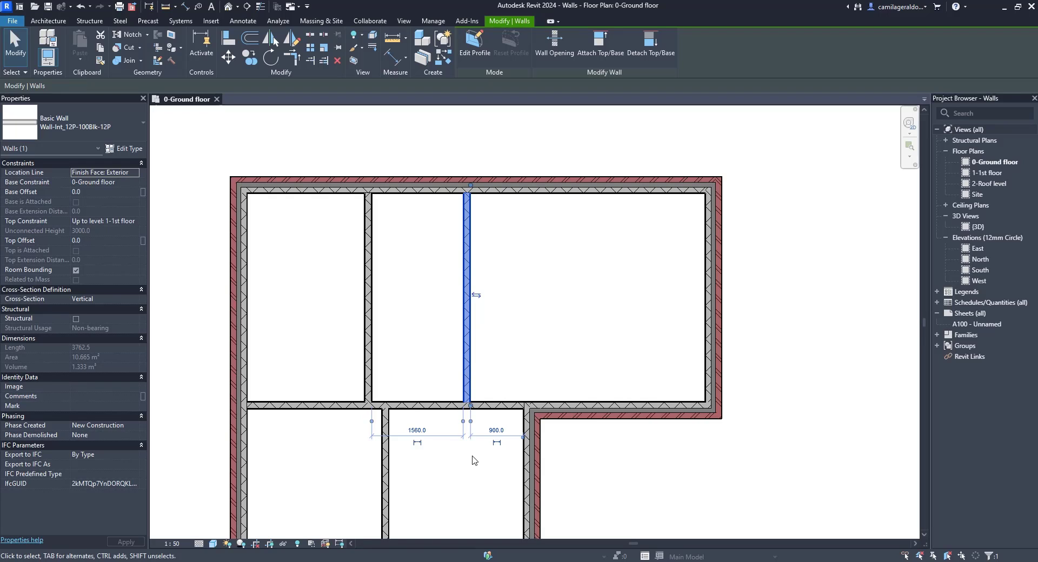
{"action": "mouse_move", "coordinate": [485, 442]}
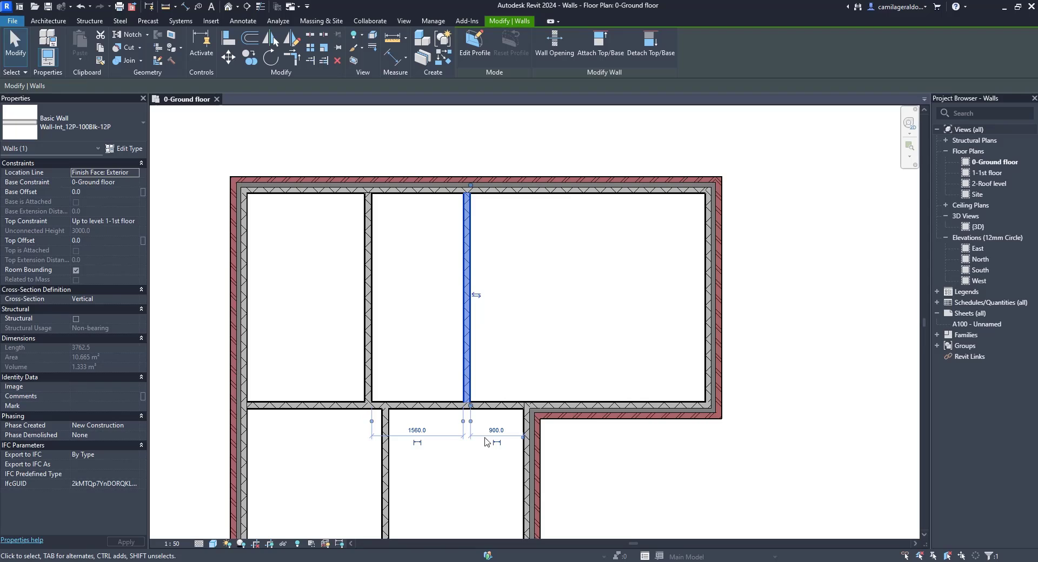
{"action": "left_click", "coordinate": [495, 430]}
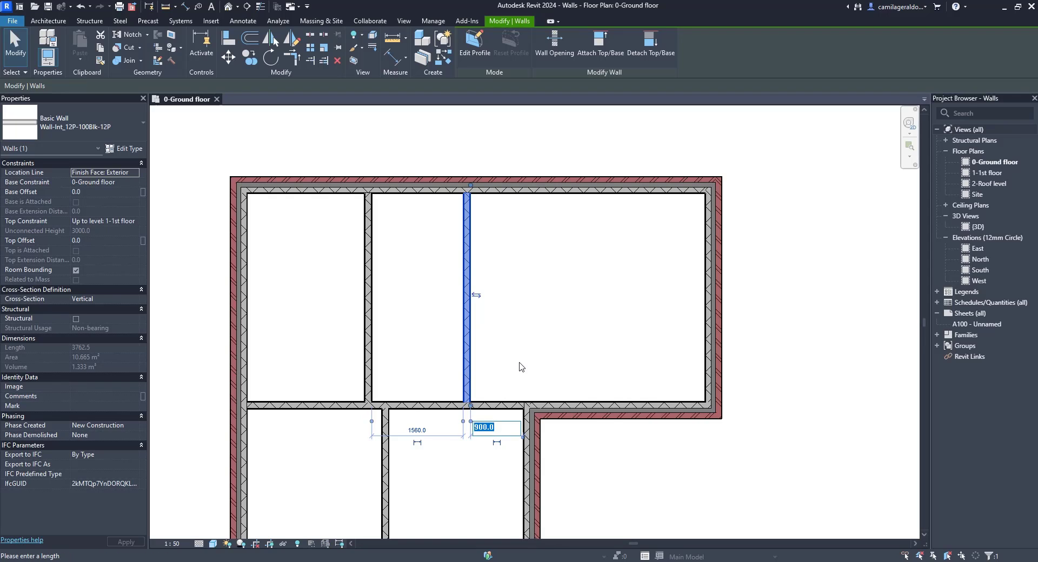
{"action": "type", "text": "500"}
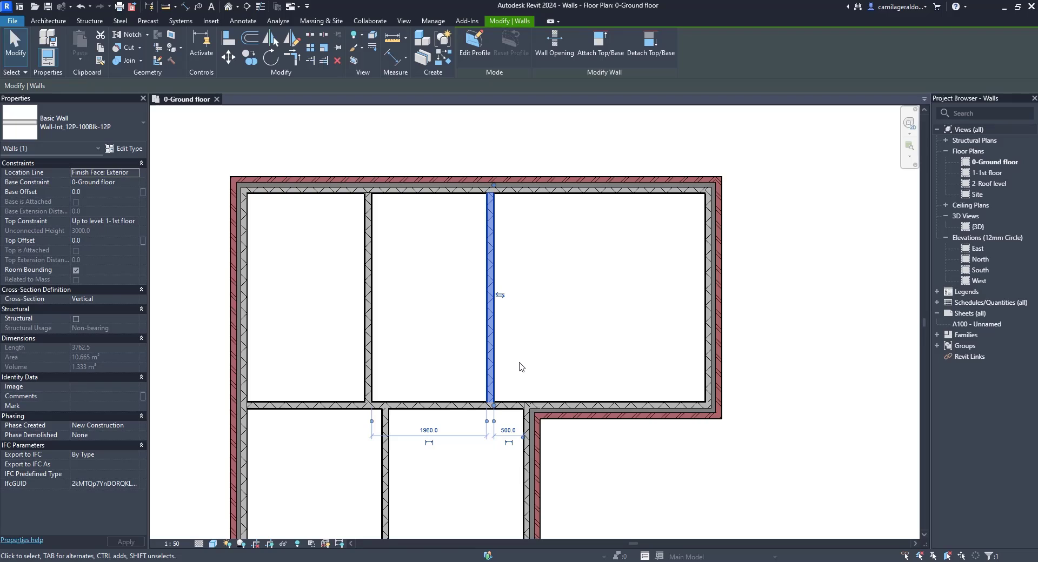
{"action": "mouse_move", "coordinate": [647, 399]}
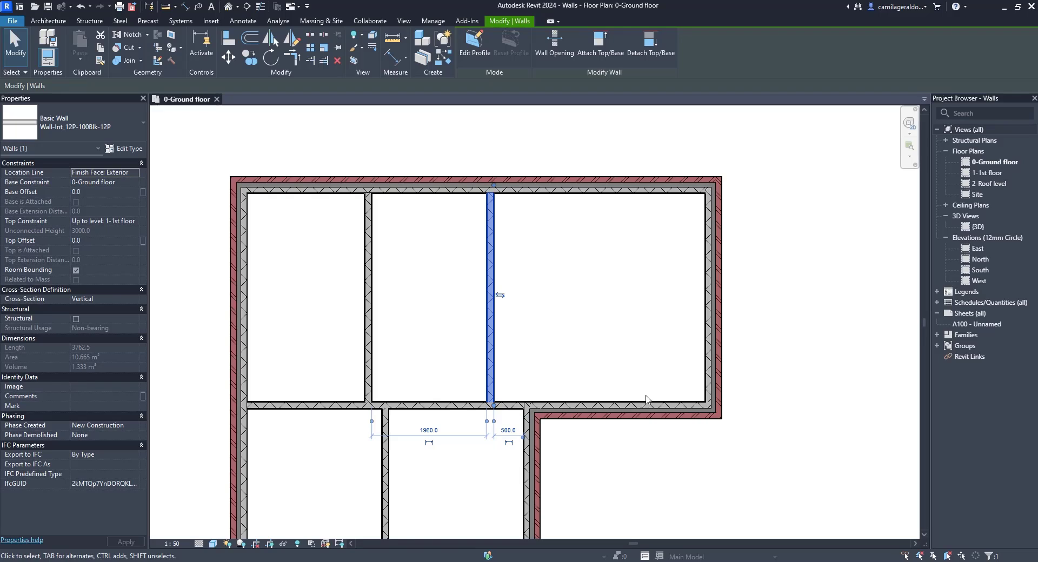
{"action": "mouse_move", "coordinate": [677, 395]}
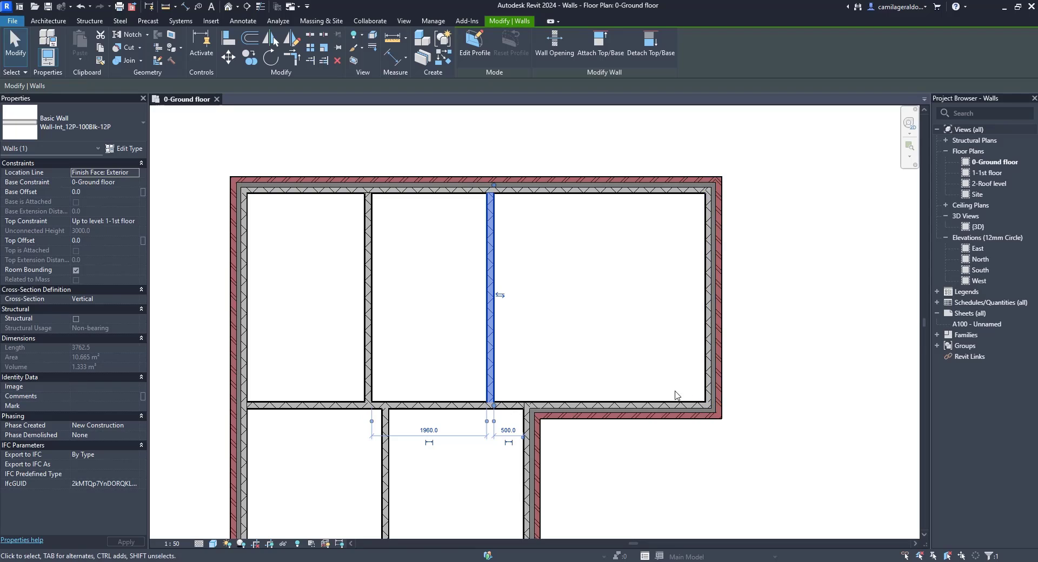
{"action": "mouse_move", "coordinate": [652, 392]}
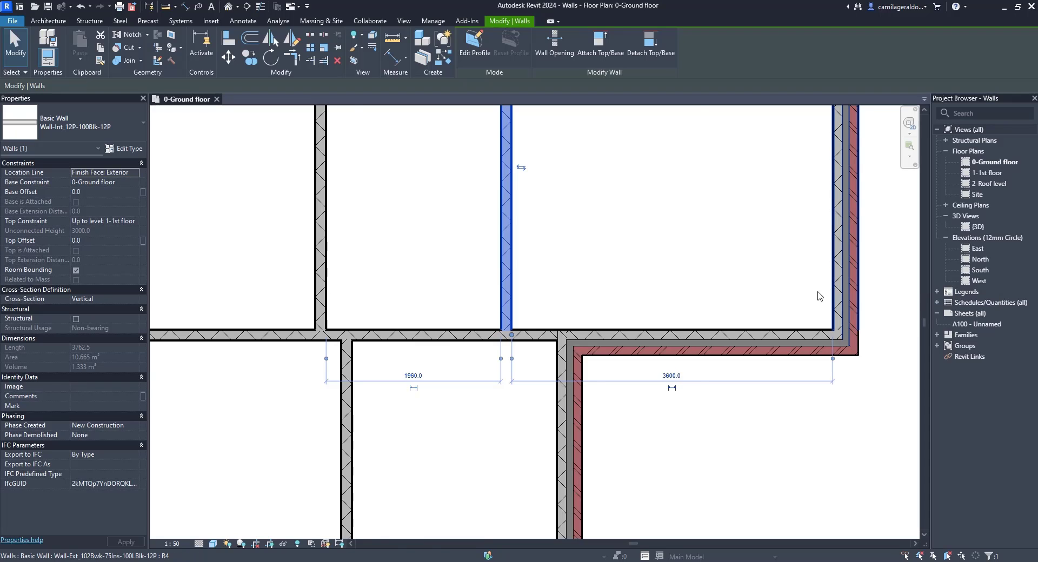
{"action": "double_click", "coordinate": [671, 375]}
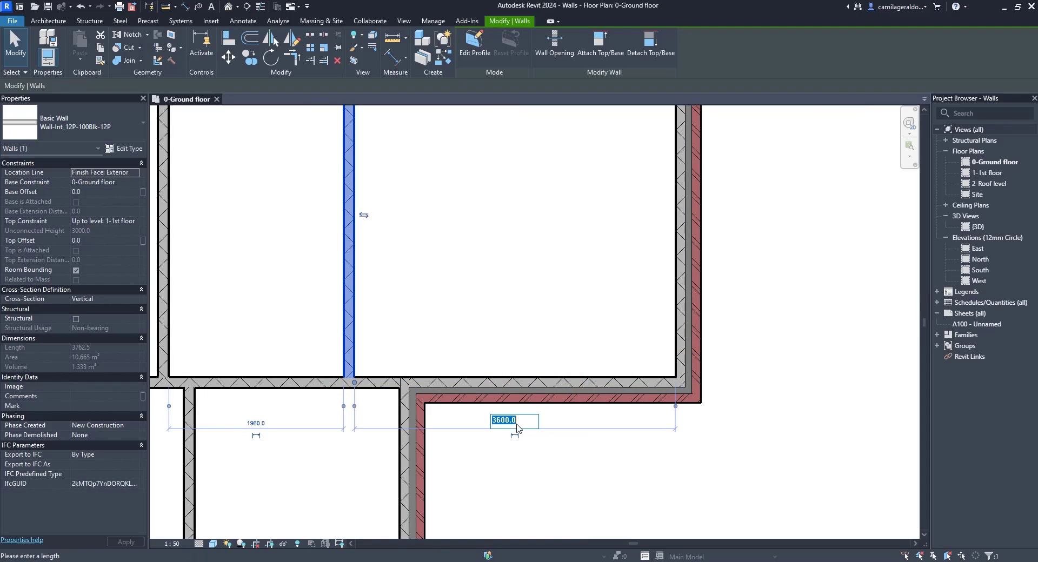
{"action": "type", "text": "4"}
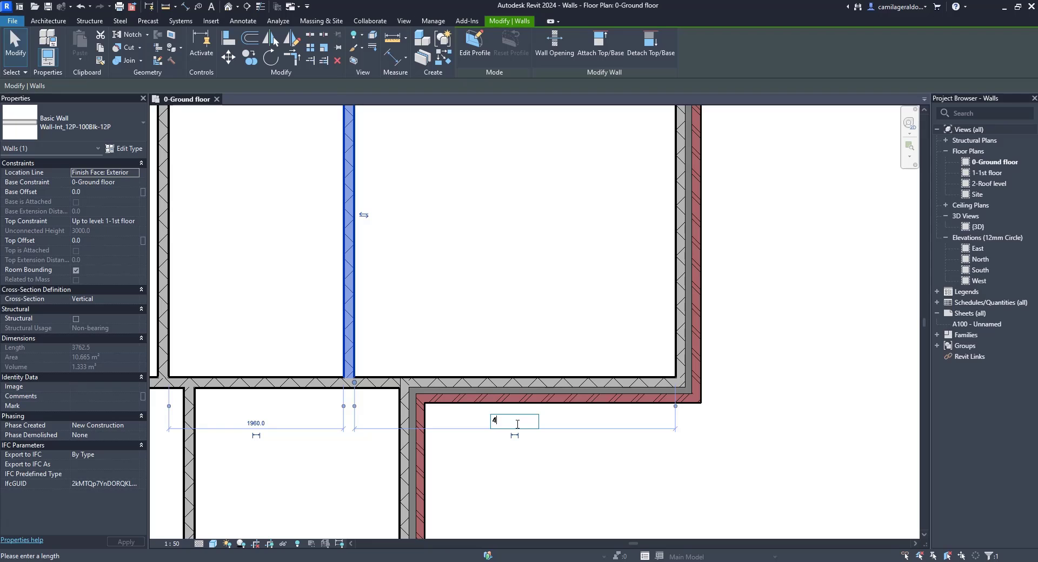
{"action": "key", "text": "Return"}
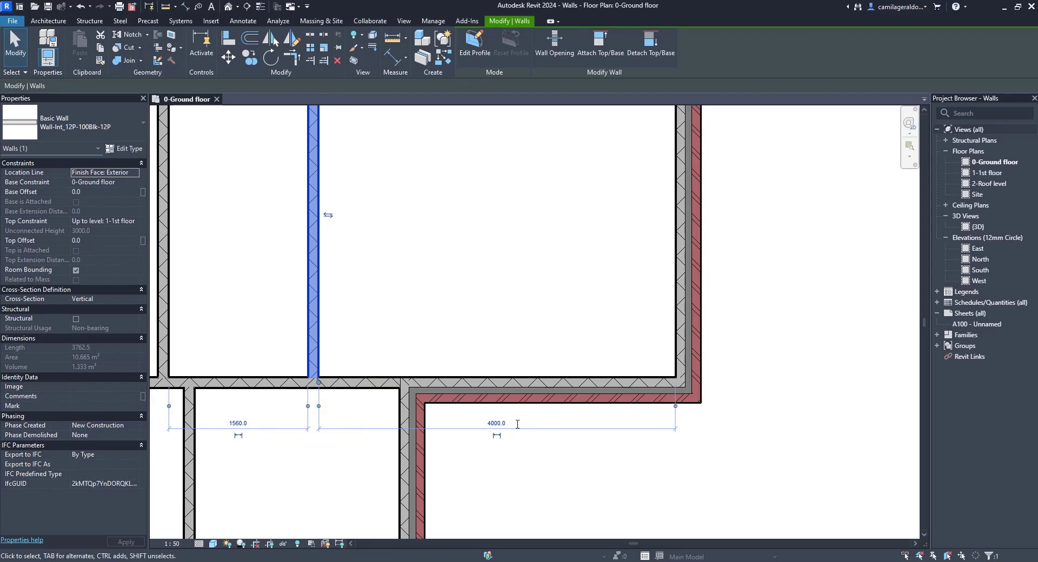